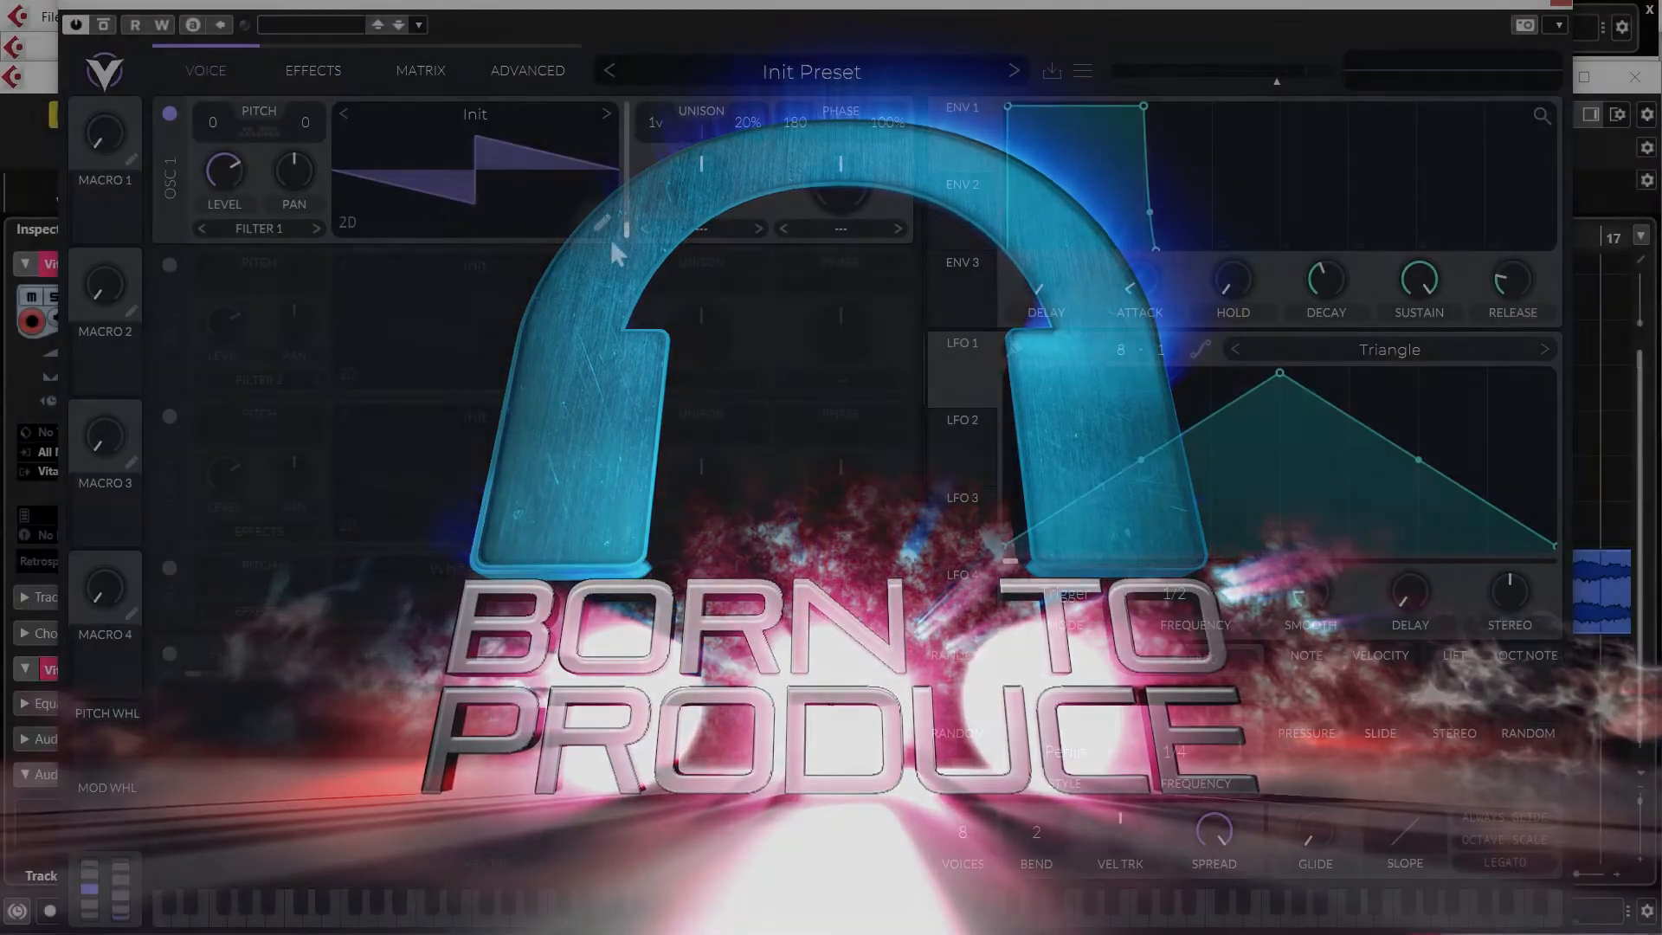
Load the external preset file 'BTP - Bass - Off Beat 01.vital' from the tutorial folder.
{"action": "left_click", "coordinate": [1081, 71]}
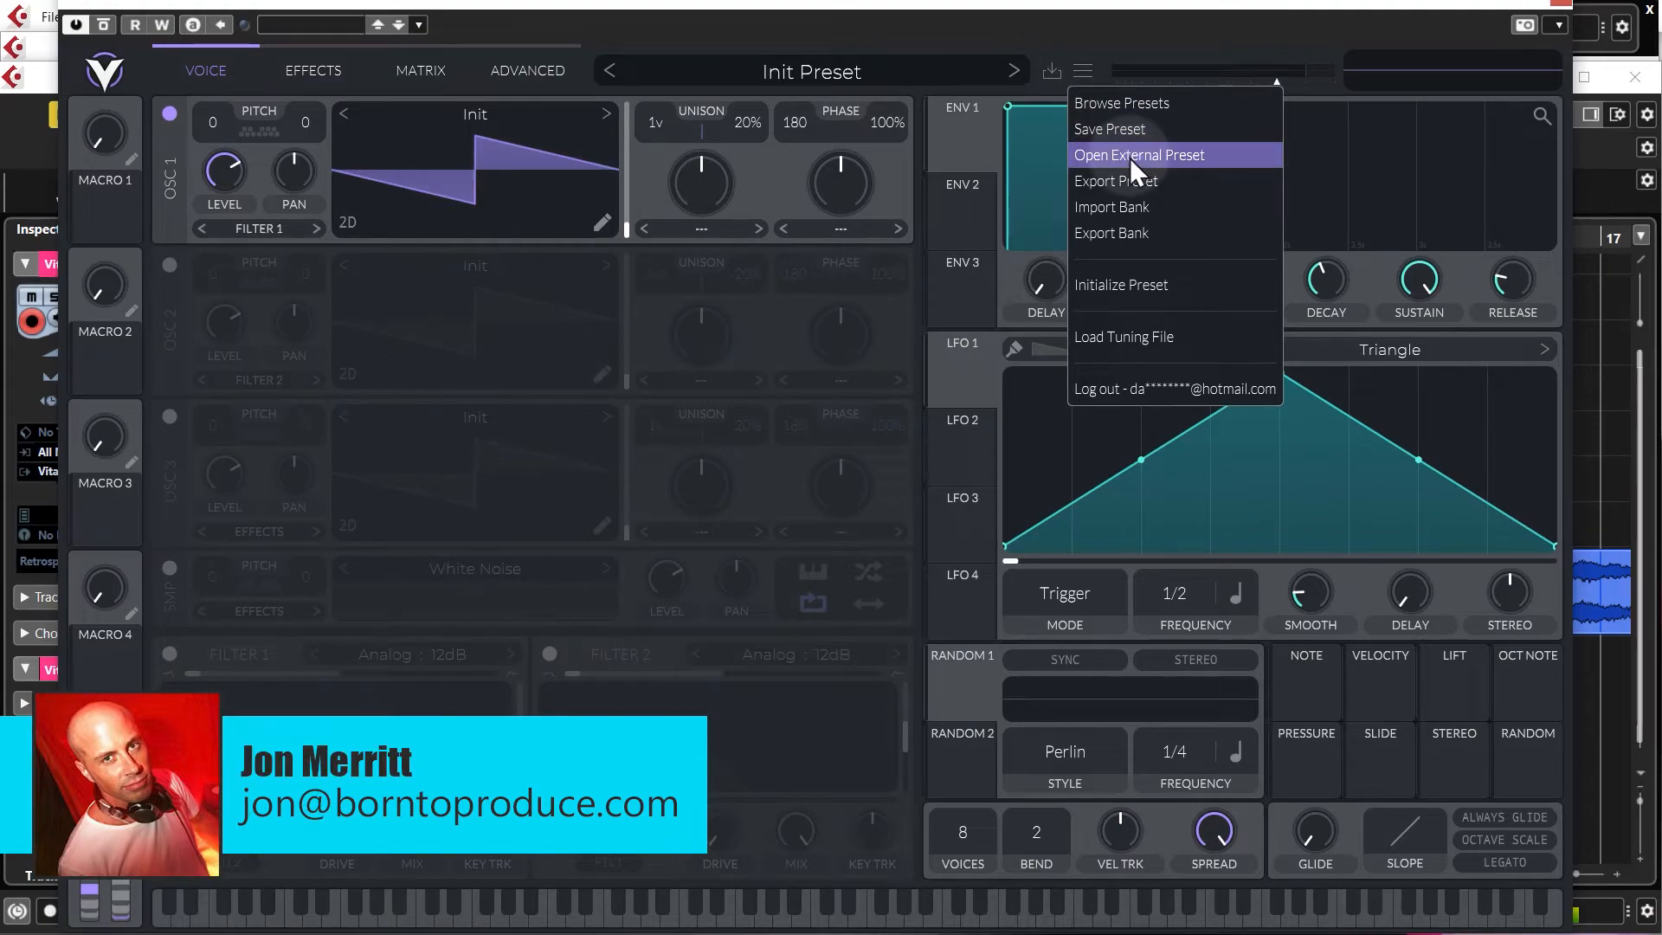
{"action": "left_click", "coordinate": [1138, 155]}
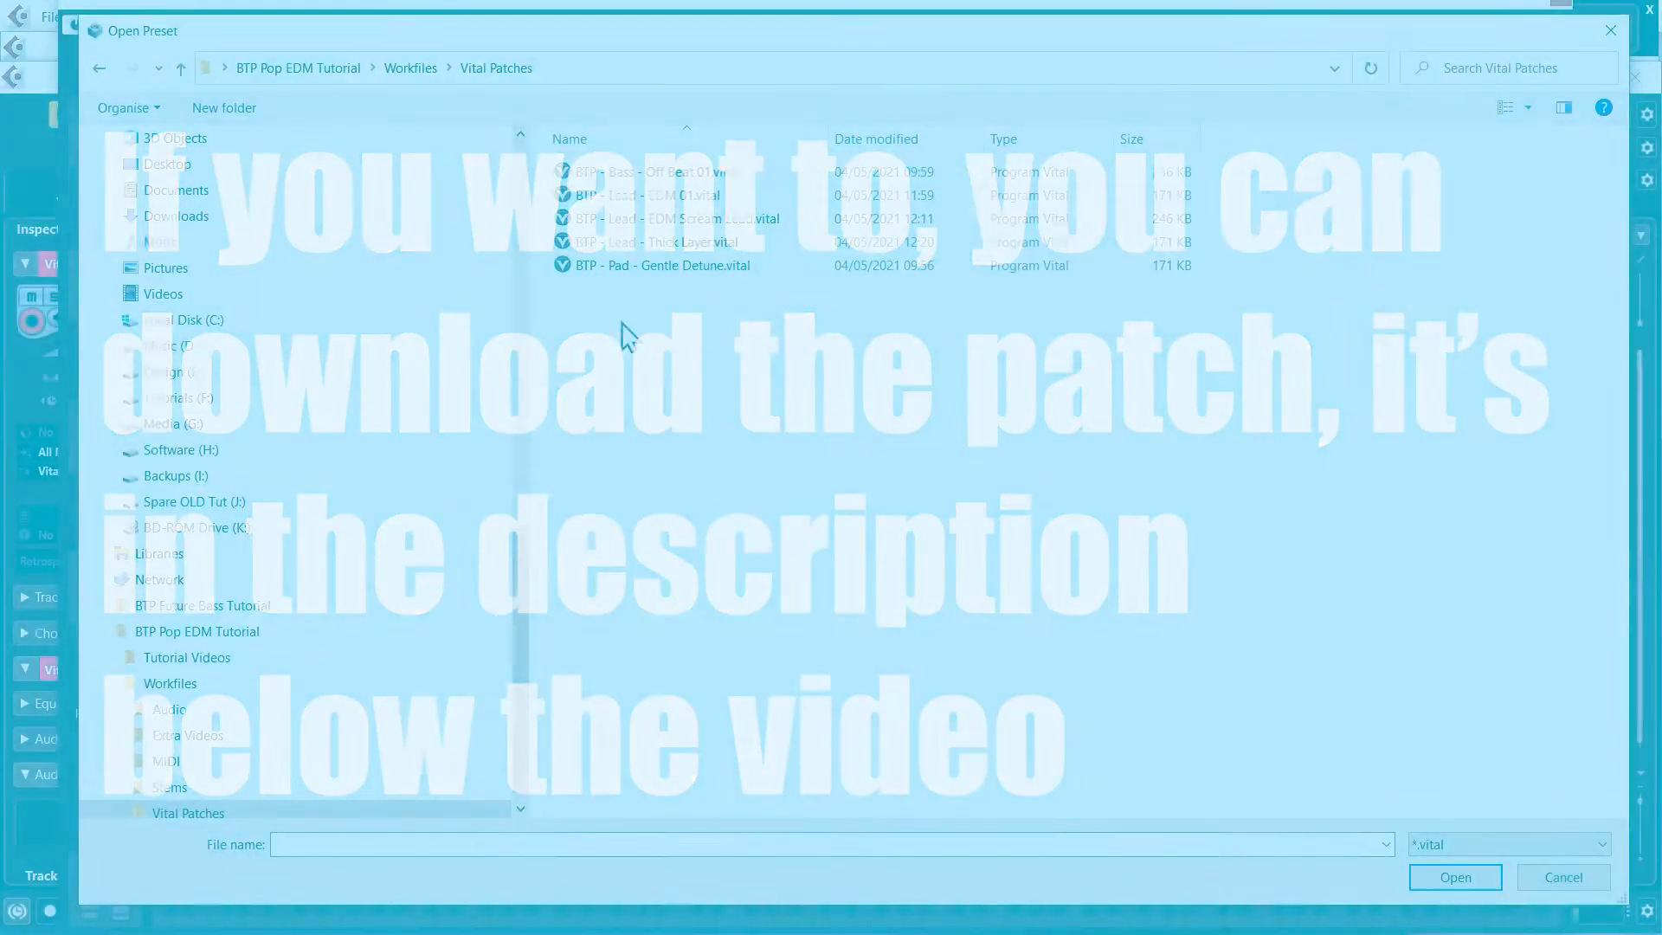
{"action": "left_click", "coordinate": [654, 170]}
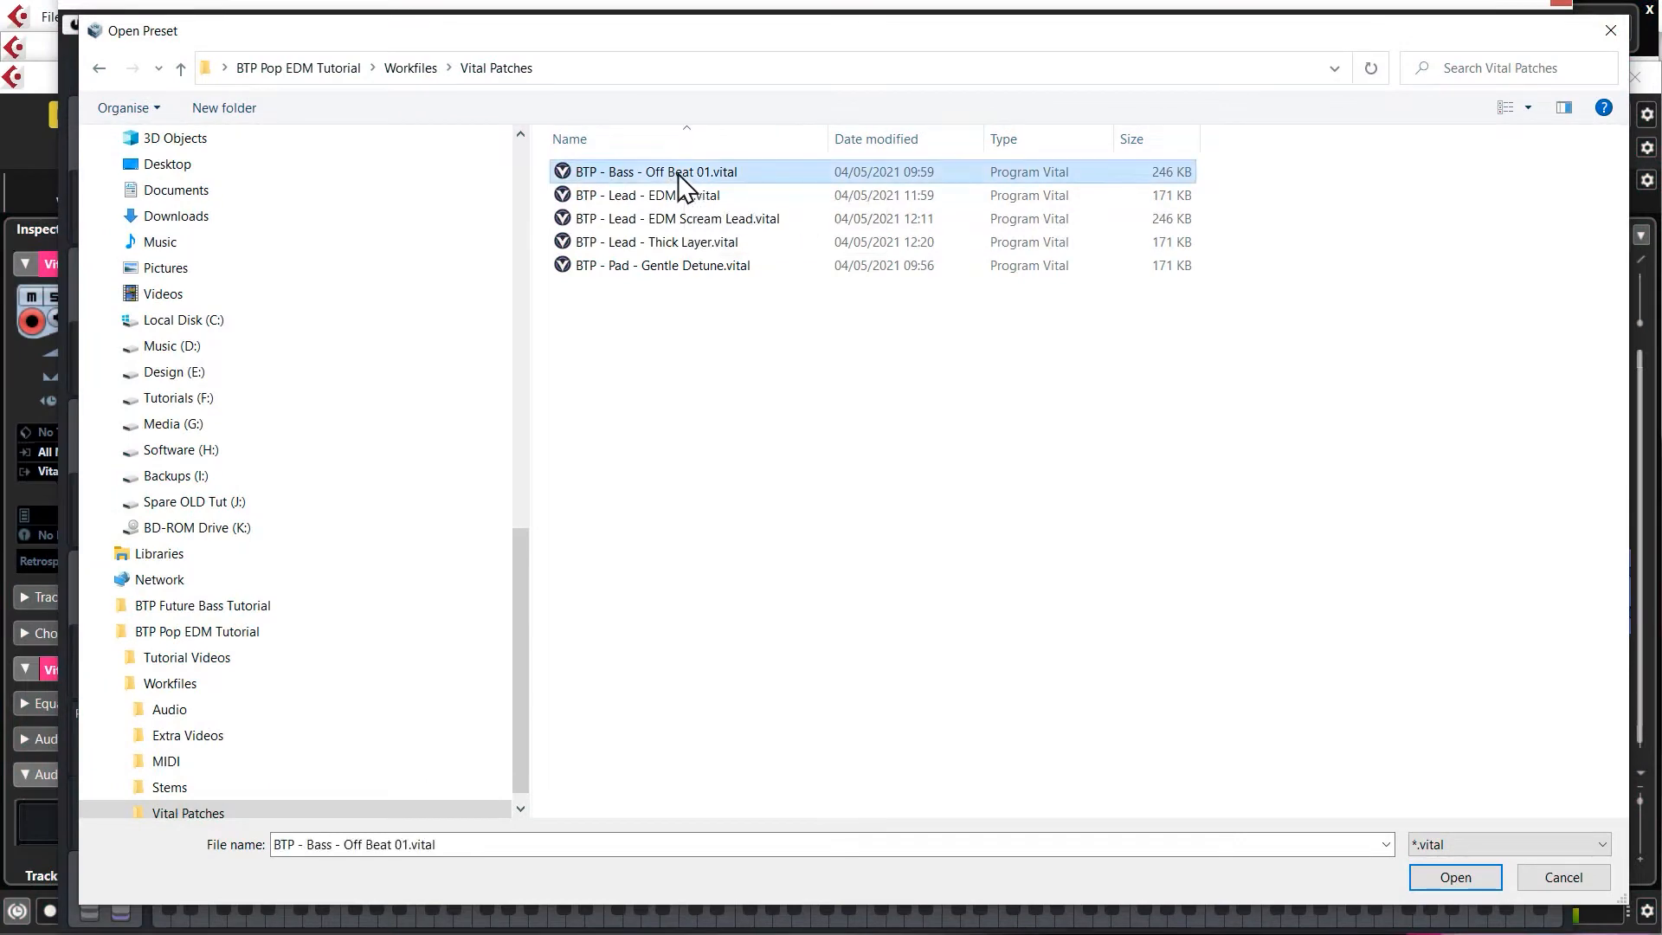
{"action": "left_click", "coordinate": [1453, 876]}
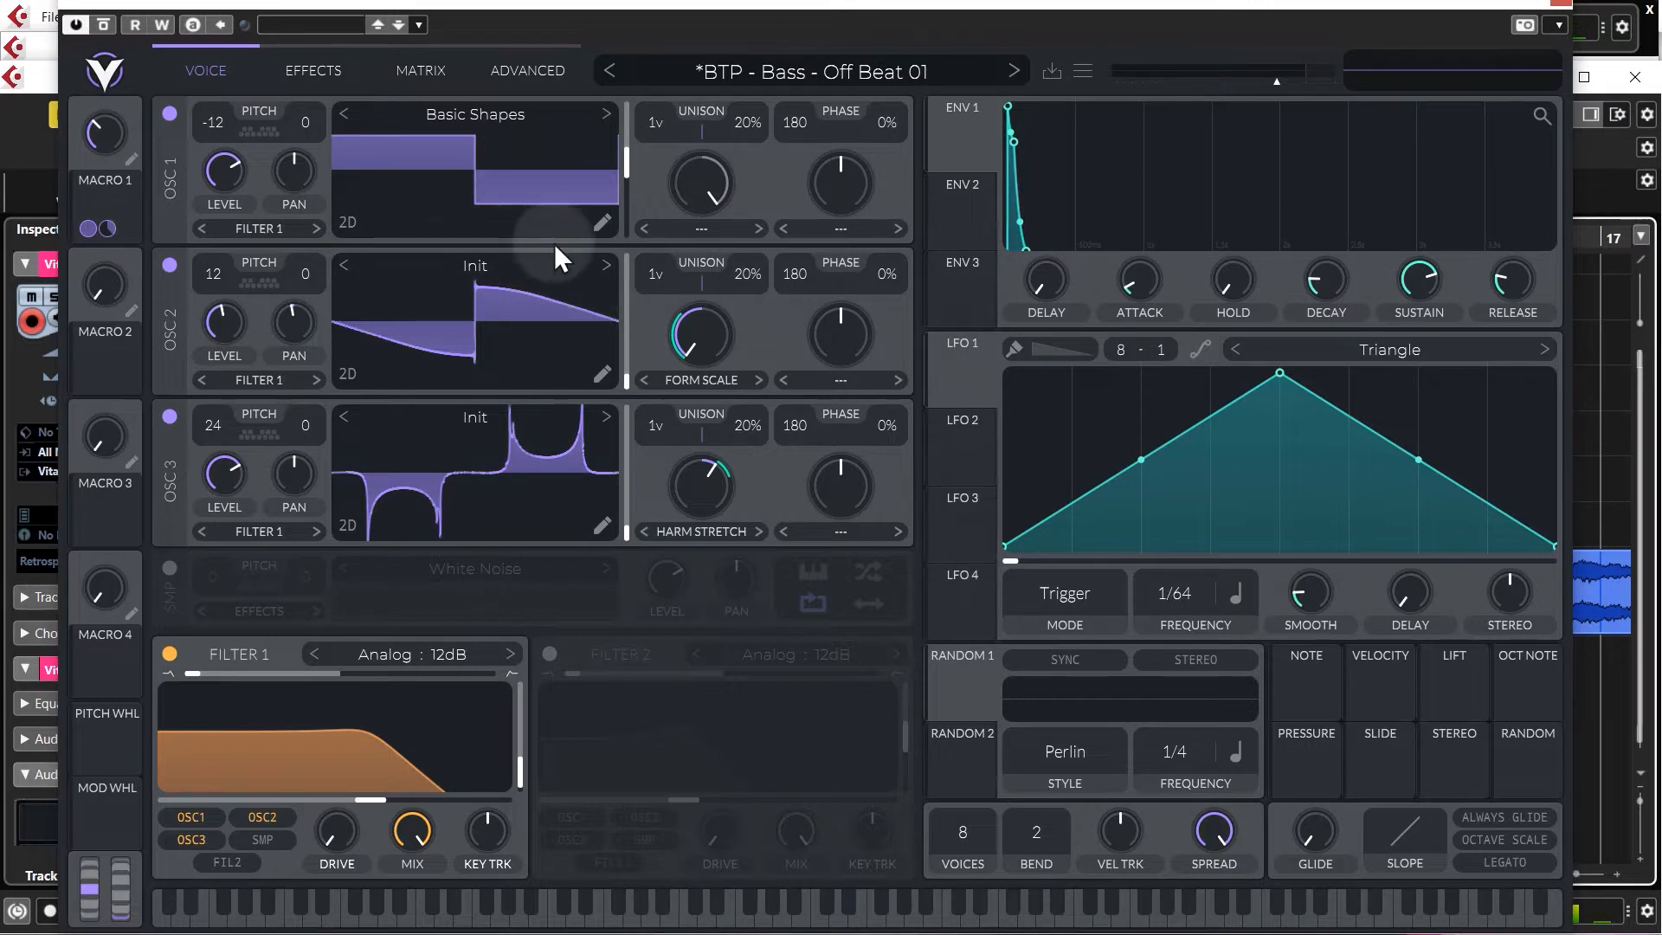
{"action": "mouse_move", "coordinate": [619, 255]}
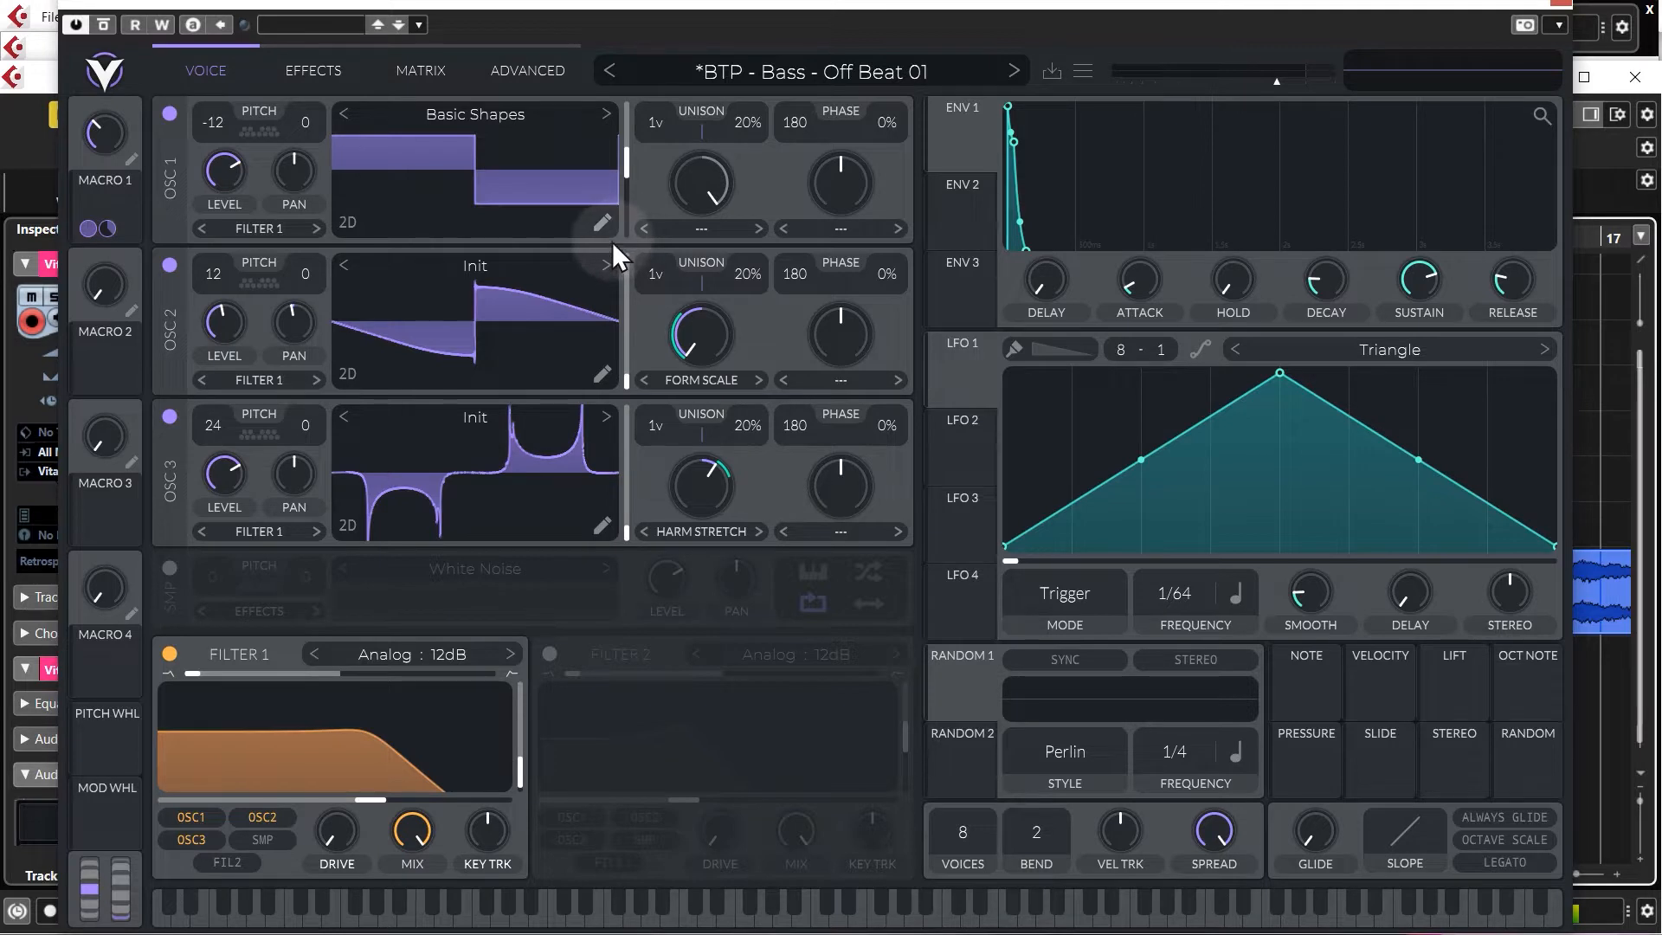
{"action": "mouse_move", "coordinate": [679, 552]}
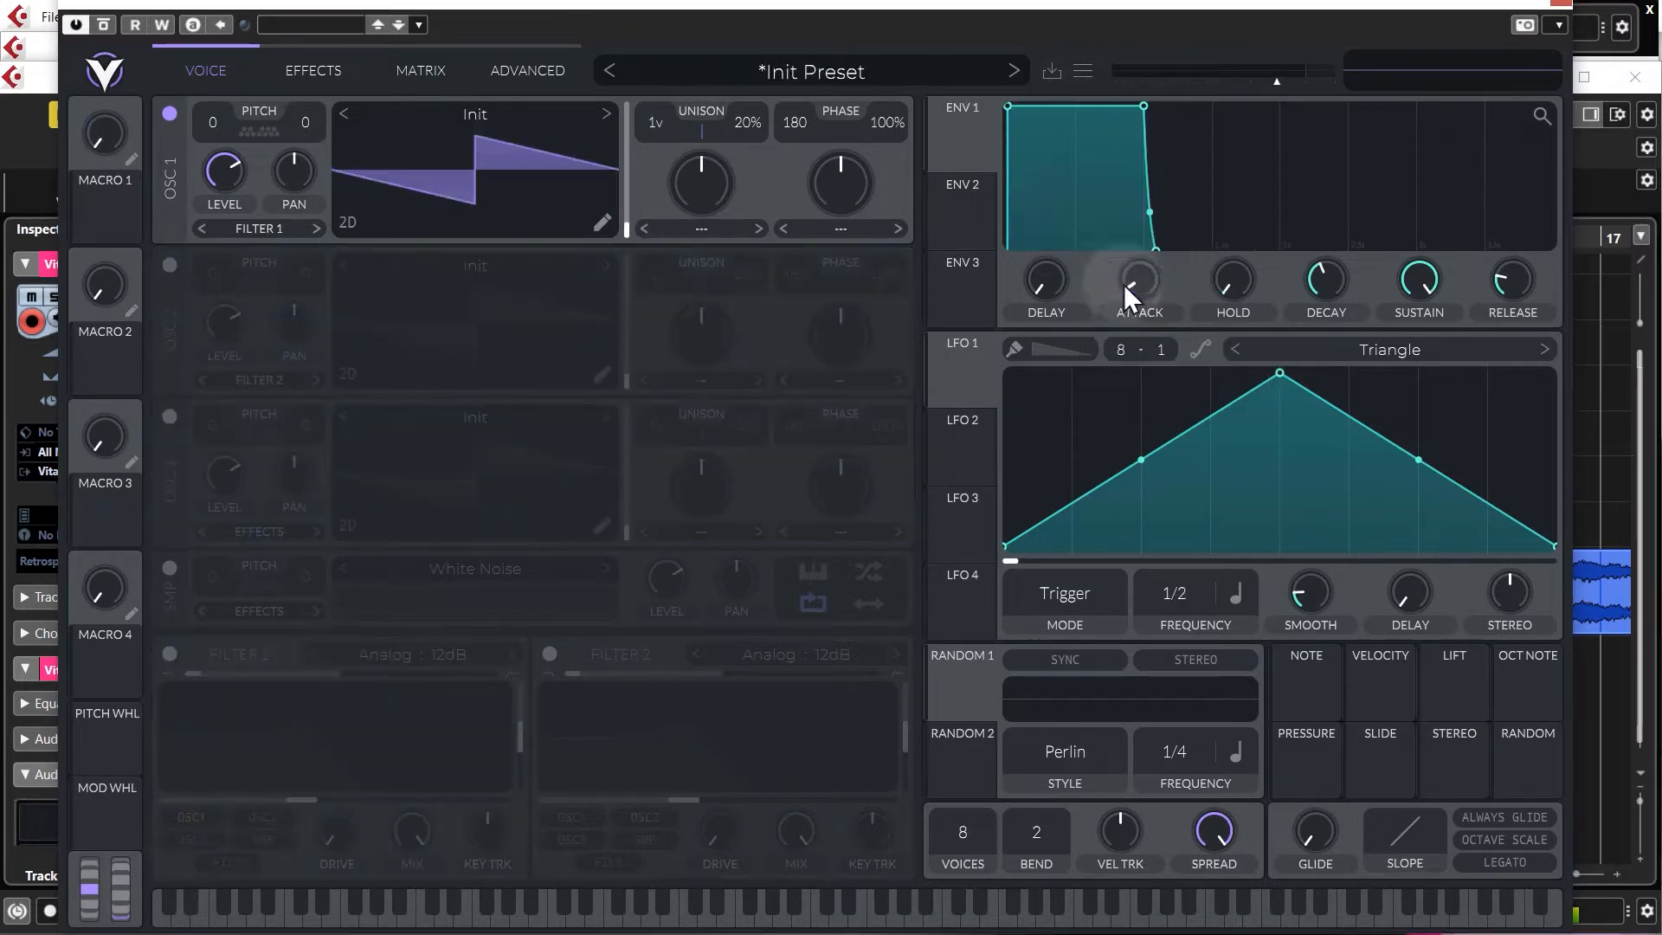
Load the factory Basic Shapes wavetable into oscillator 1.
{"action": "left_click", "coordinate": [475, 114]}
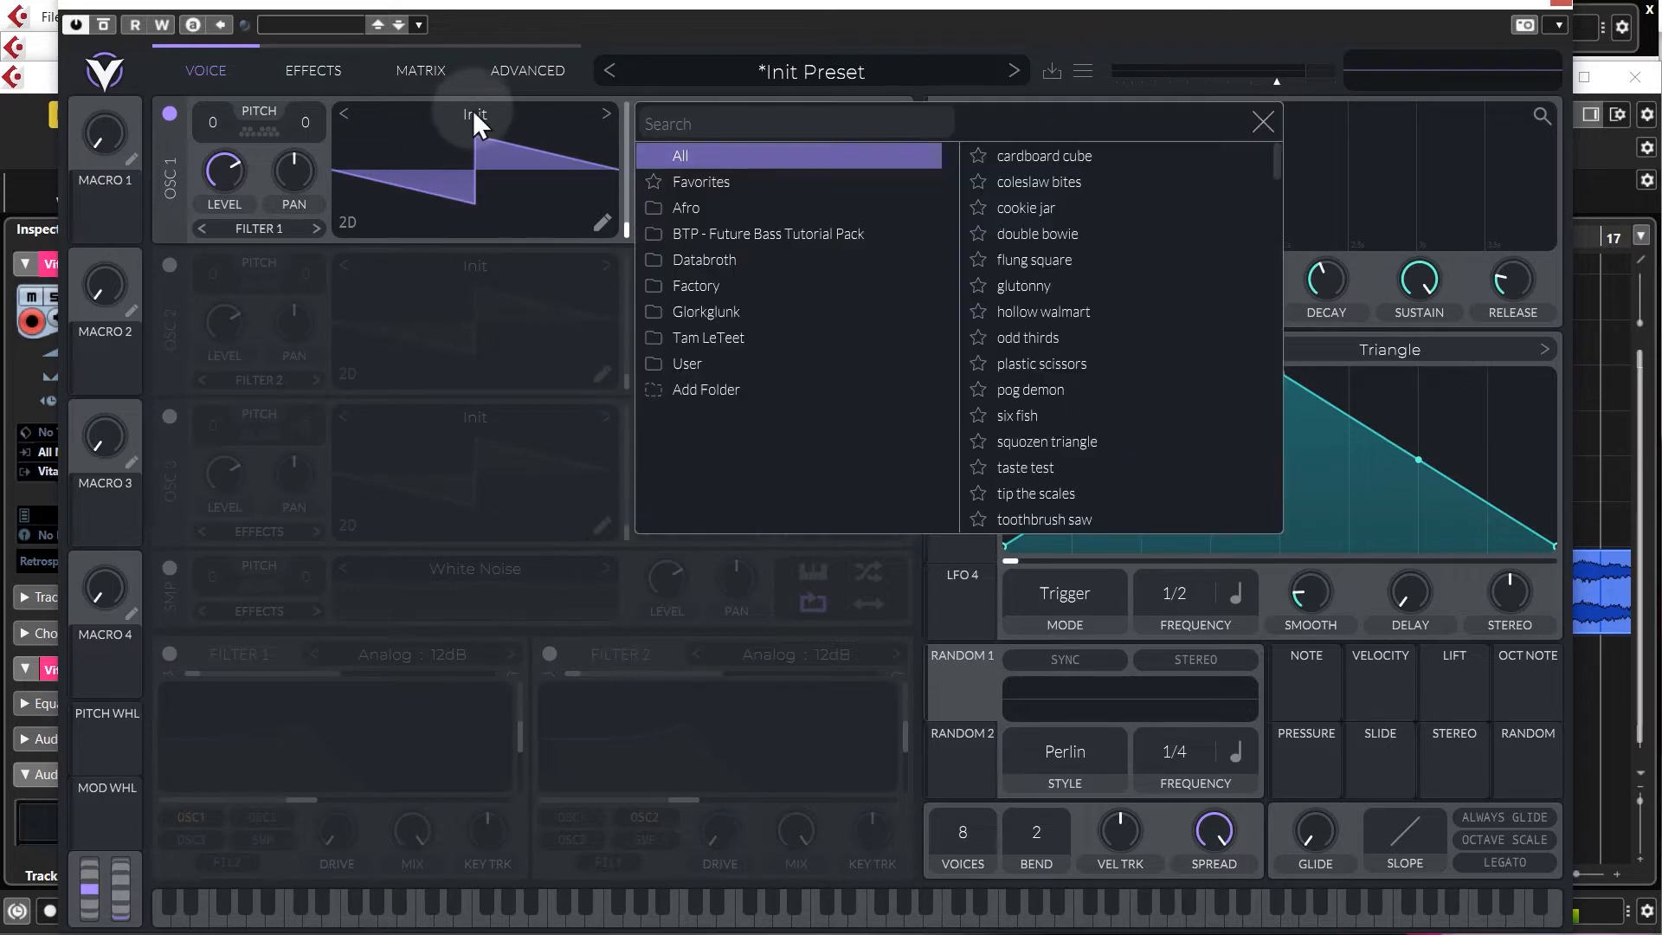
{"action": "mouse_move", "coordinate": [773, 312]}
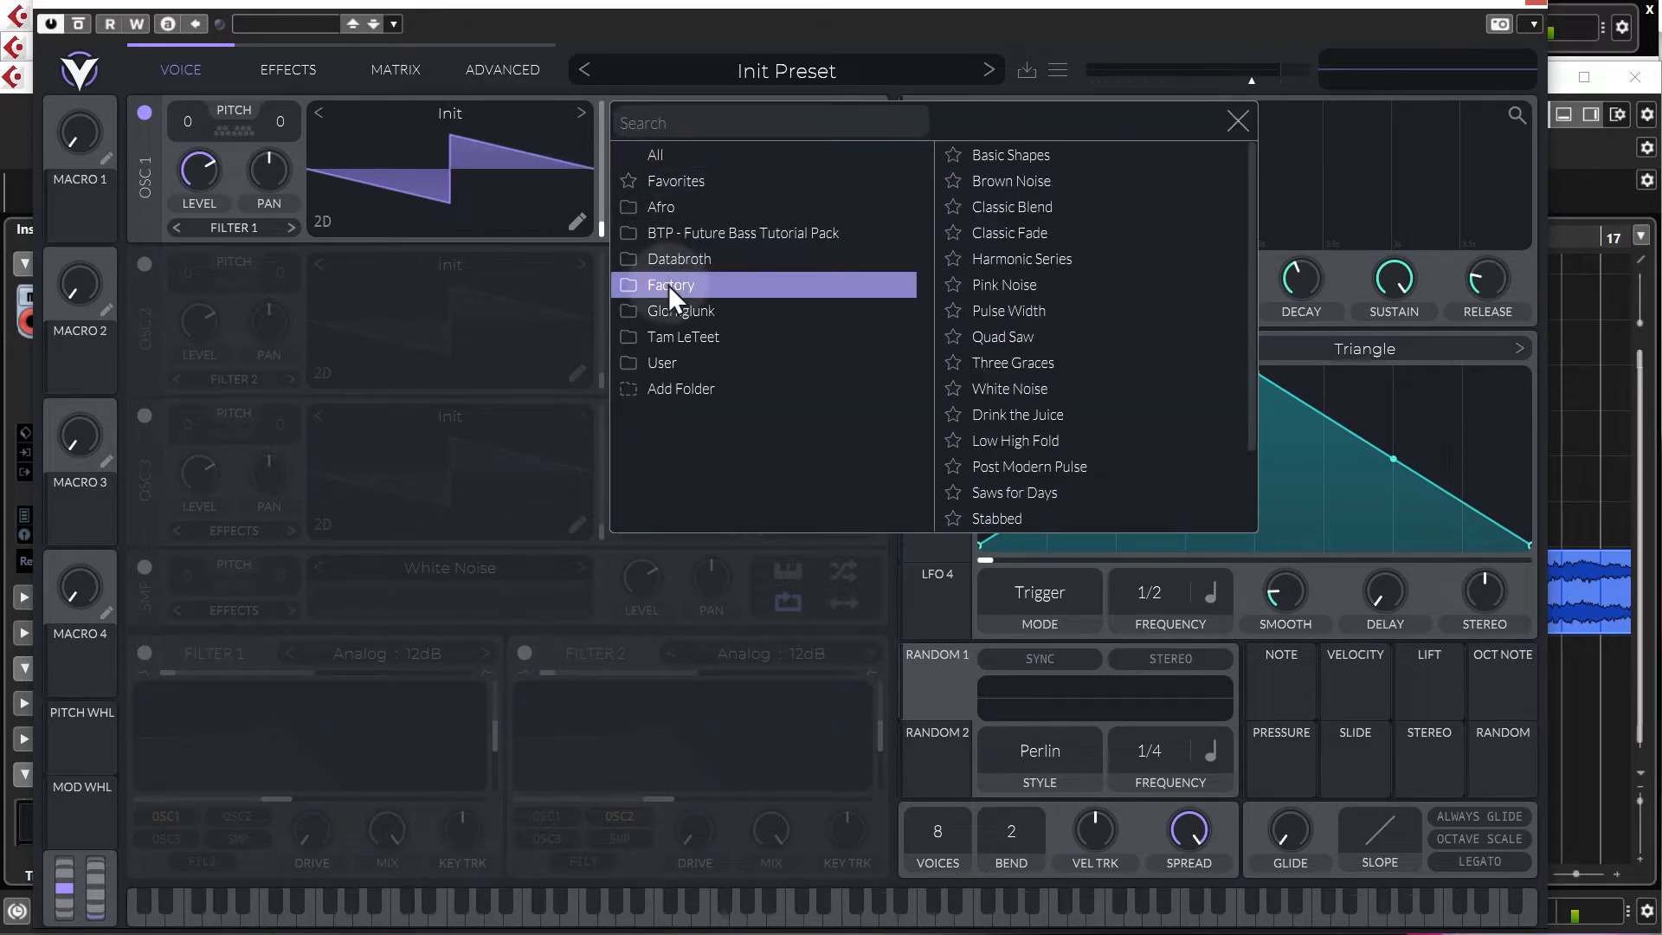
{"action": "left_click", "coordinate": [1008, 155]}
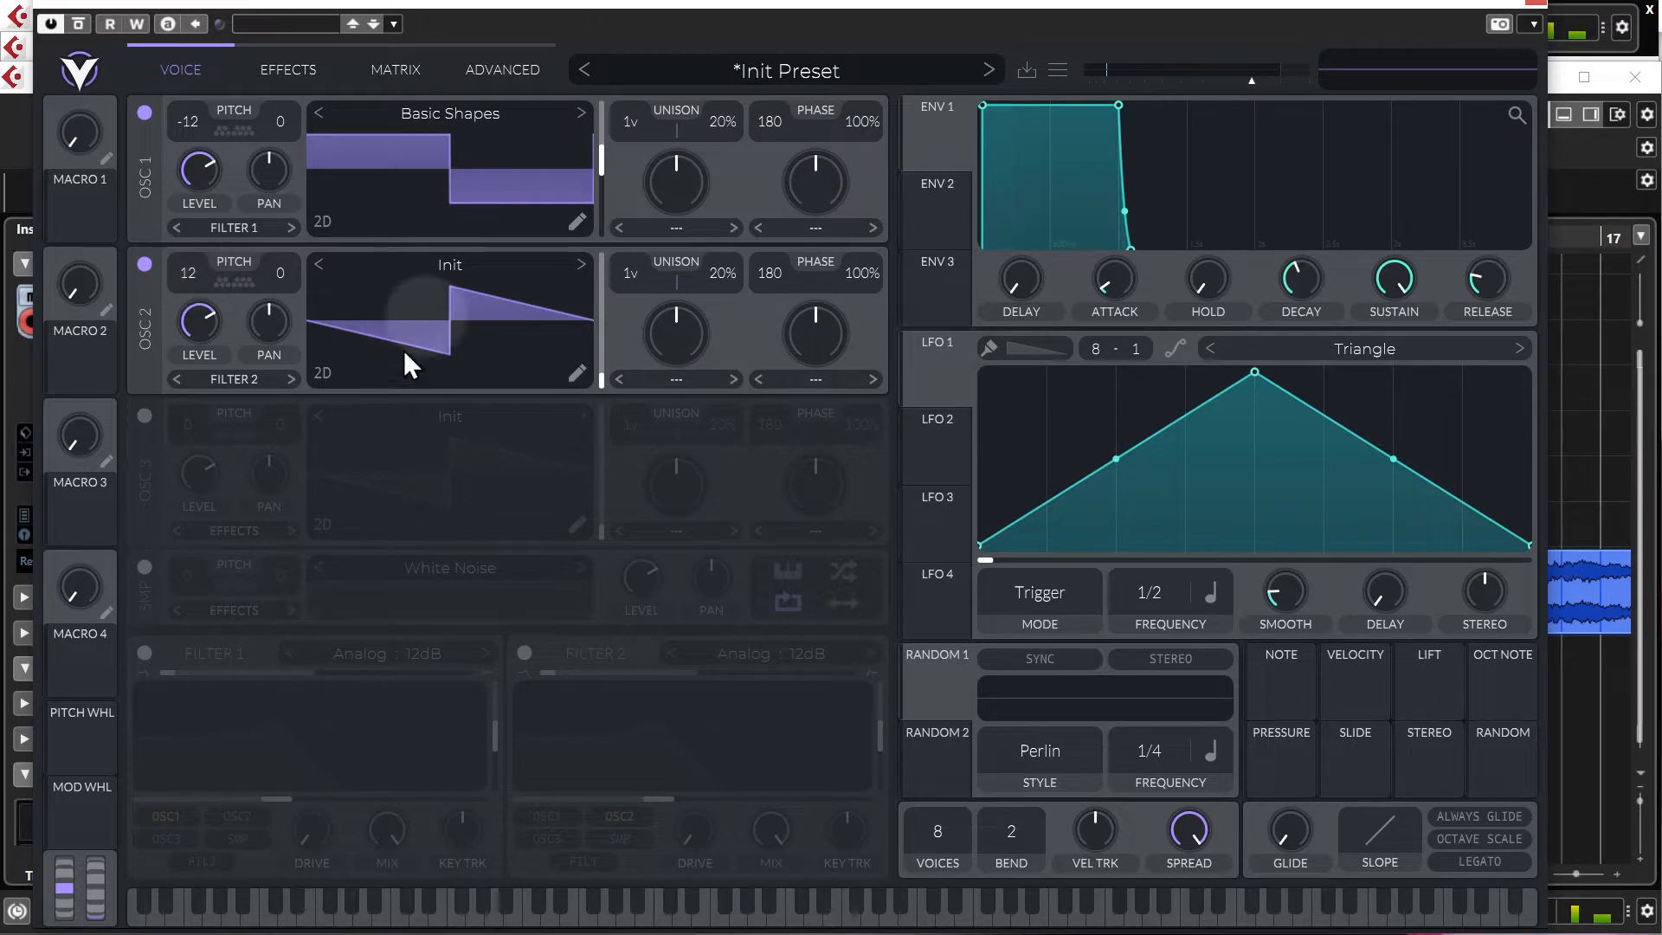
{"action": "mouse_move", "coordinate": [450, 278]}
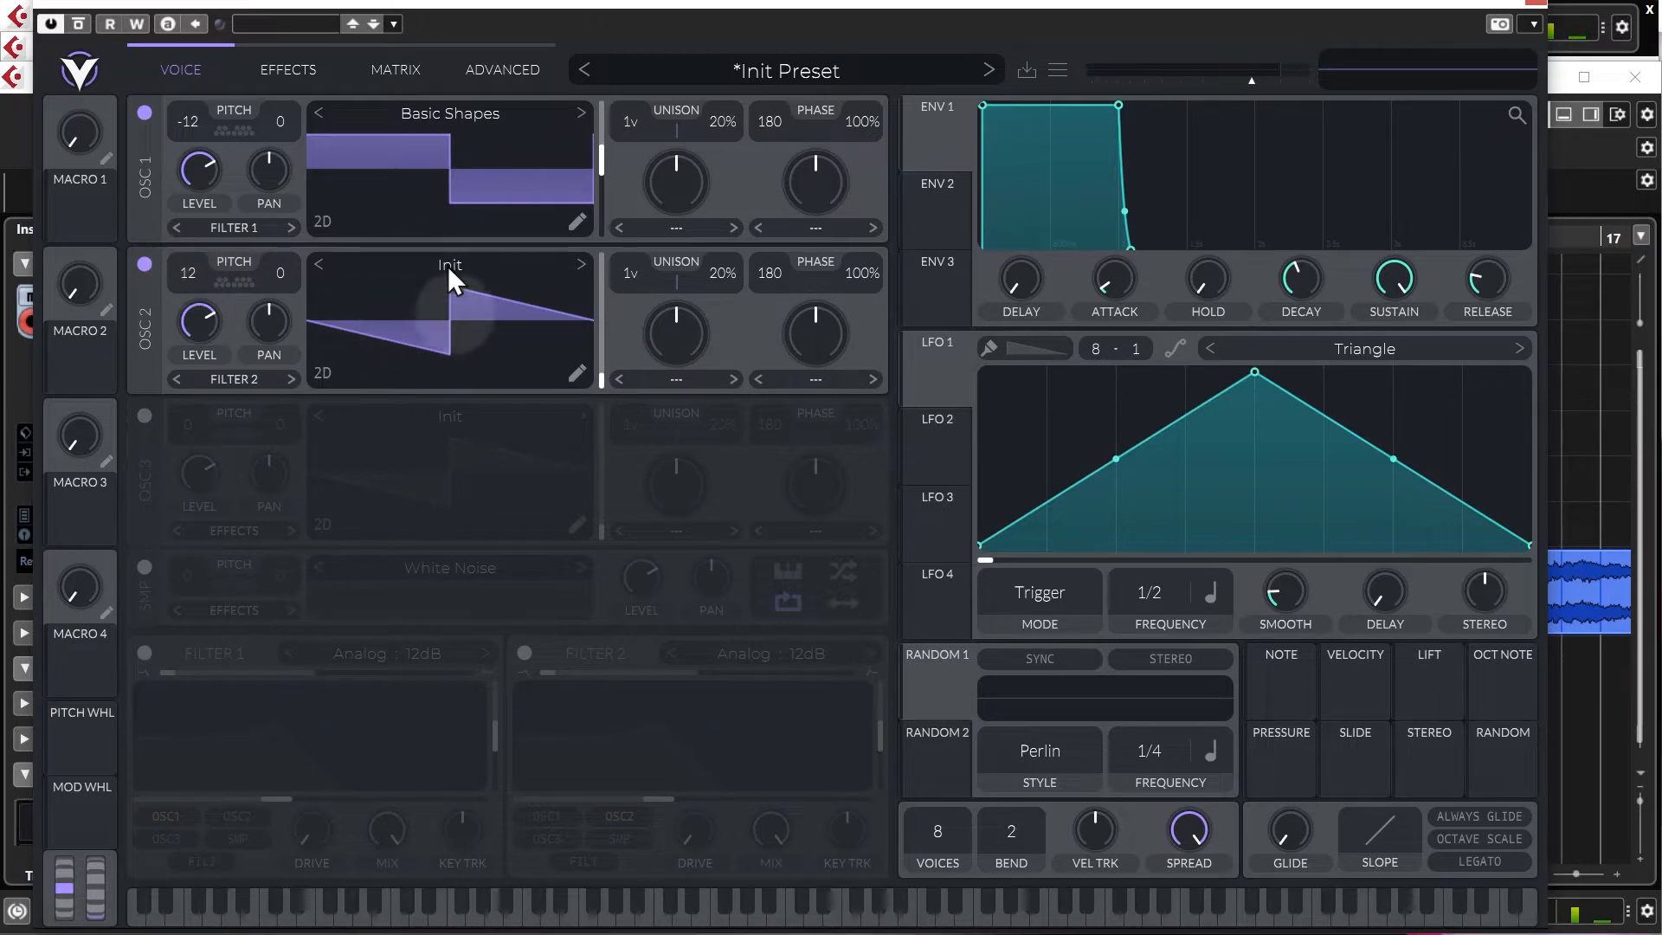
{"action": "mouse_move", "coordinate": [514, 318]}
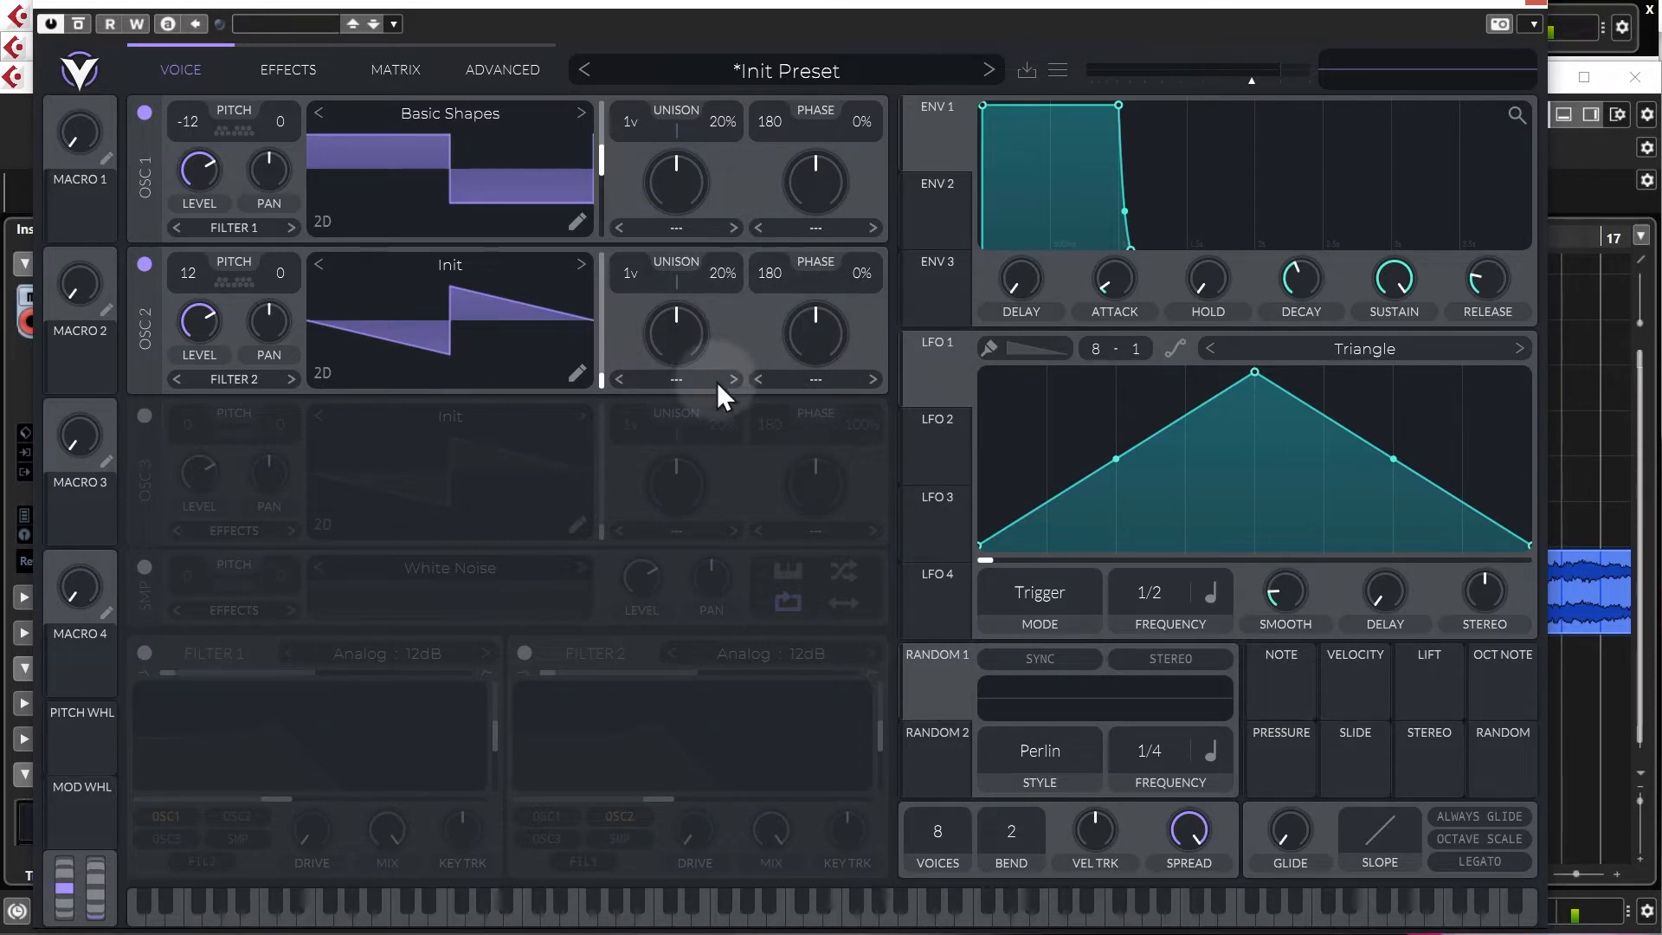
Set oscillator 2's spectral morph to Formant Scale at a subtle amount around 5%.
{"action": "left_click", "coordinate": [674, 378]}
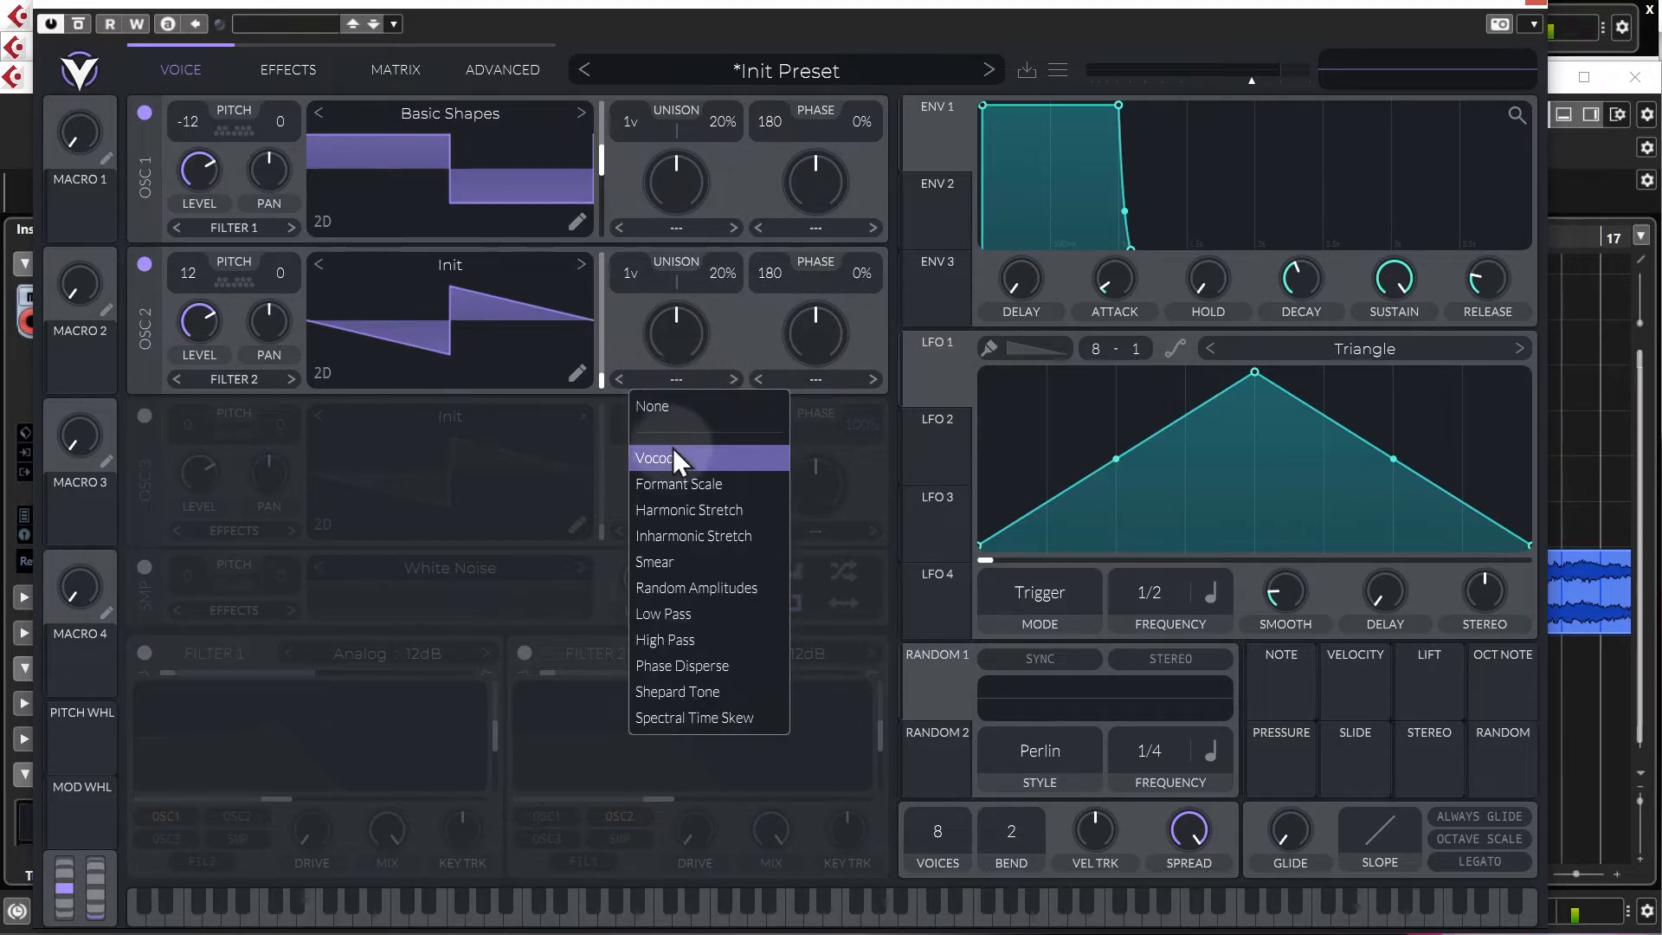
{"action": "left_click", "coordinate": [674, 457]}
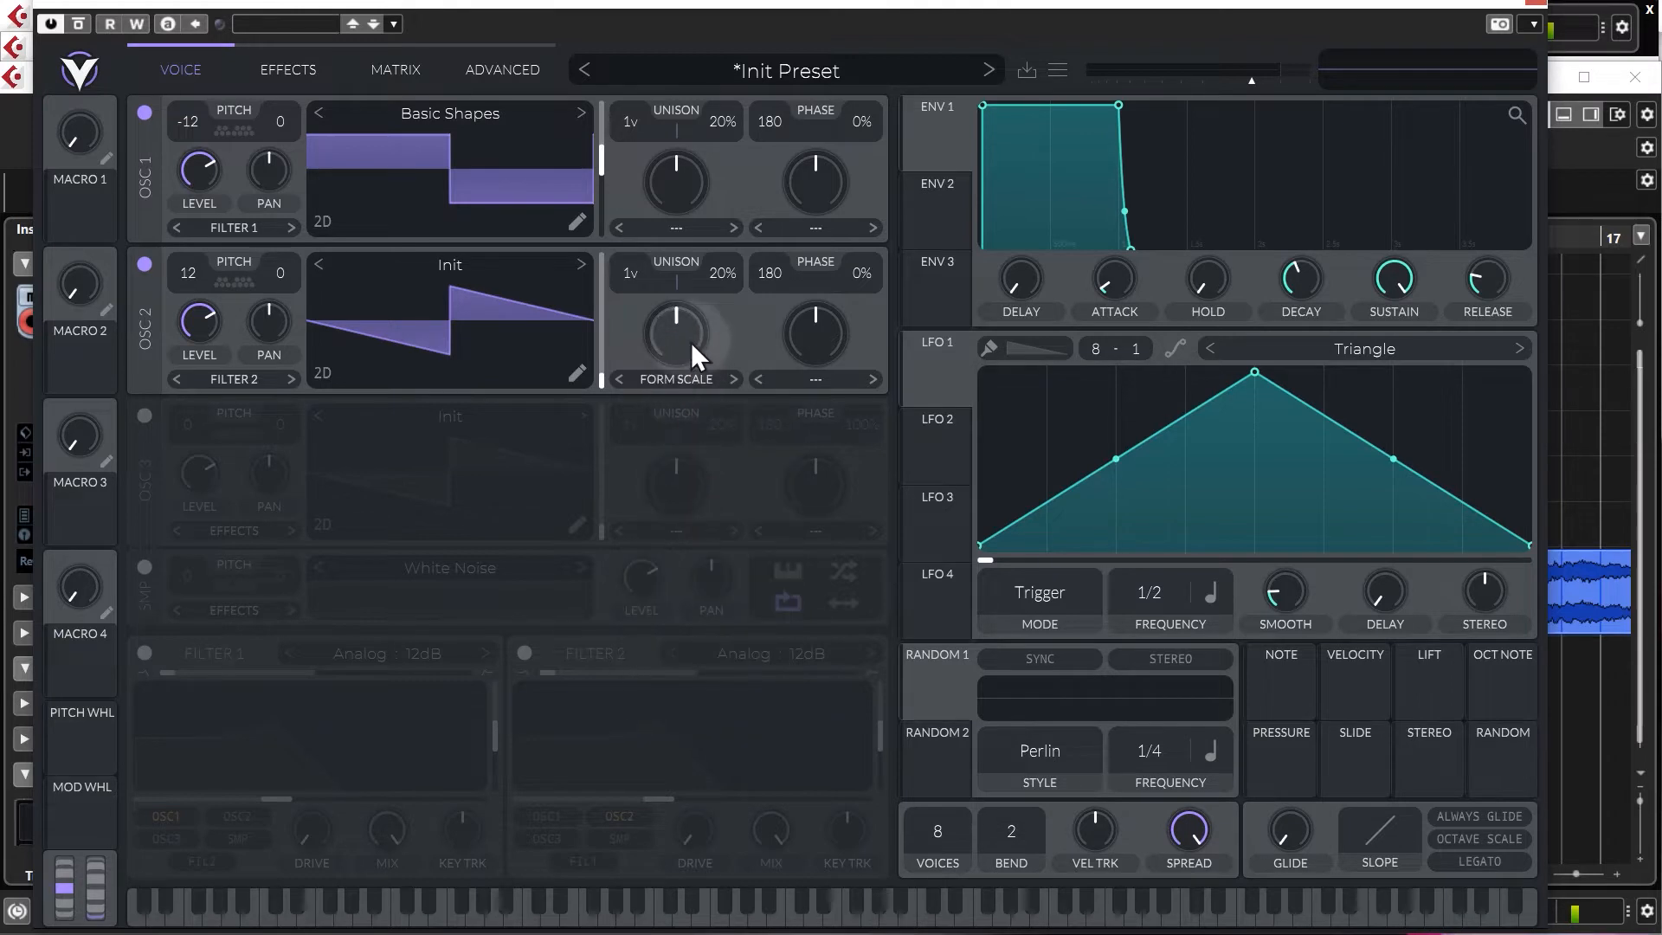
{"action": "left_click_drag", "start_coordinate": [675, 332], "coordinate": [675, 317]}
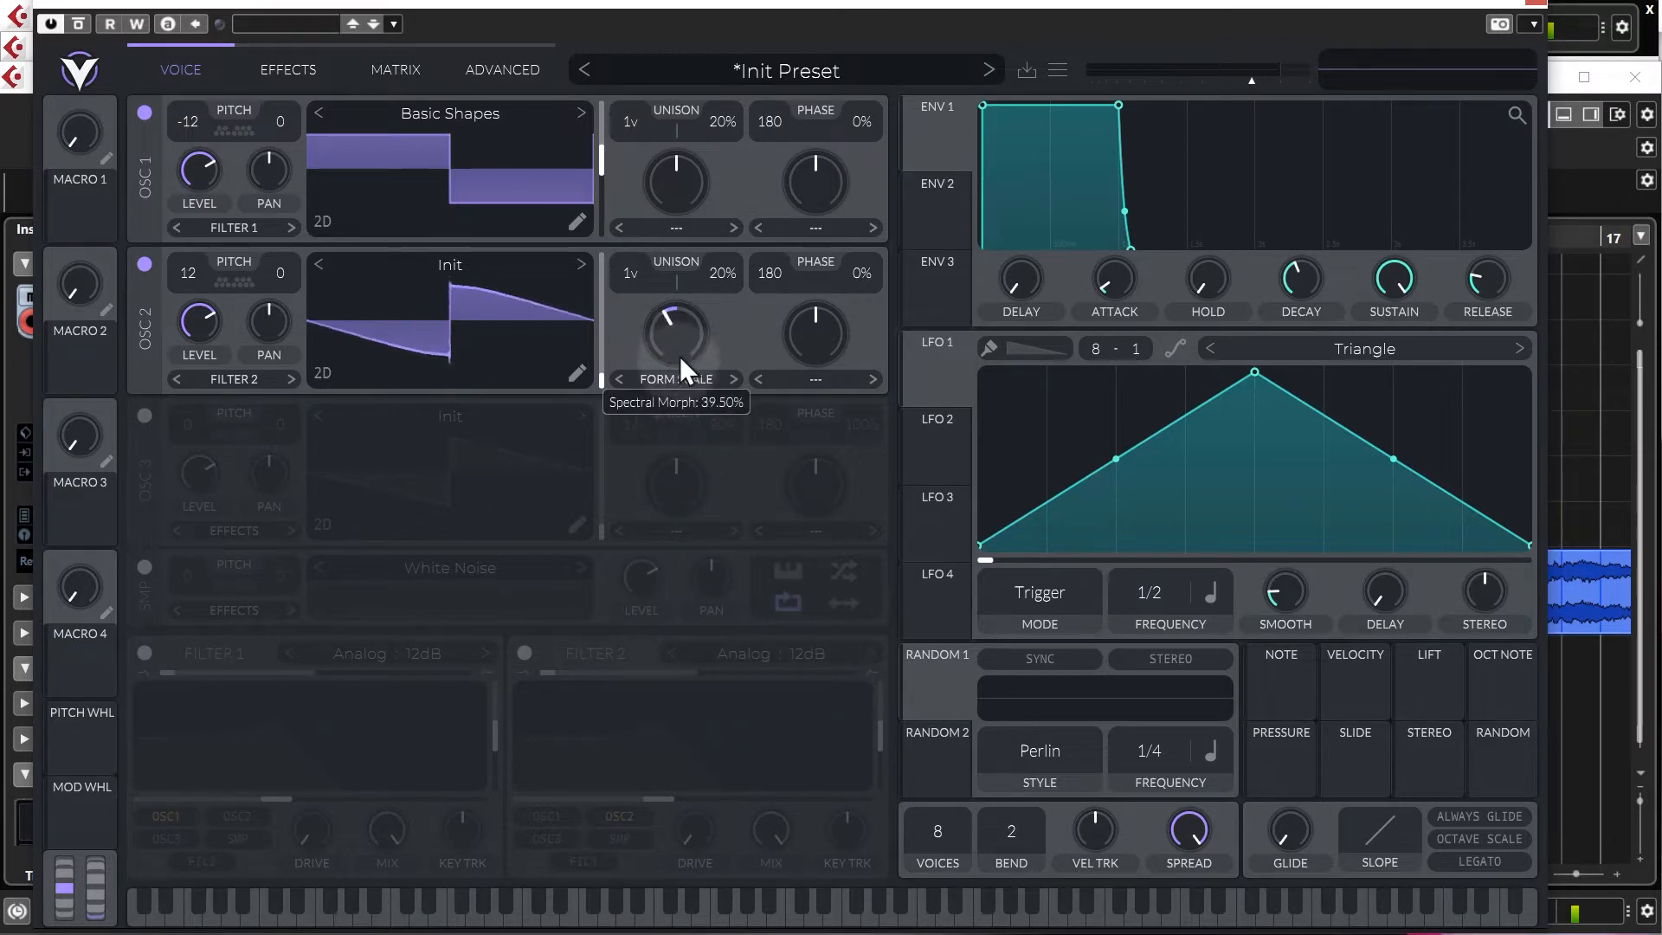
{"action": "left_click_drag", "start_coordinate": [674, 336], "coordinate": [674, 371]}
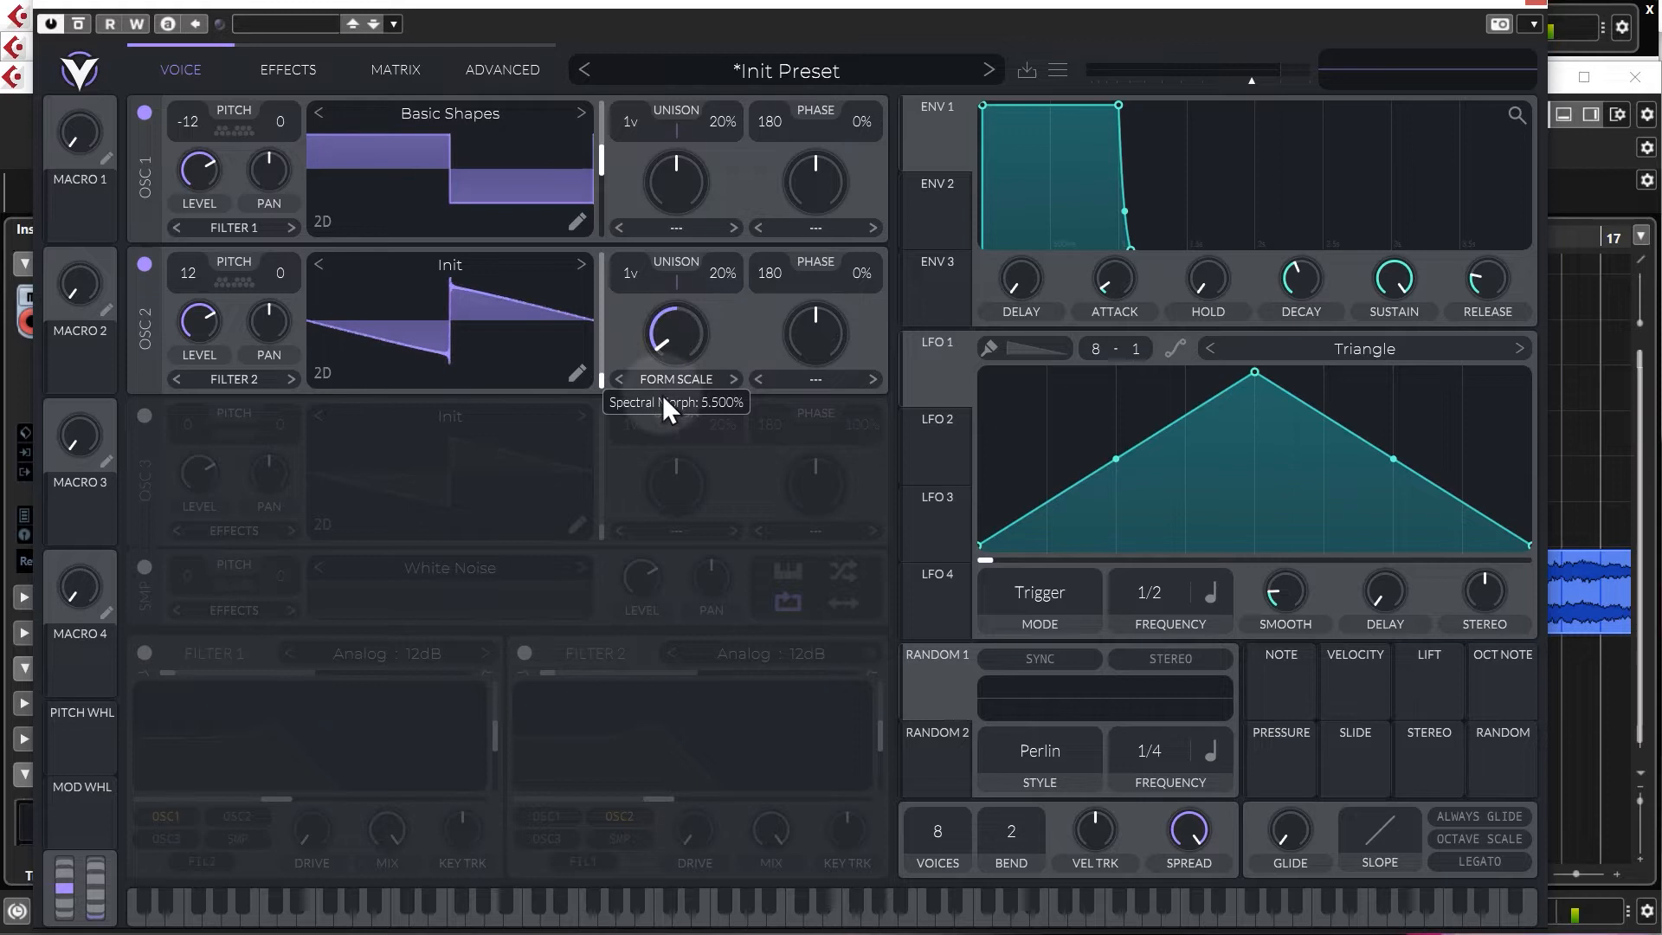
{"action": "left_click_drag", "start_coordinate": [674, 334], "coordinate": [674, 308]}
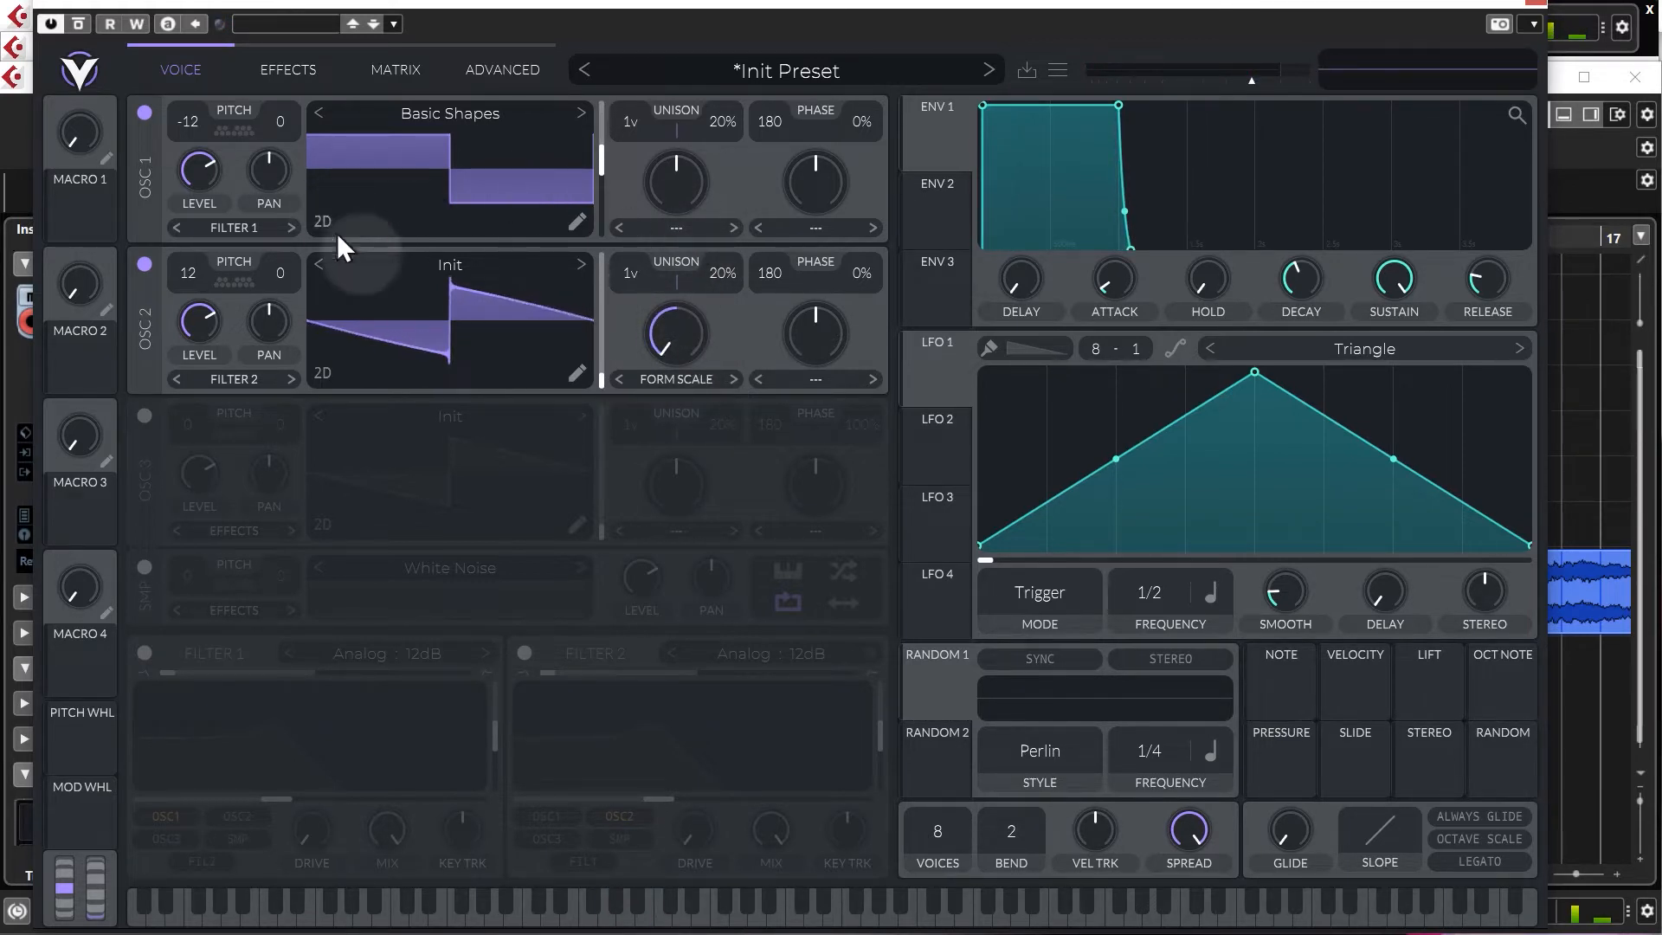
{"action": "mouse_move", "coordinate": [432, 466]}
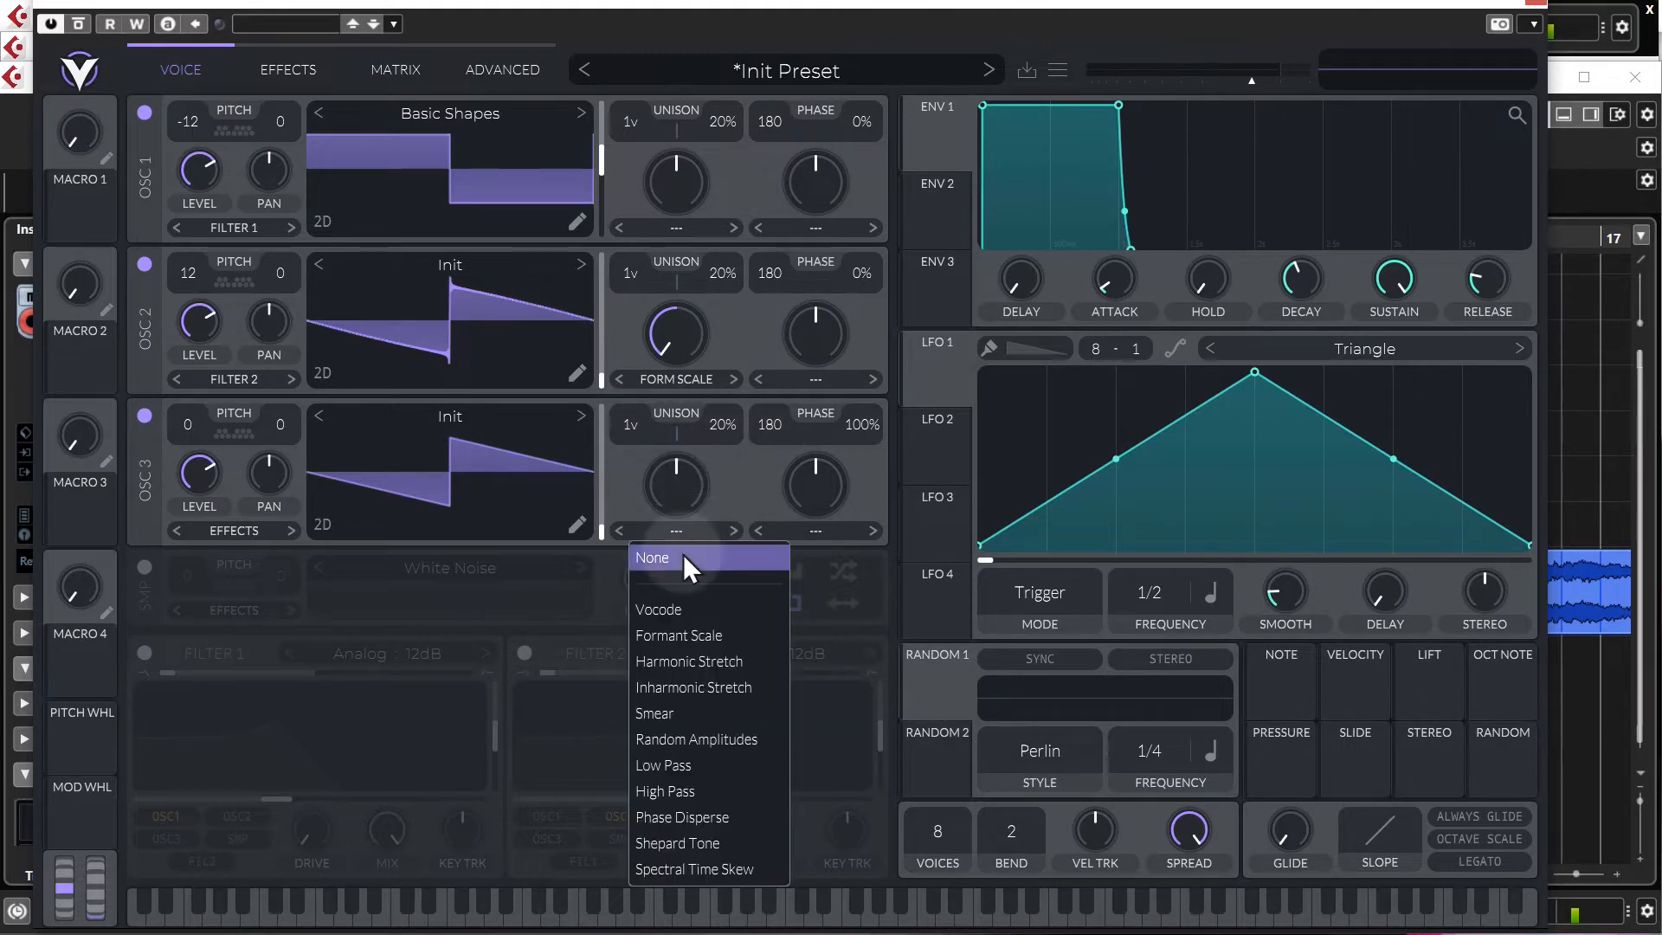
Set oscillator 3's morph to Harmonic Stretch, raise its amount, and pitch it +24 semitones.
{"action": "left_click", "coordinate": [689, 660]}
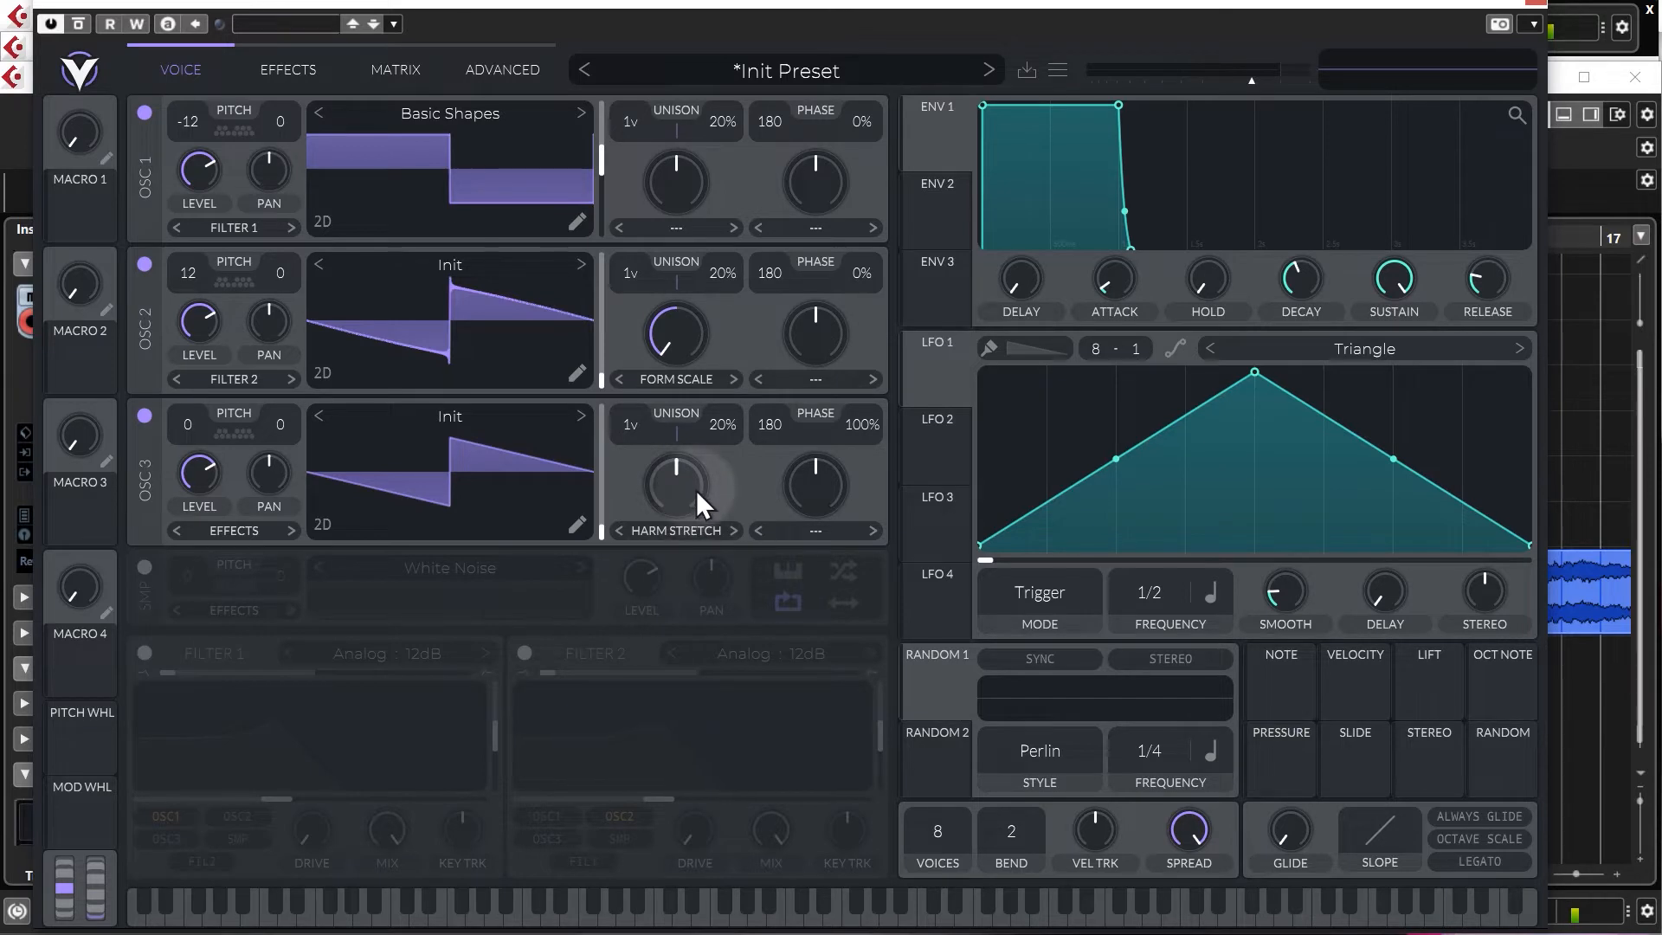
{"action": "left_click_drag", "start_coordinate": [675, 482], "coordinate": [685, 487]}
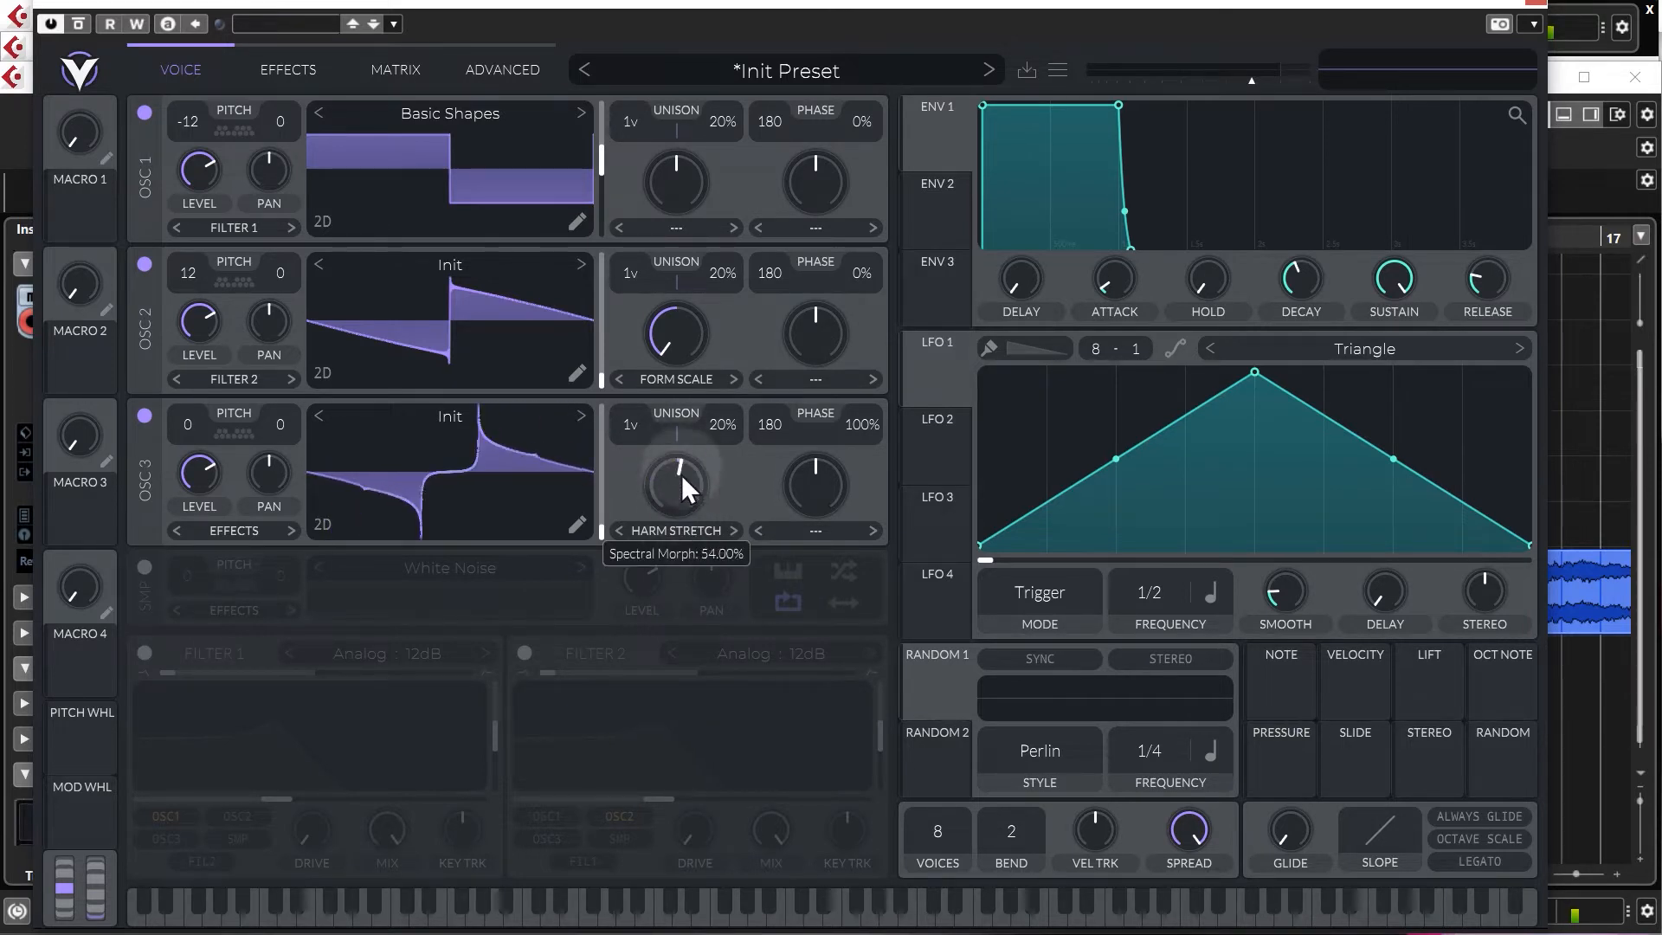
{"action": "left_click_drag", "start_coordinate": [676, 486], "coordinate": [675, 467]}
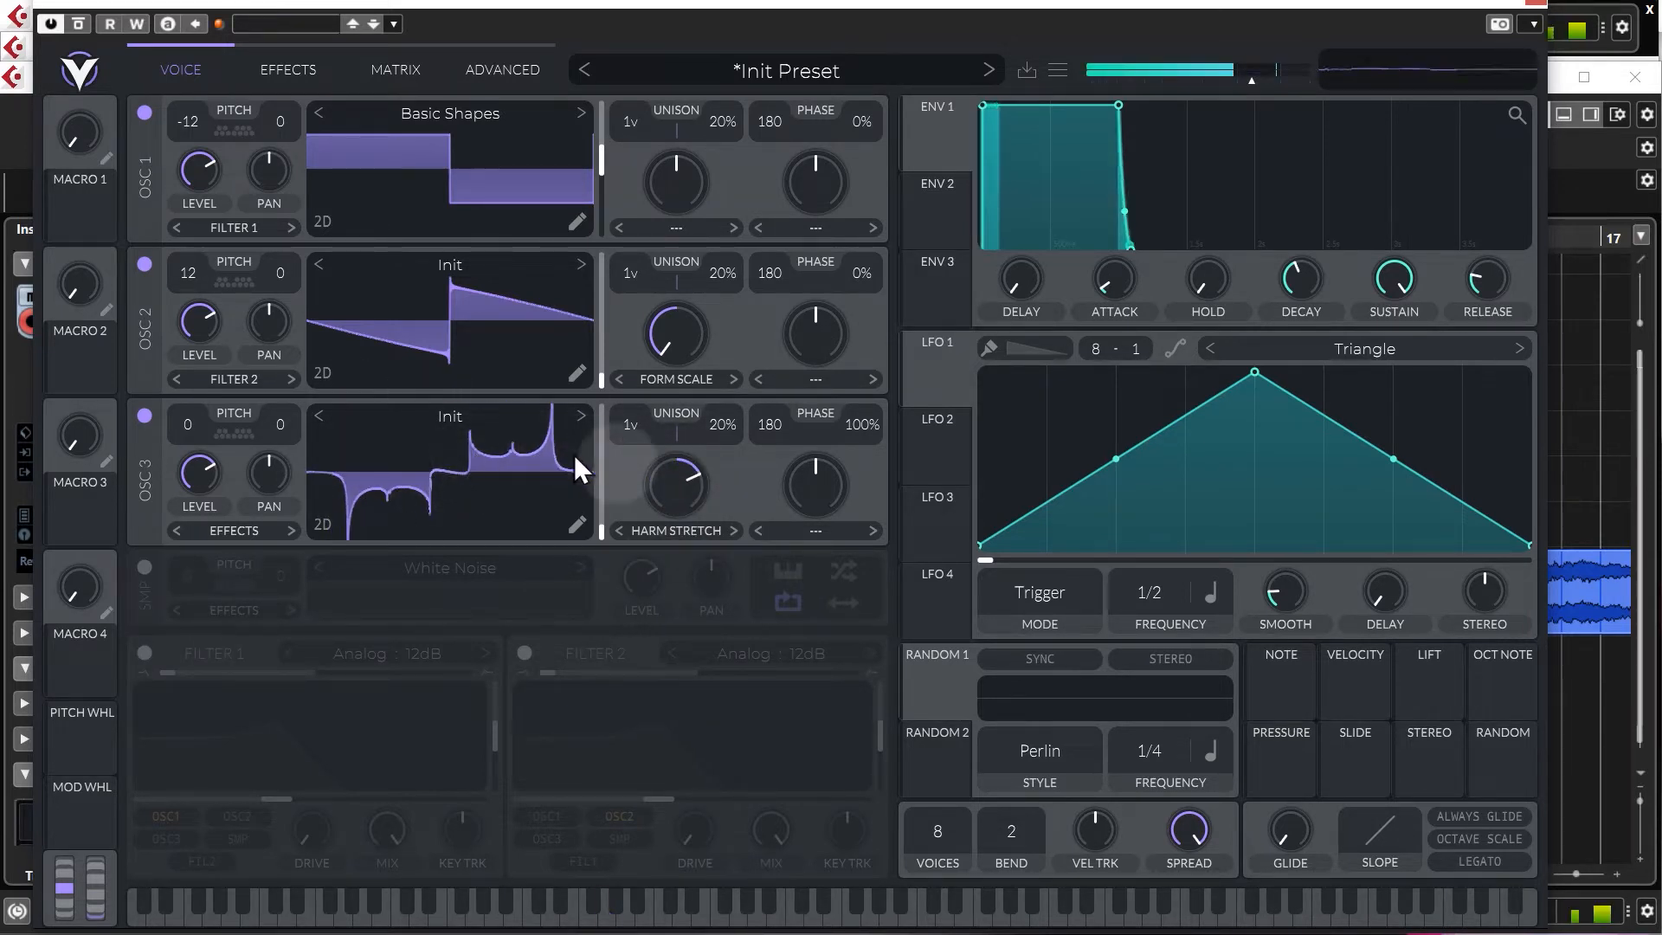
{"action": "left_click_drag", "start_coordinate": [675, 477], "coordinate": [696, 498]}
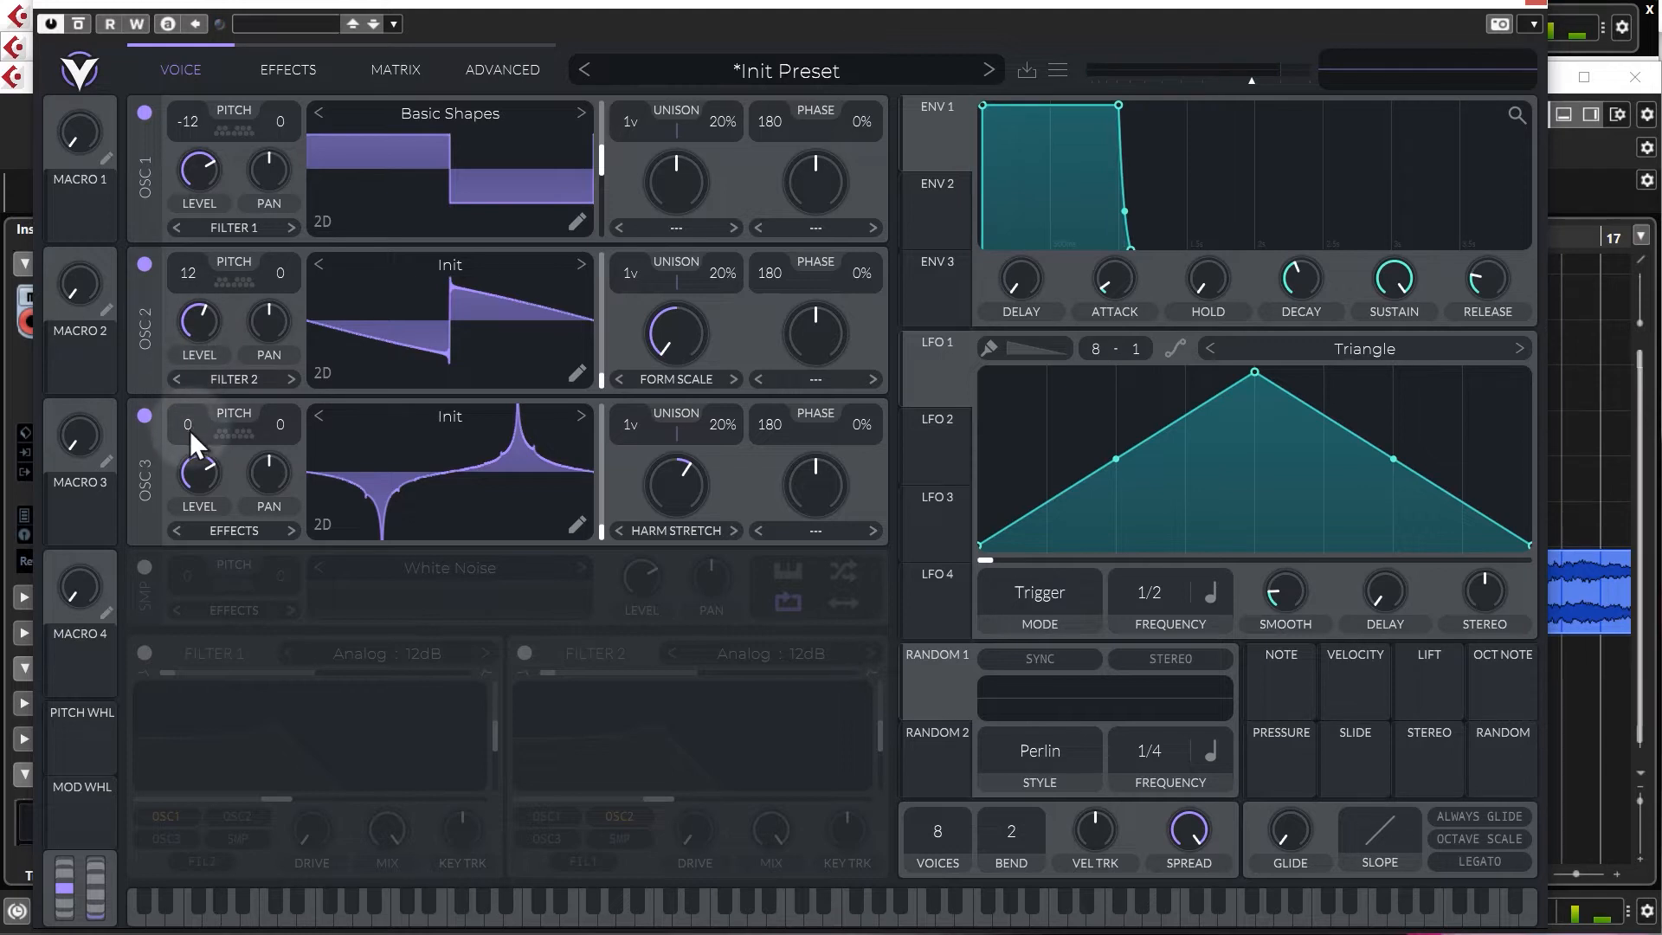
{"action": "left_click_drag", "start_coordinate": [188, 424], "coordinate": [188, 371]}
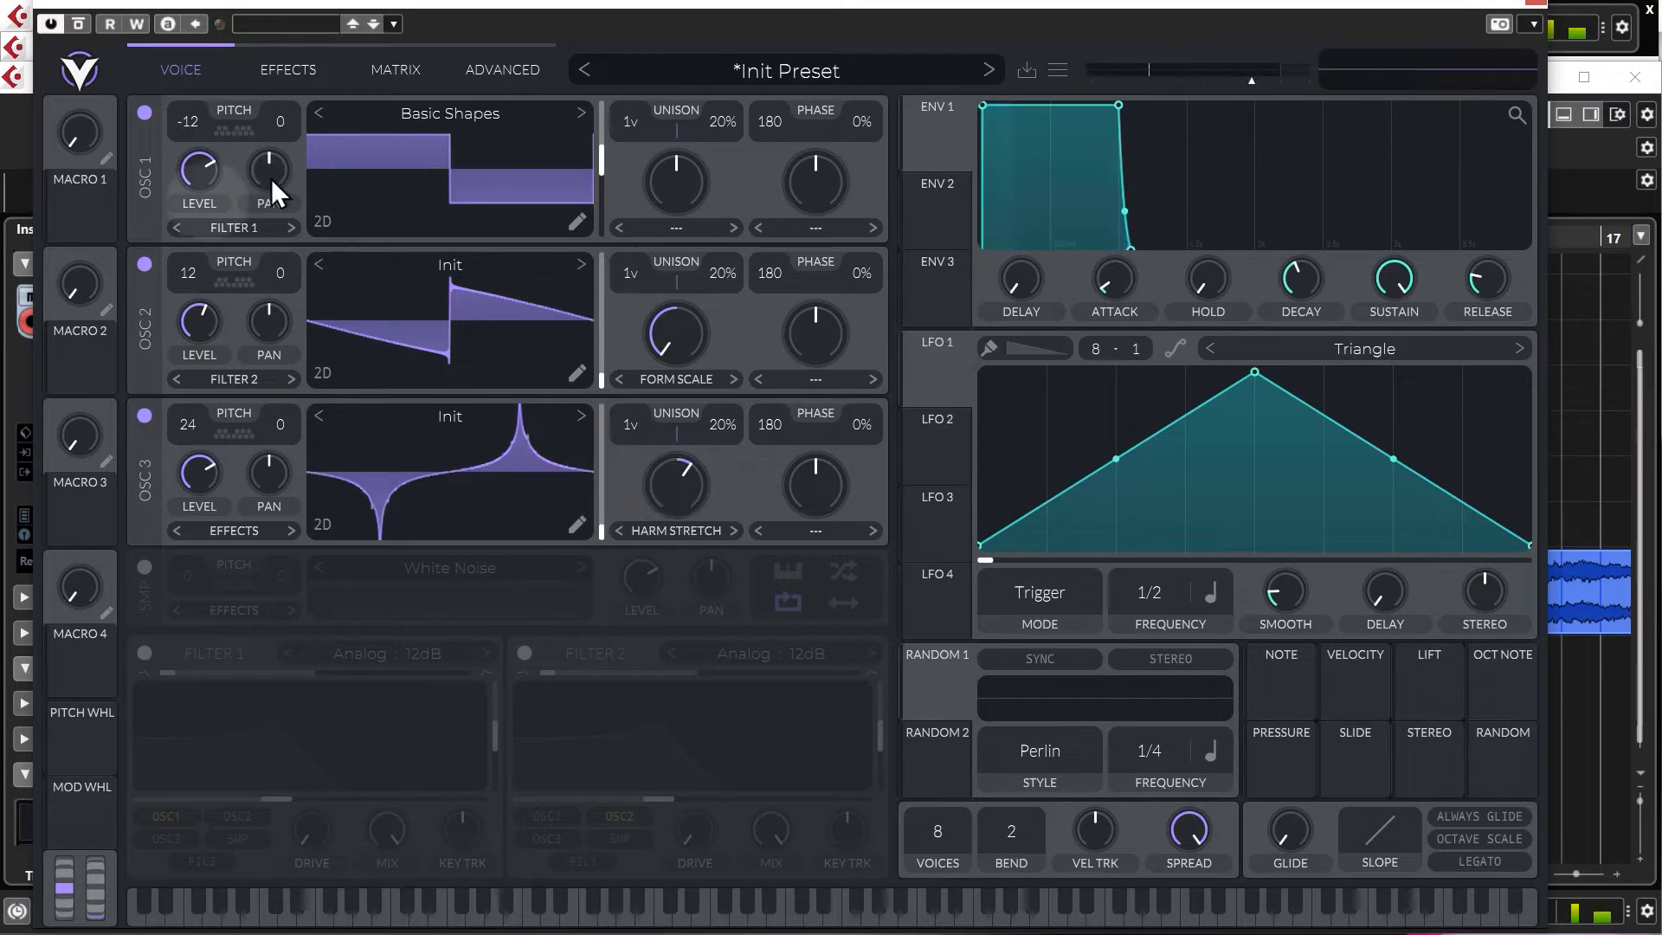
{"action": "mouse_move", "coordinate": [657, 268]}
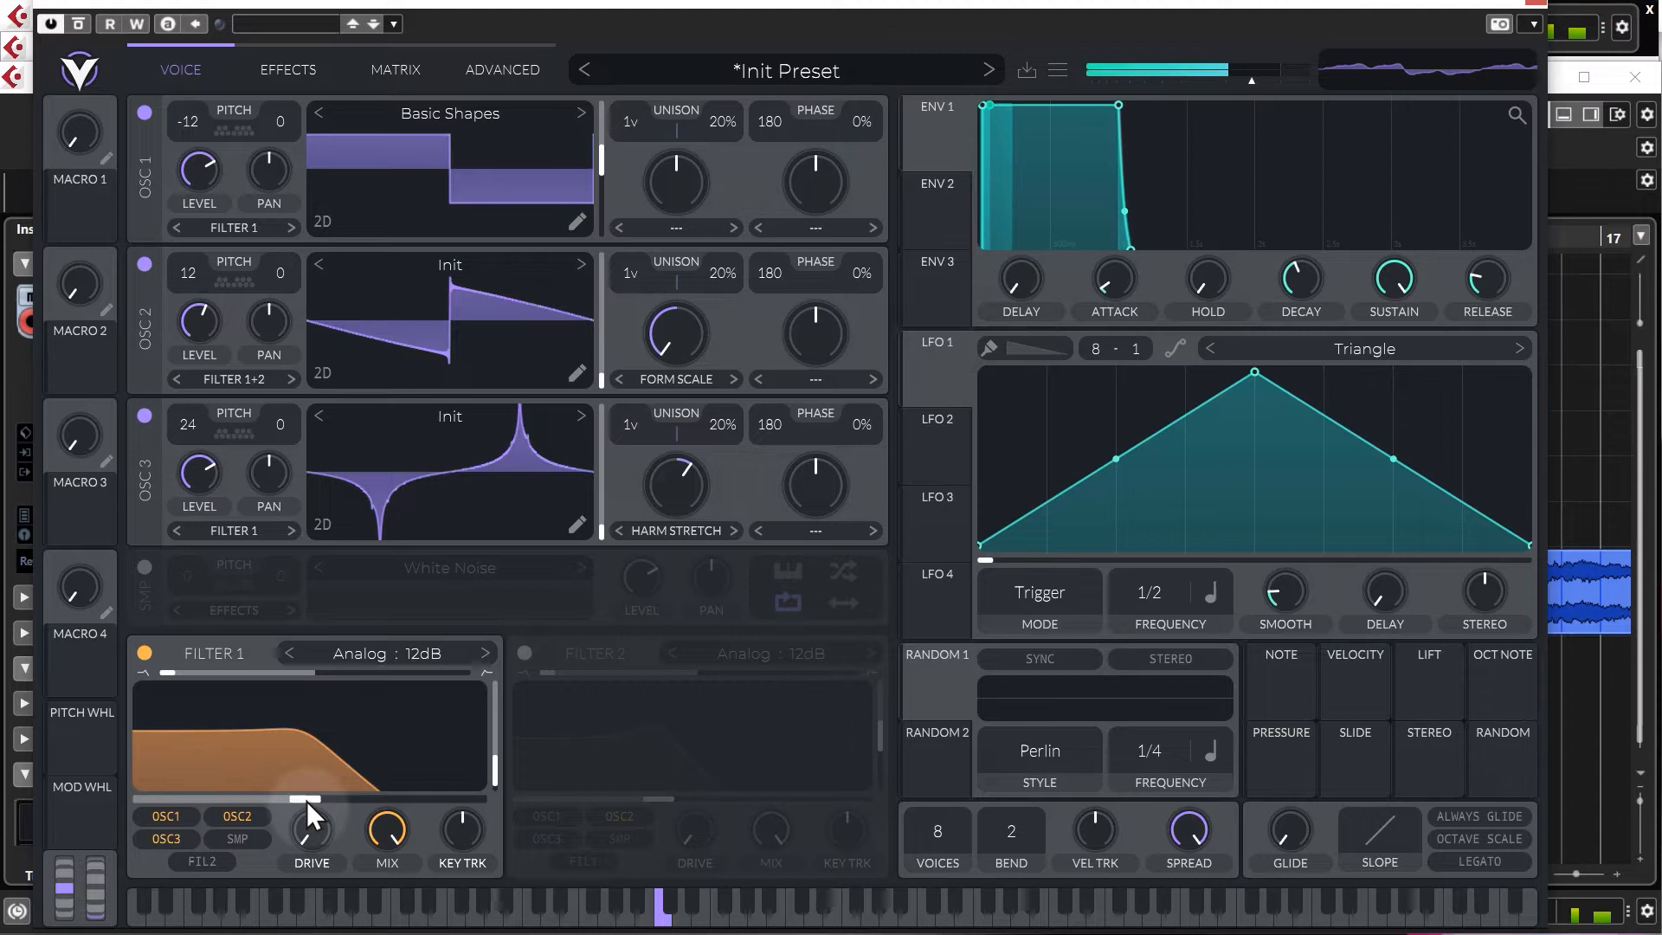
Drag Filter 1's analog 12dB low-pass cutoff slider to about 30 semitones.
{"action": "left_click_drag", "start_coordinate": [297, 800], "coordinate": [365, 800]}
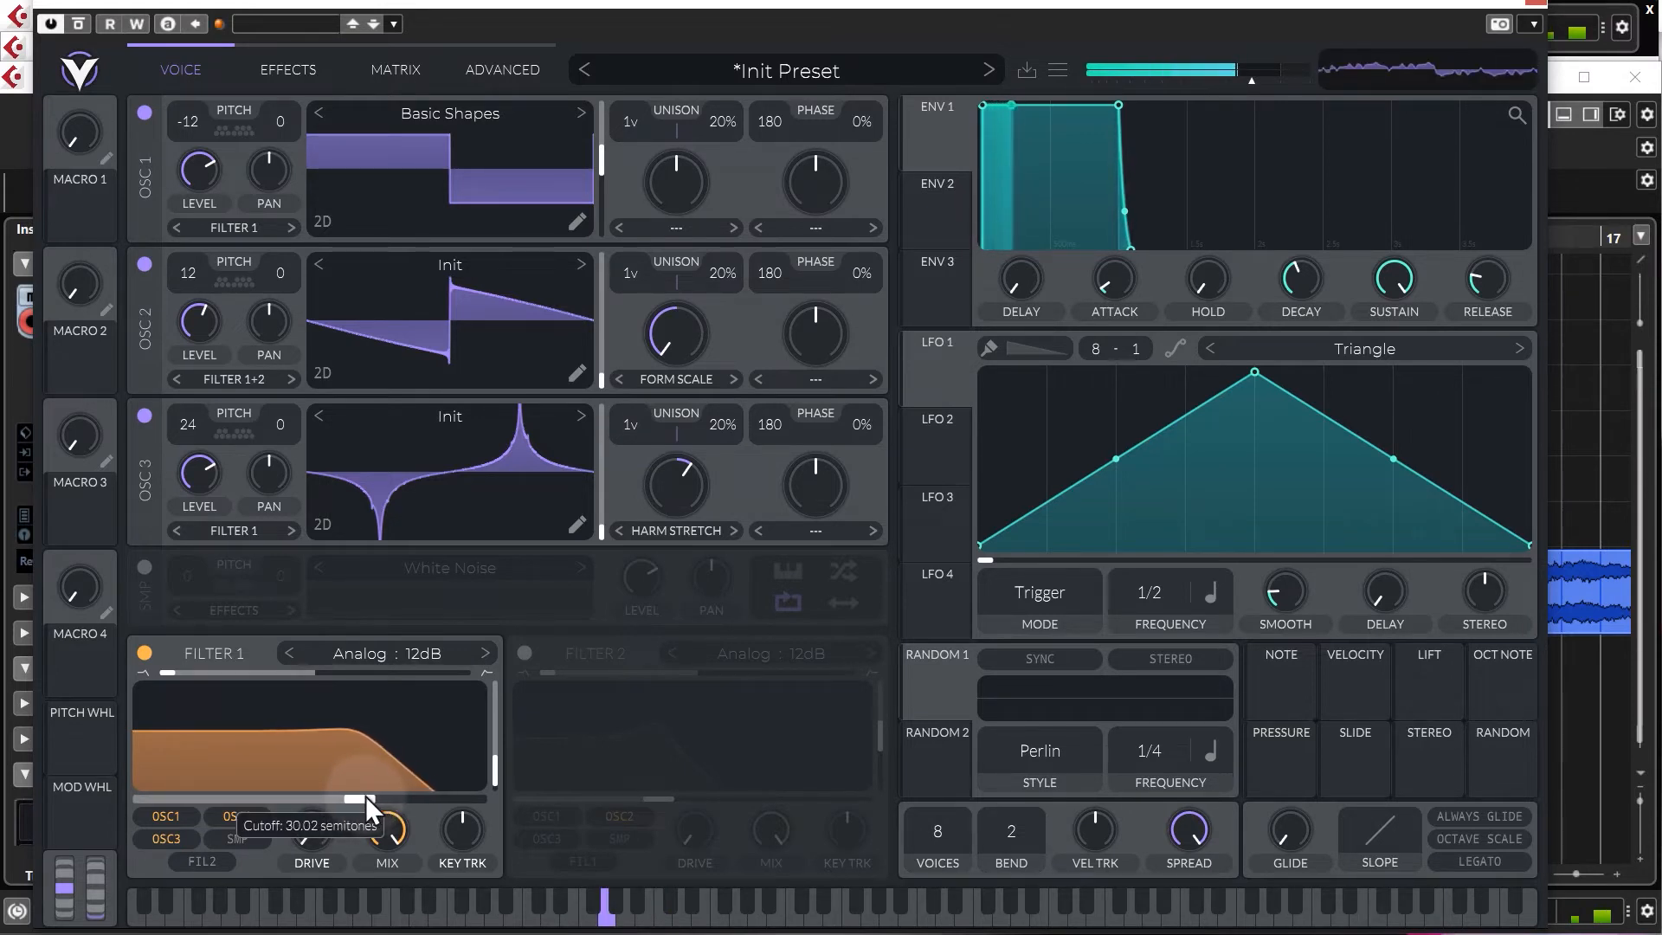
{"action": "left_click_drag", "start_coordinate": [371, 799], "coordinate": [366, 806]}
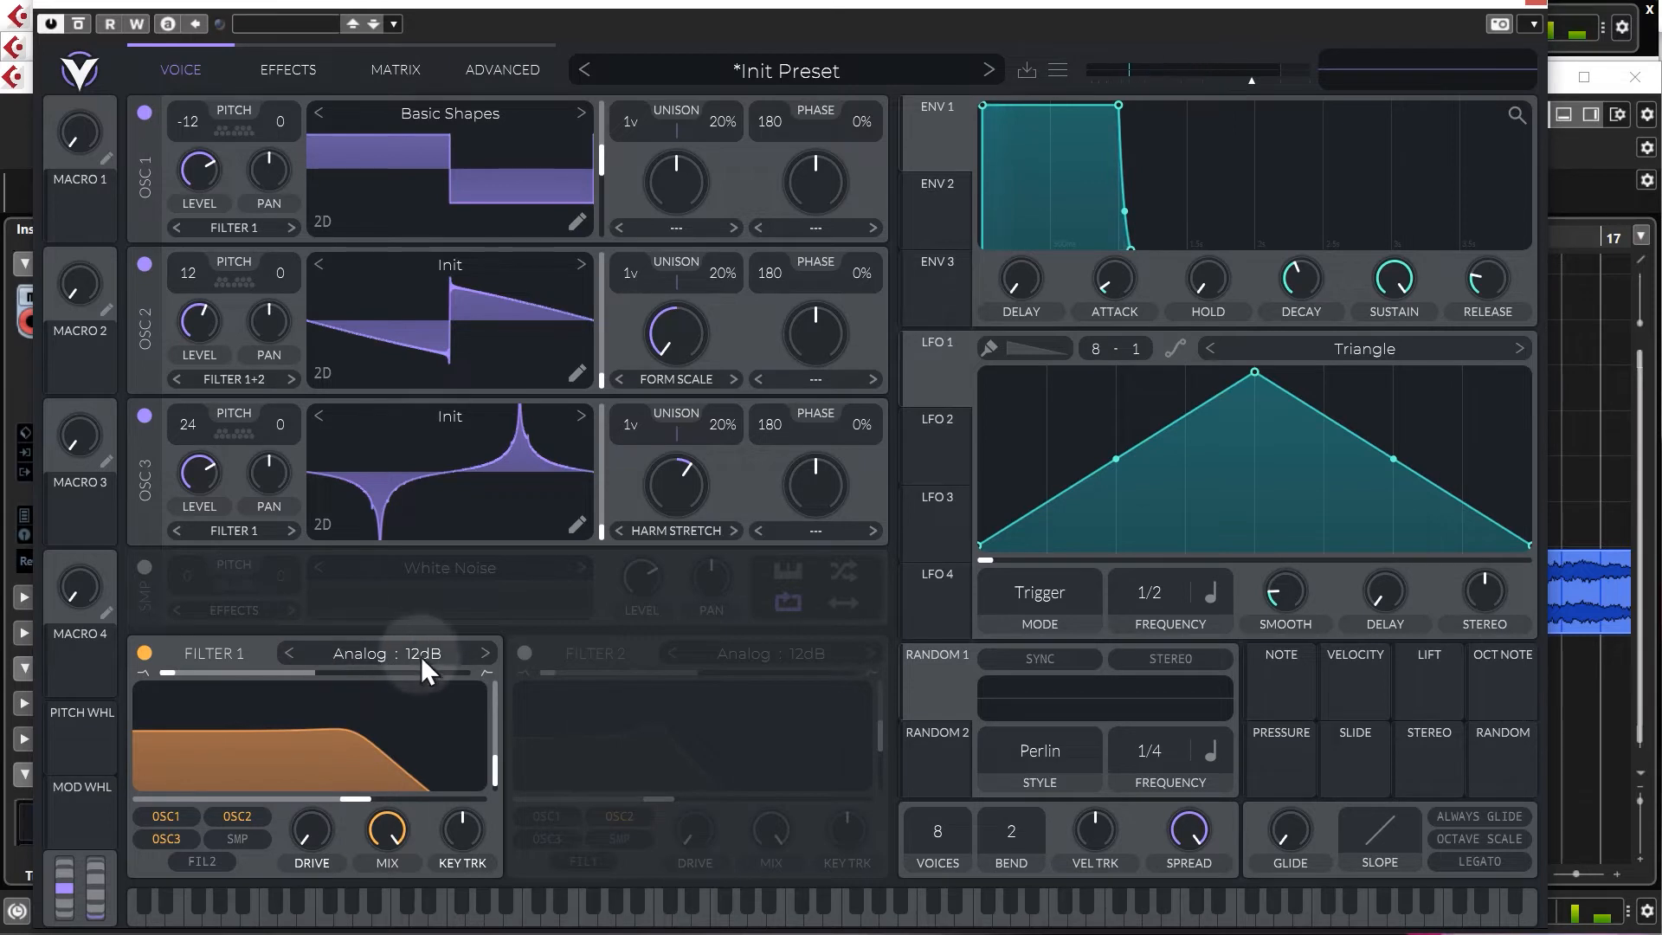
{"action": "mouse_move", "coordinate": [895, 403]}
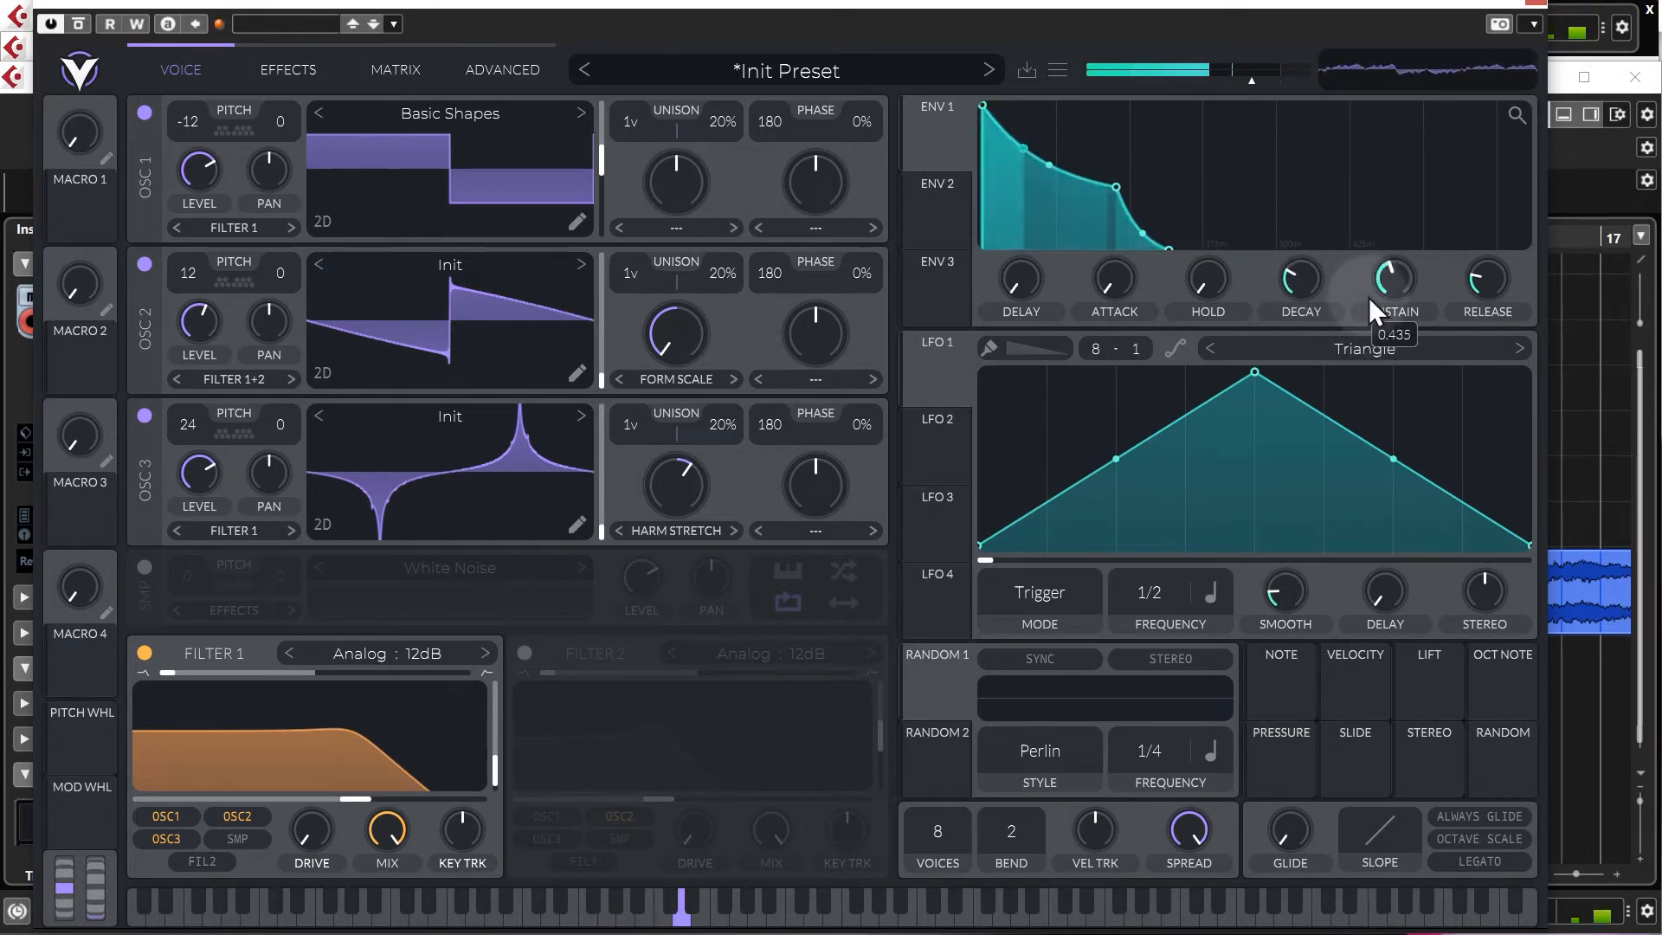
Lower the ENV 1 sustain to about 0.435 and adjust the decay time.
{"action": "left_click_drag", "start_coordinate": [1392, 278], "coordinate": [1391, 245]}
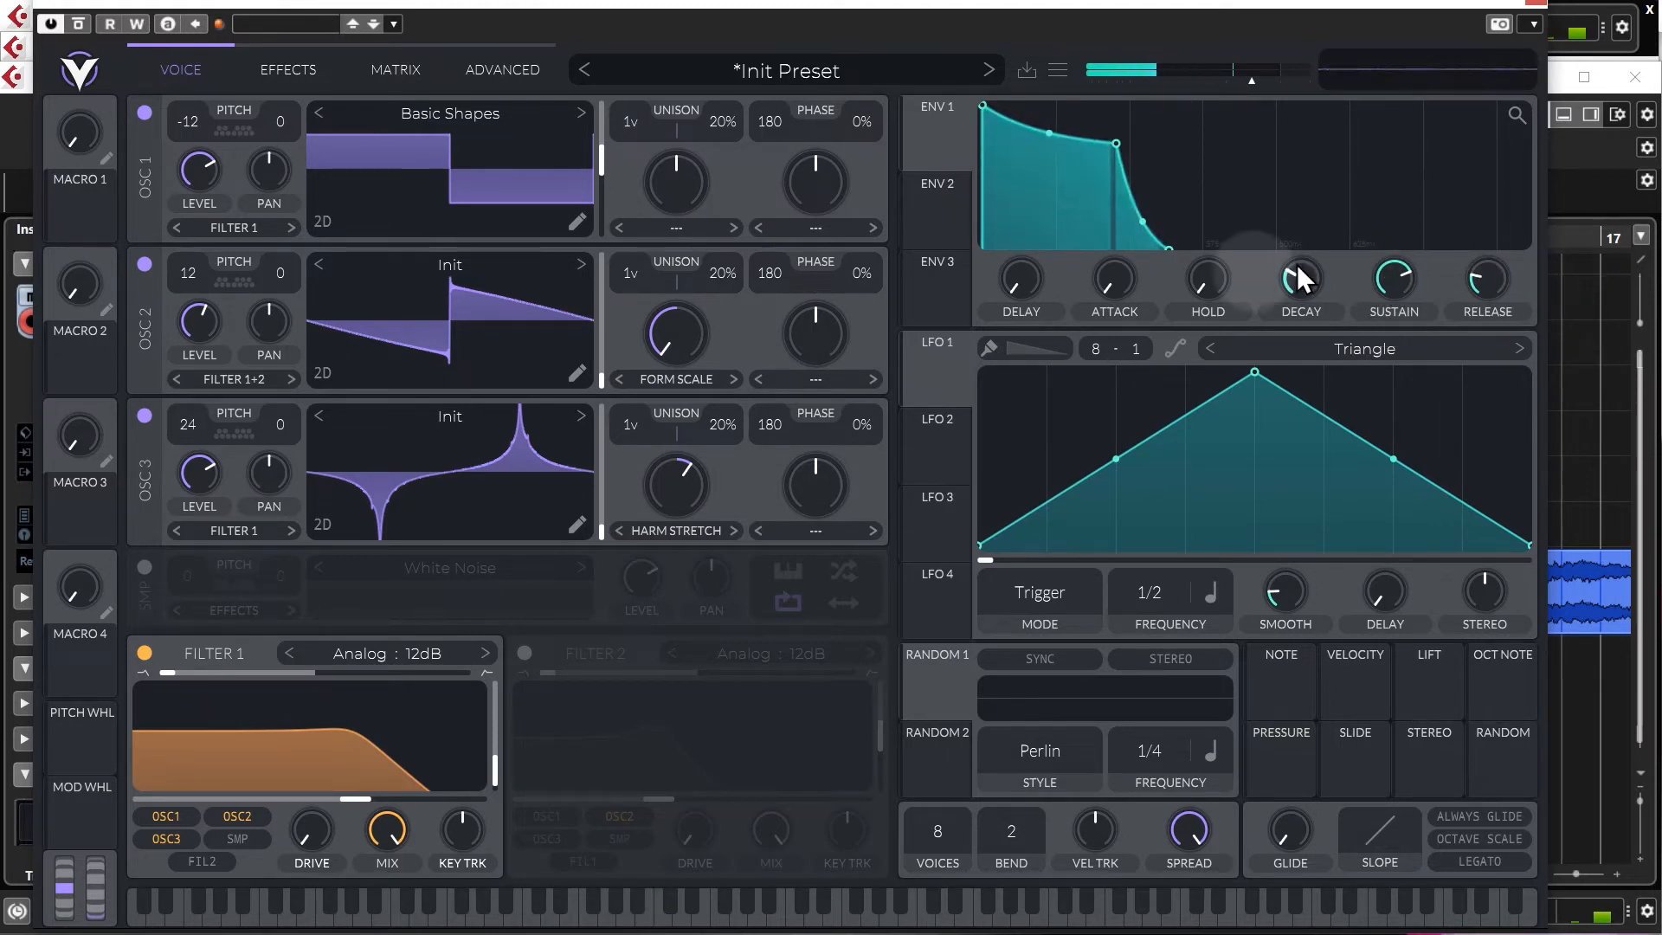
{"action": "left_click_drag", "start_coordinate": [1298, 281], "coordinate": [1292, 297]}
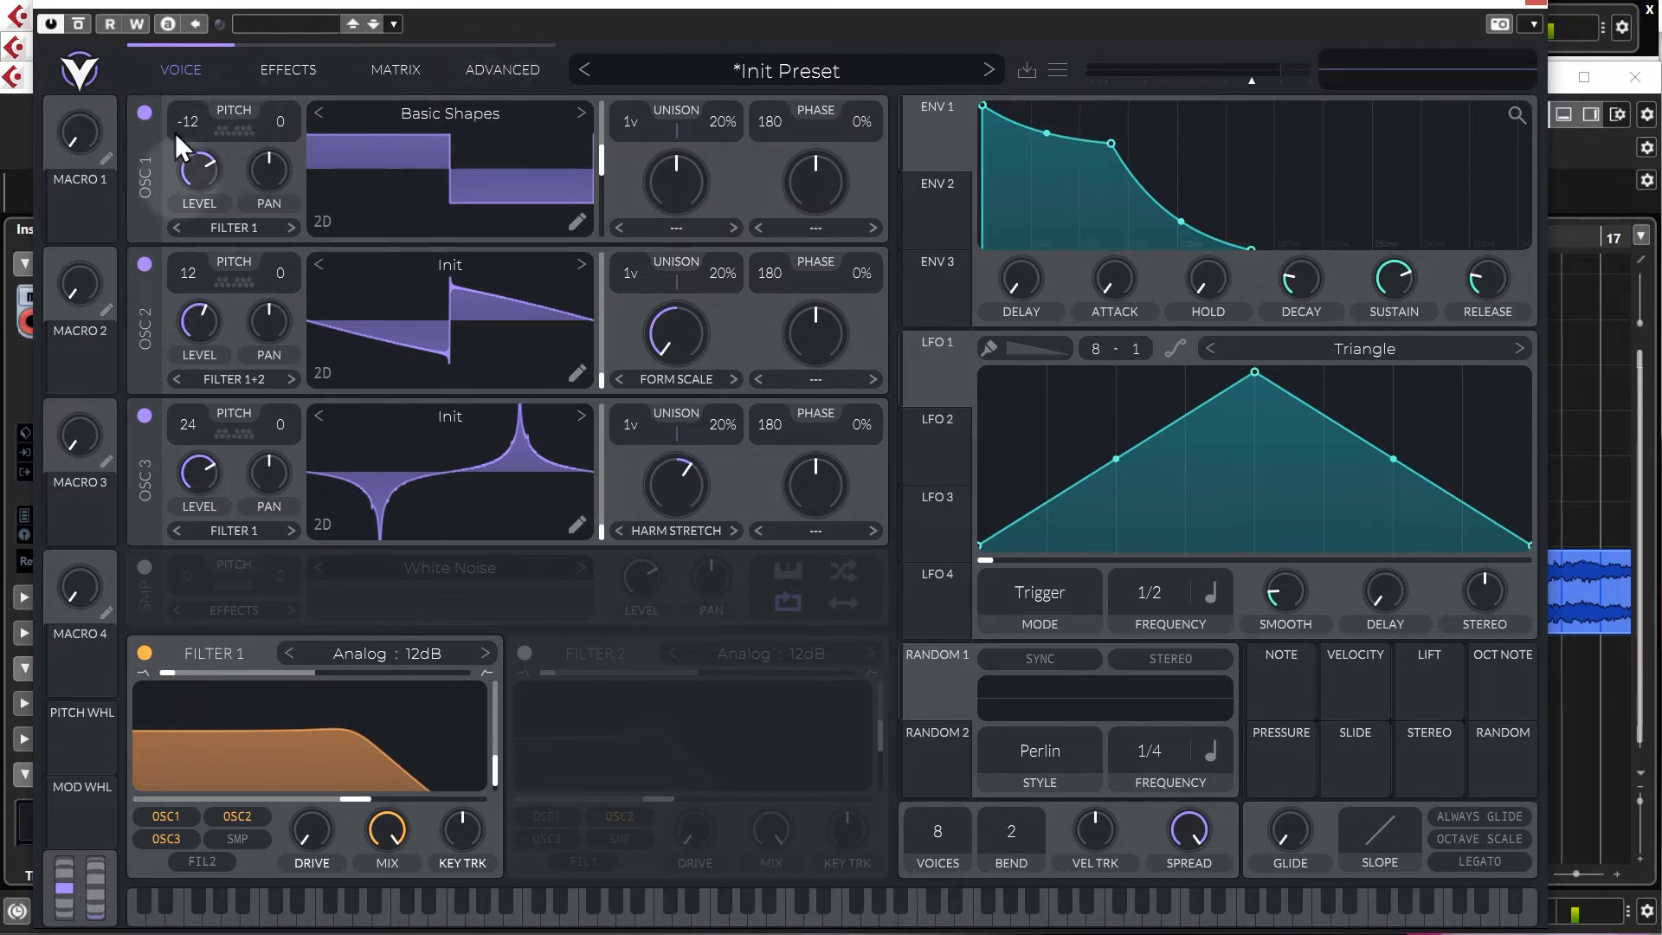
{"action": "left_click", "coordinate": [287, 70]}
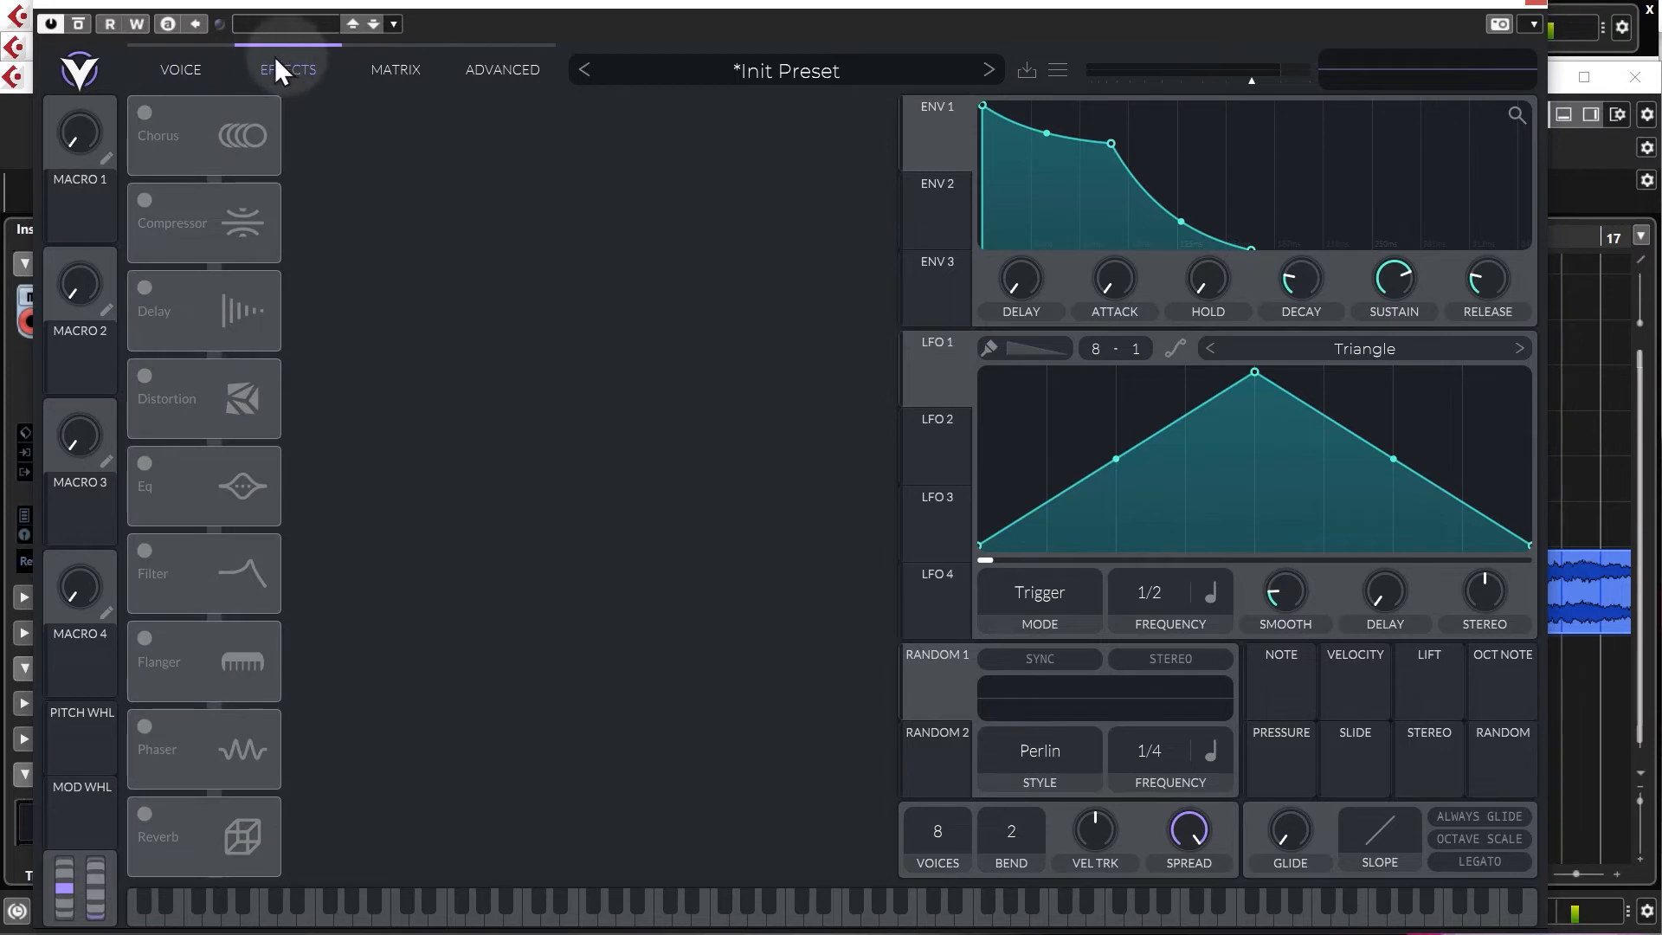
{"action": "mouse_move", "coordinate": [171, 244]}
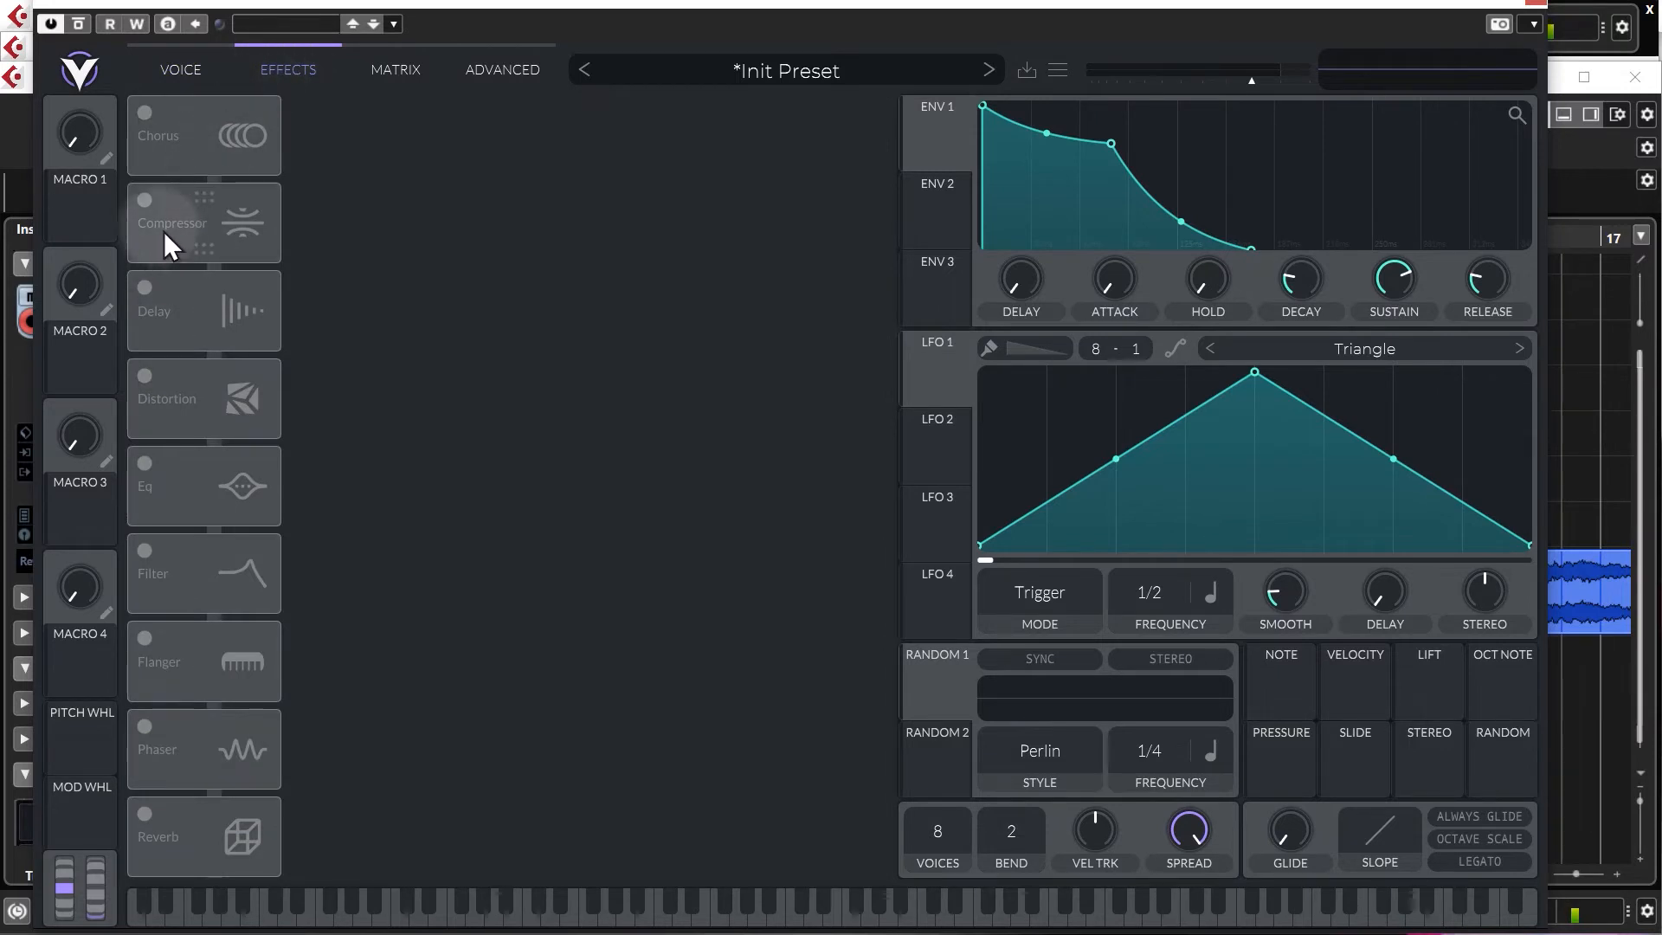
Enable the multiband compressor and set distortion to Linear Fold with an adjusted mix.
{"action": "left_click", "coordinate": [146, 199]}
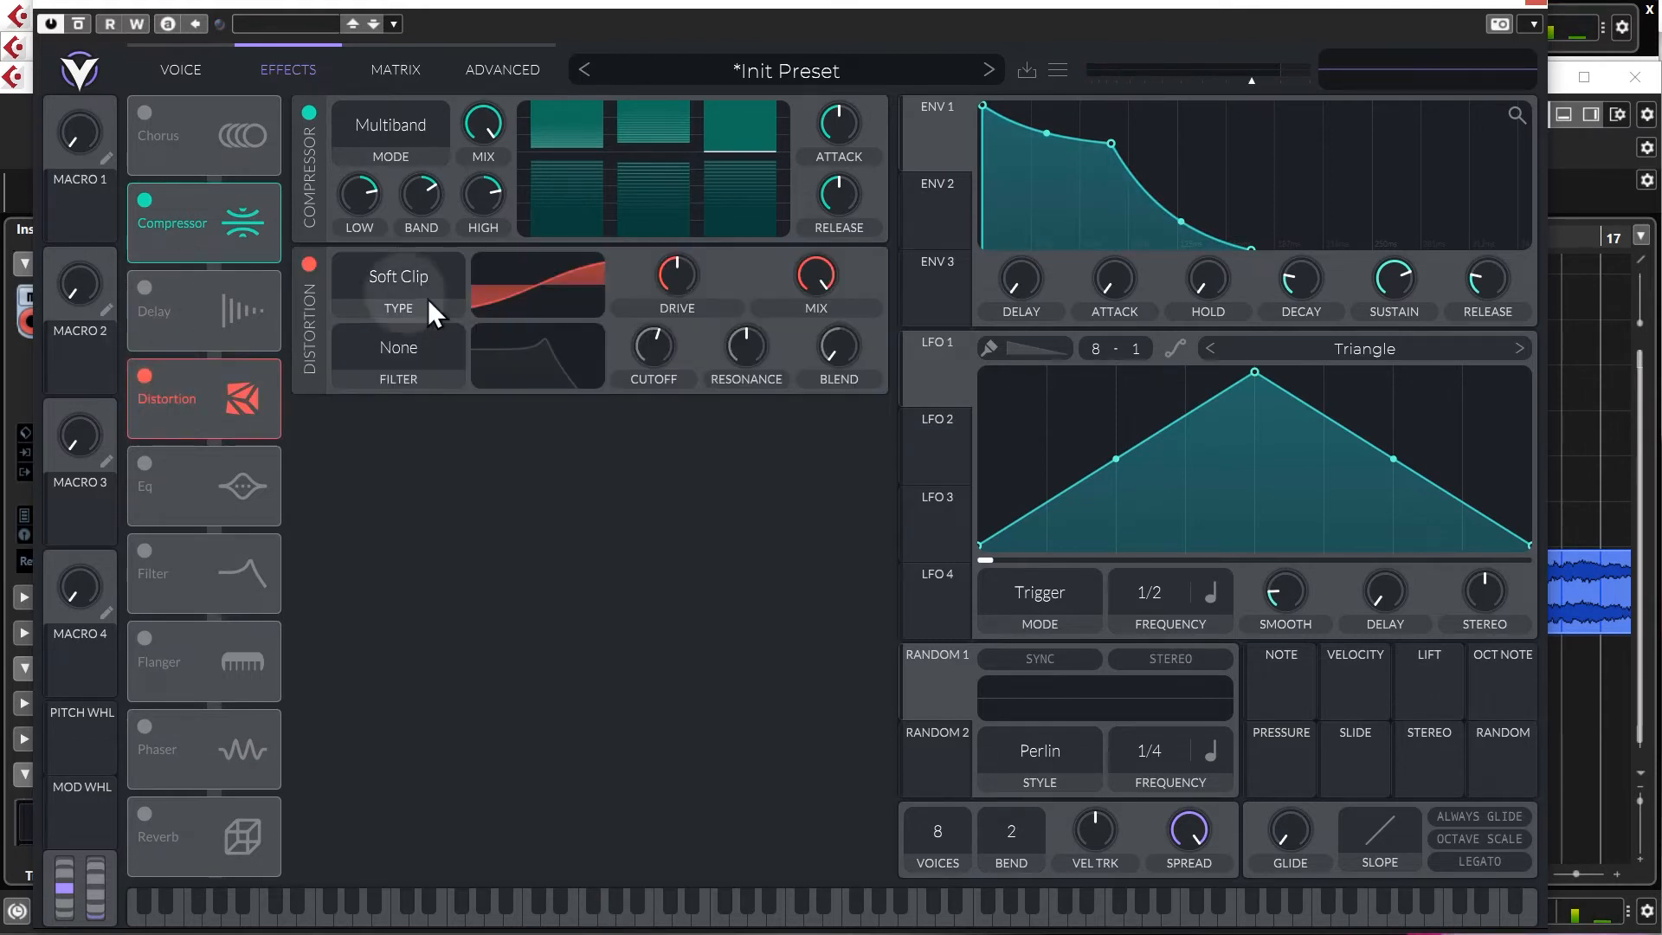
{"action": "left_click", "coordinate": [397, 280]}
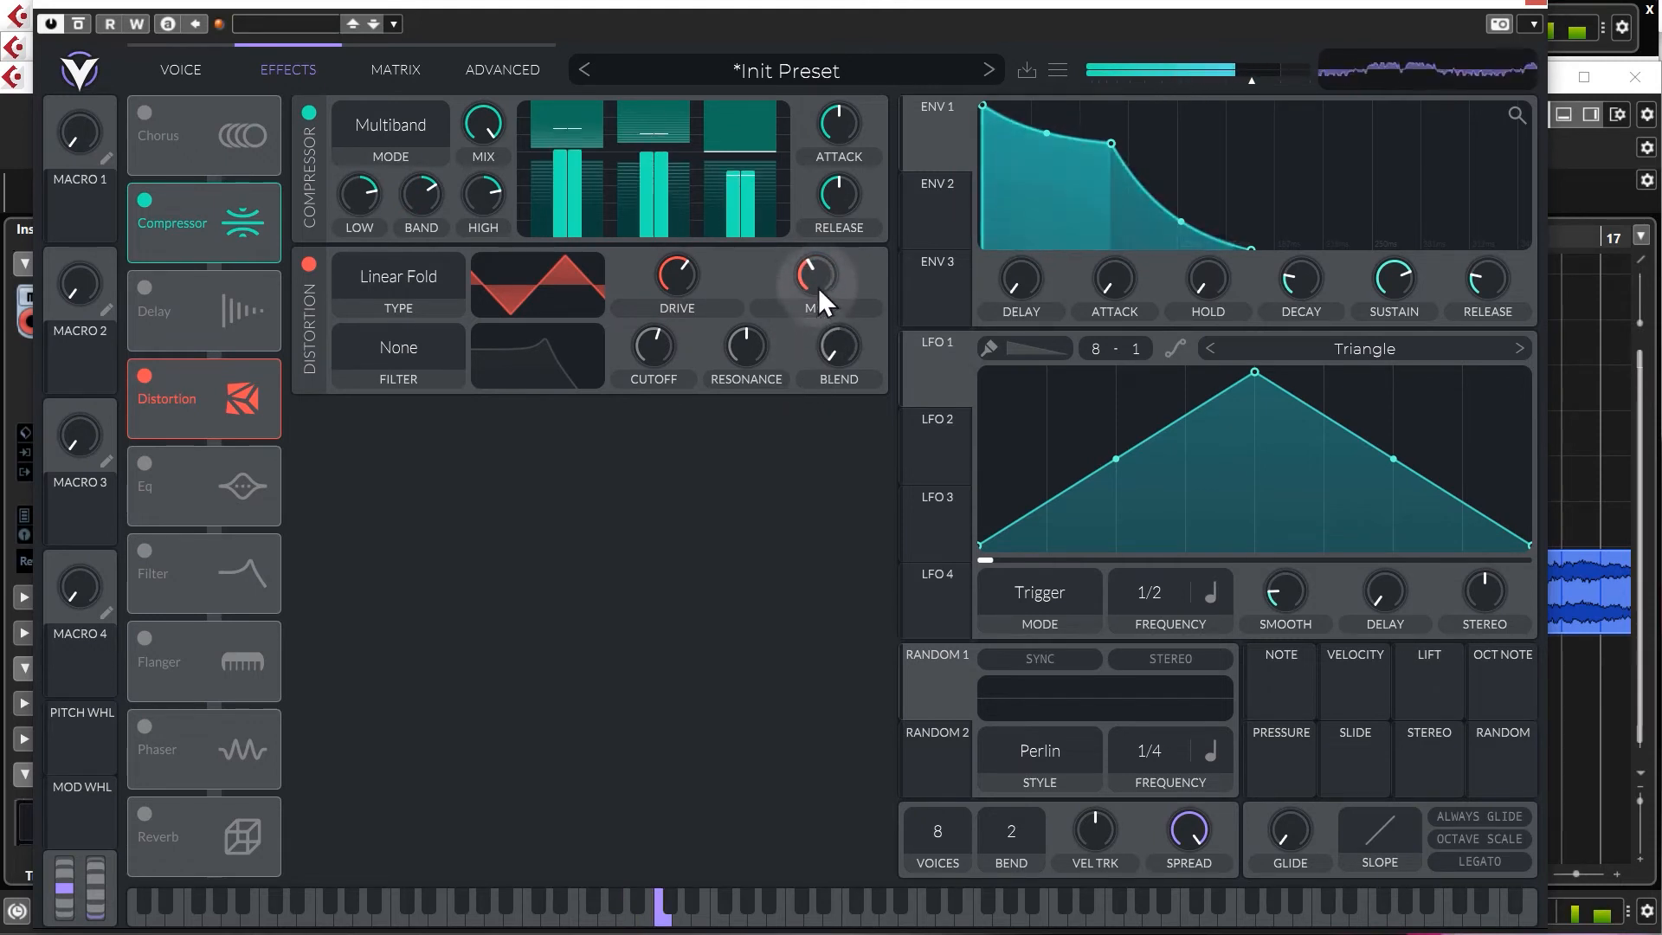
{"action": "left_click_drag", "start_coordinate": [816, 275], "coordinate": [822, 292]}
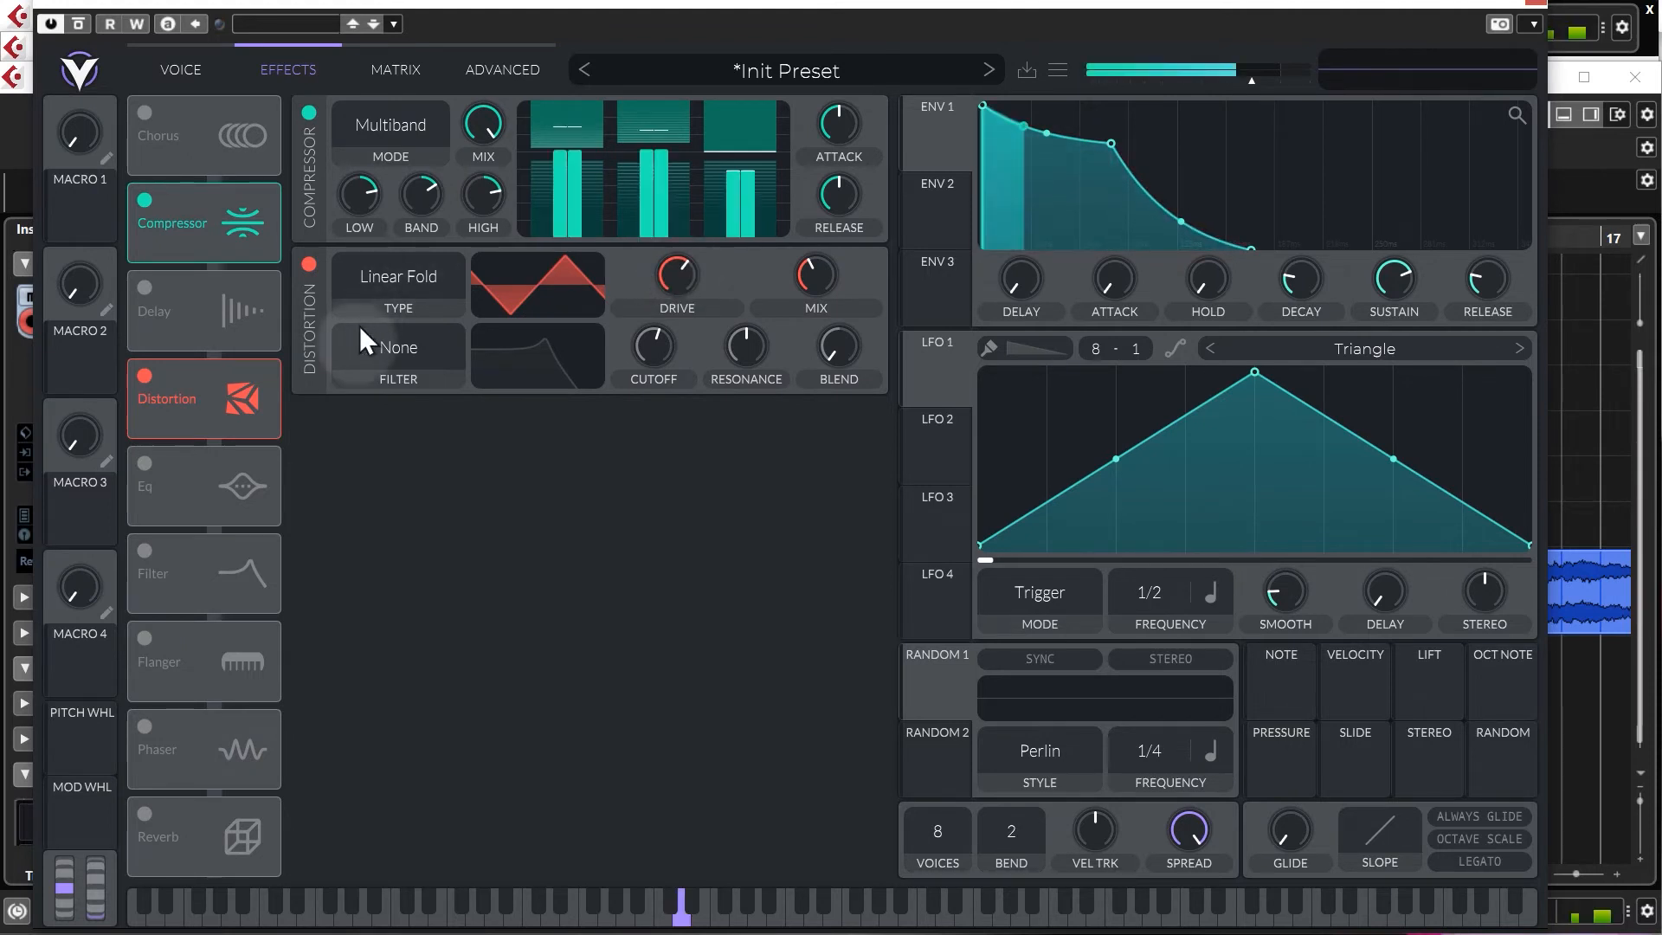
{"action": "mouse_move", "coordinate": [148, 520]}
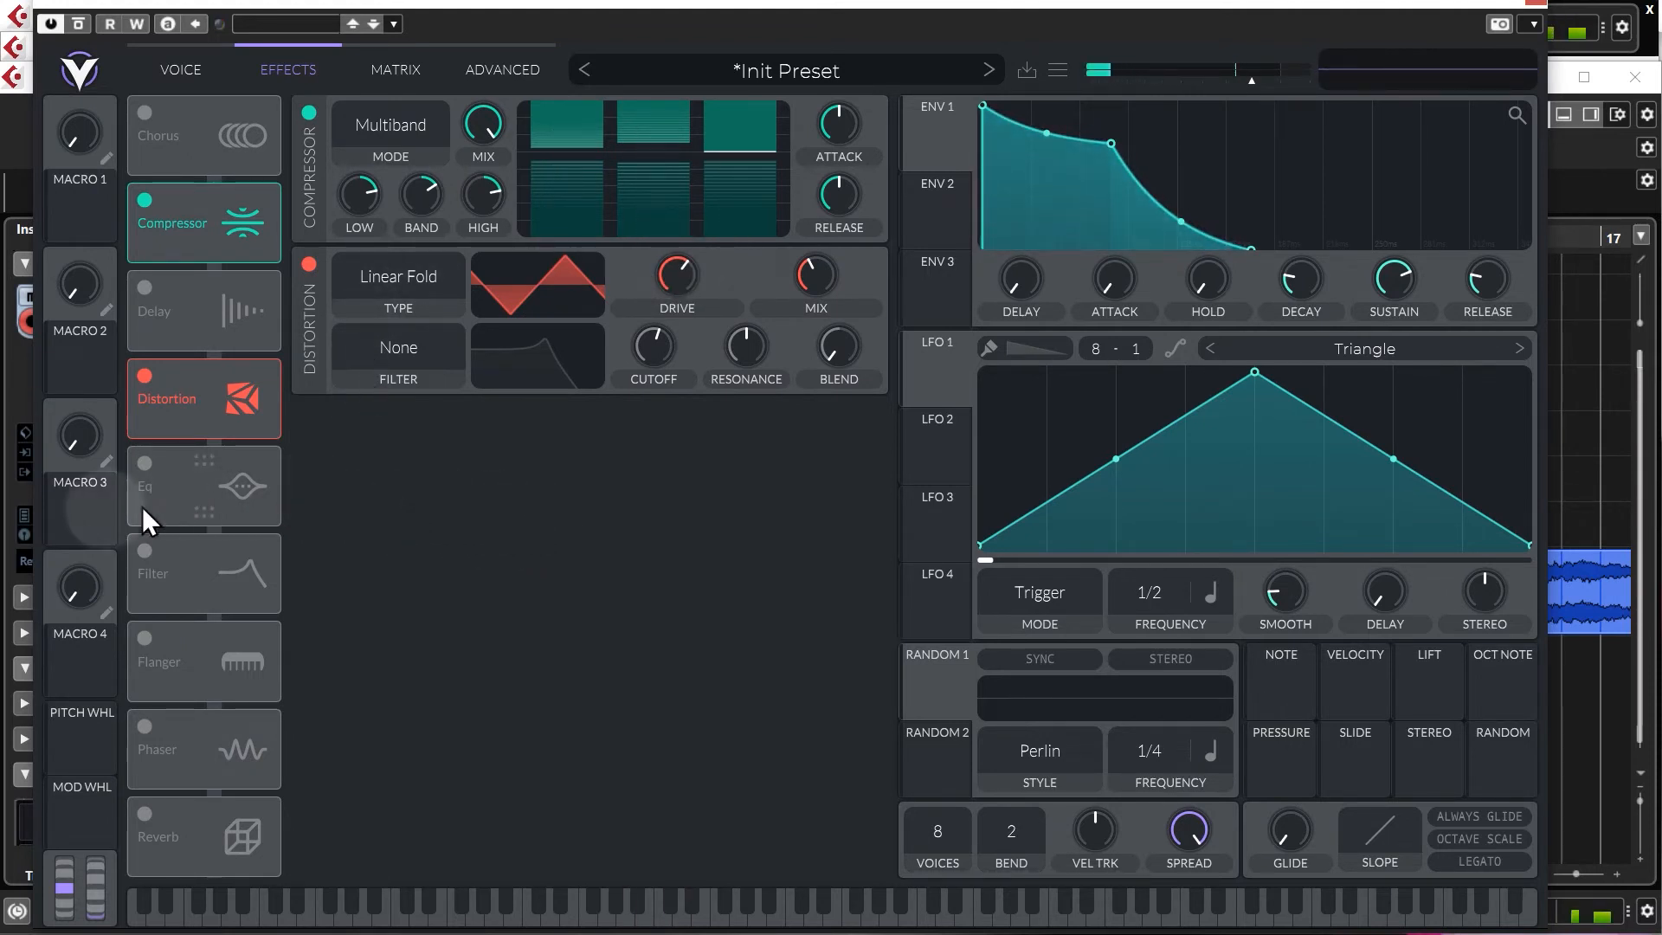
Enable the EQ and lower its low shelf gain by a few dB.
{"action": "left_click", "coordinate": [201, 485]}
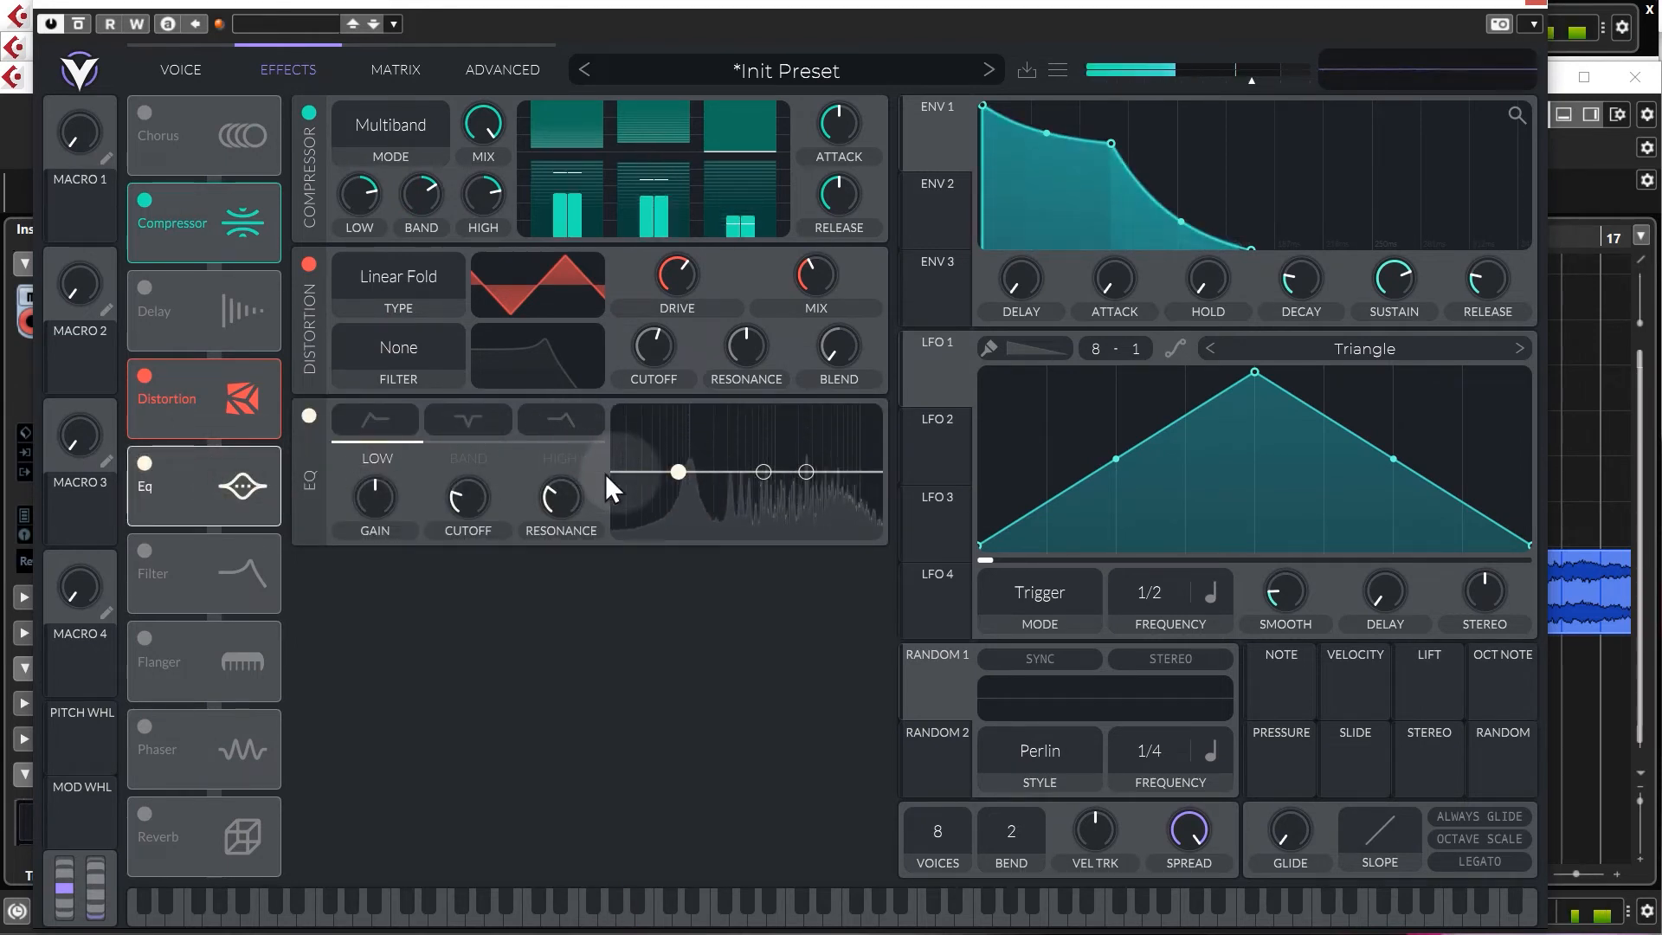
{"action": "left_click_drag", "start_coordinate": [678, 472], "coordinate": [641, 487]}
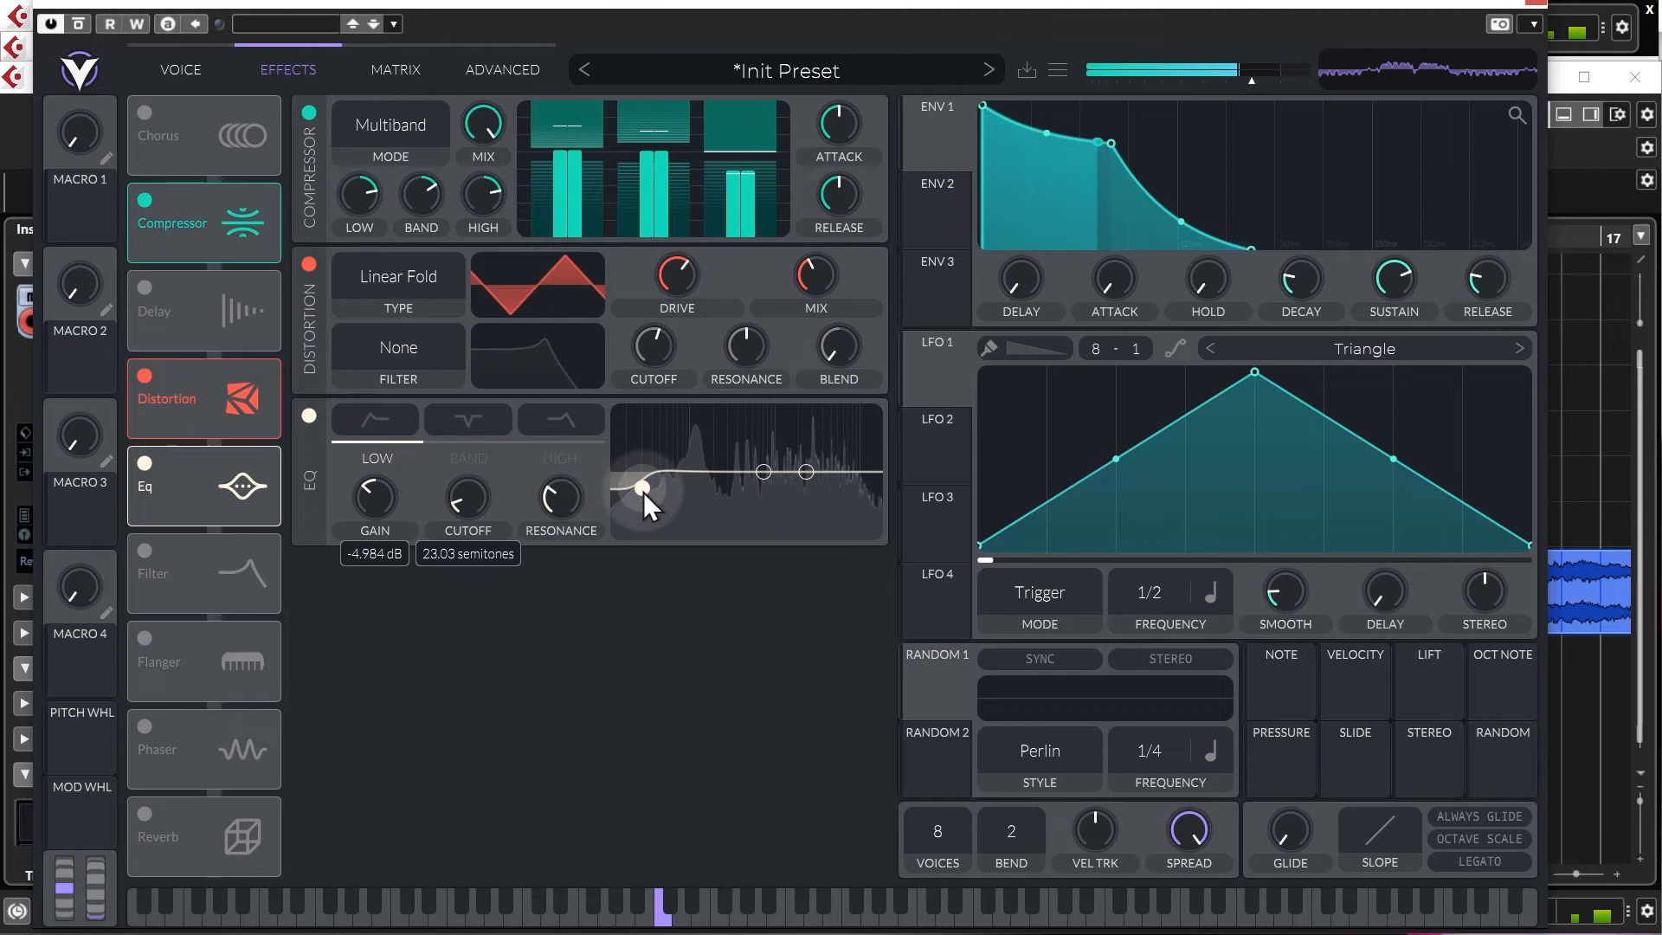
{"action": "left_click_drag", "start_coordinate": [641, 488], "coordinate": [644, 491]}
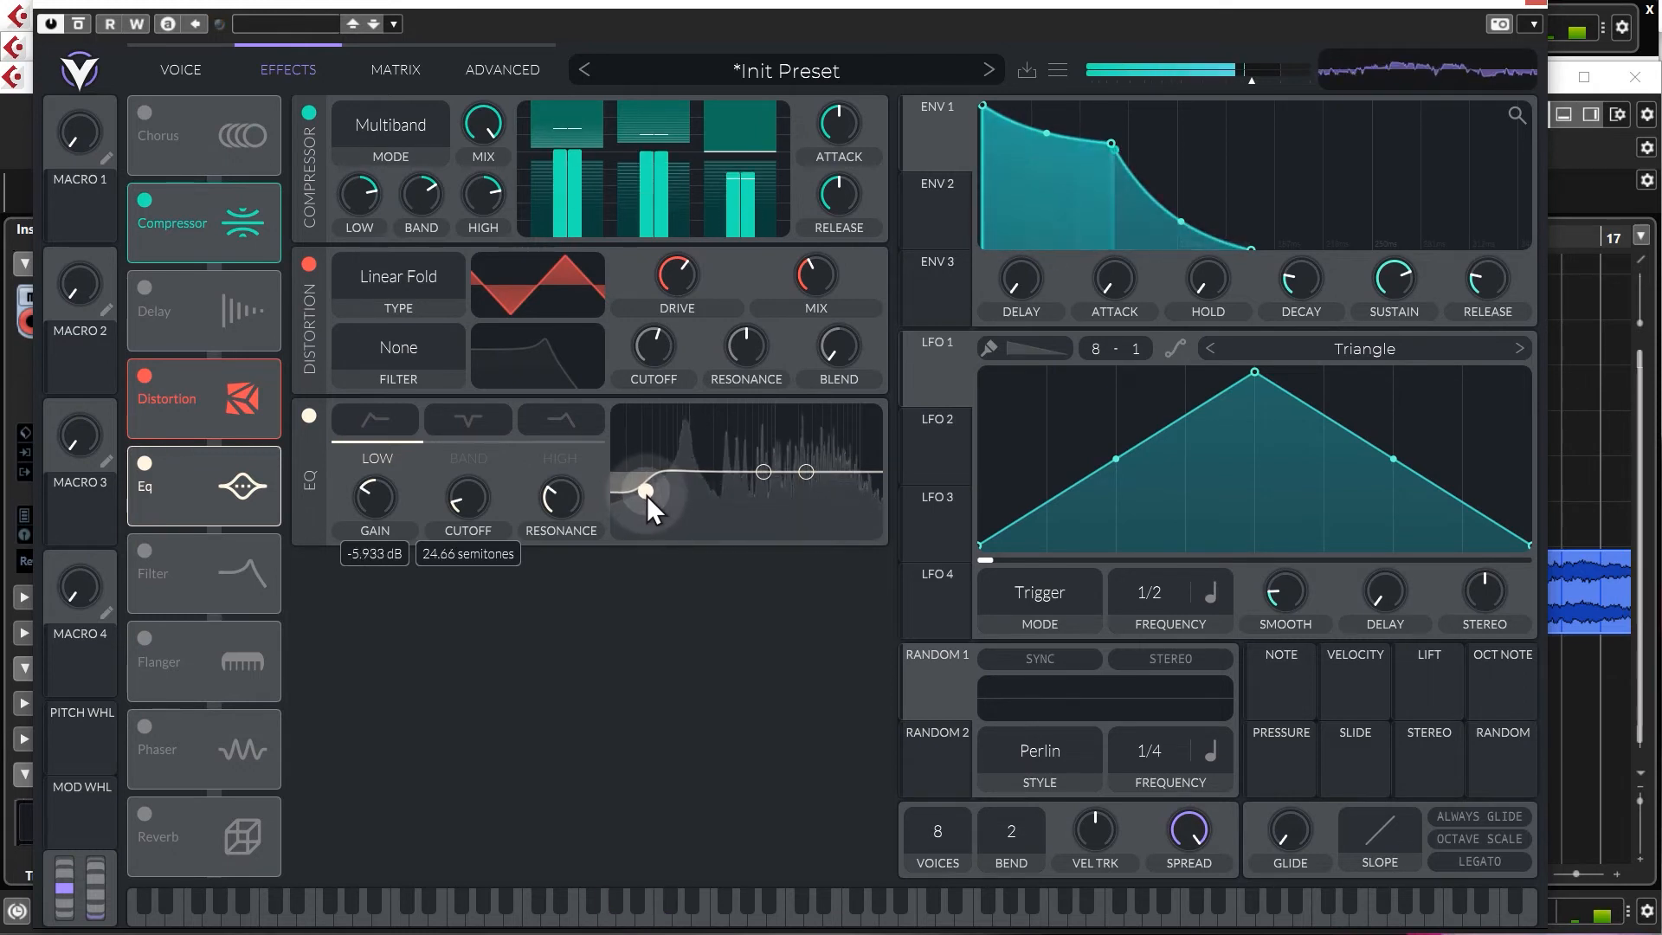
{"action": "left_click_drag", "start_coordinate": [643, 488], "coordinate": [643, 480]}
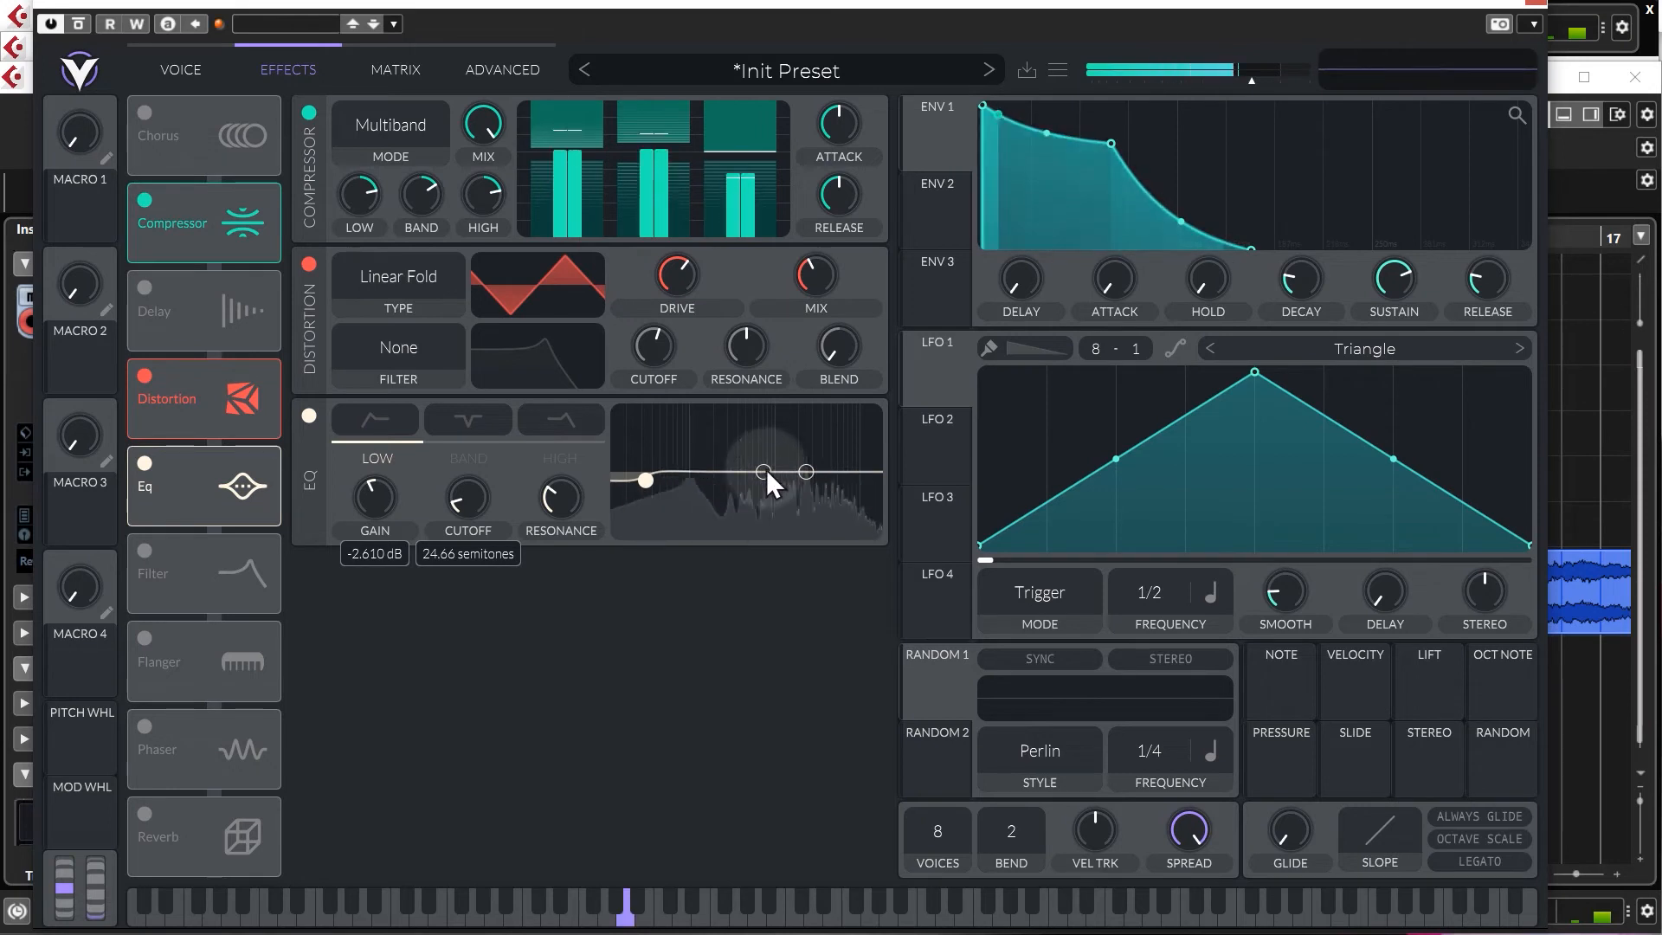
Move the middle EQ band into the upper frequencies and adjust its gain.
{"action": "left_click", "coordinate": [467, 420]}
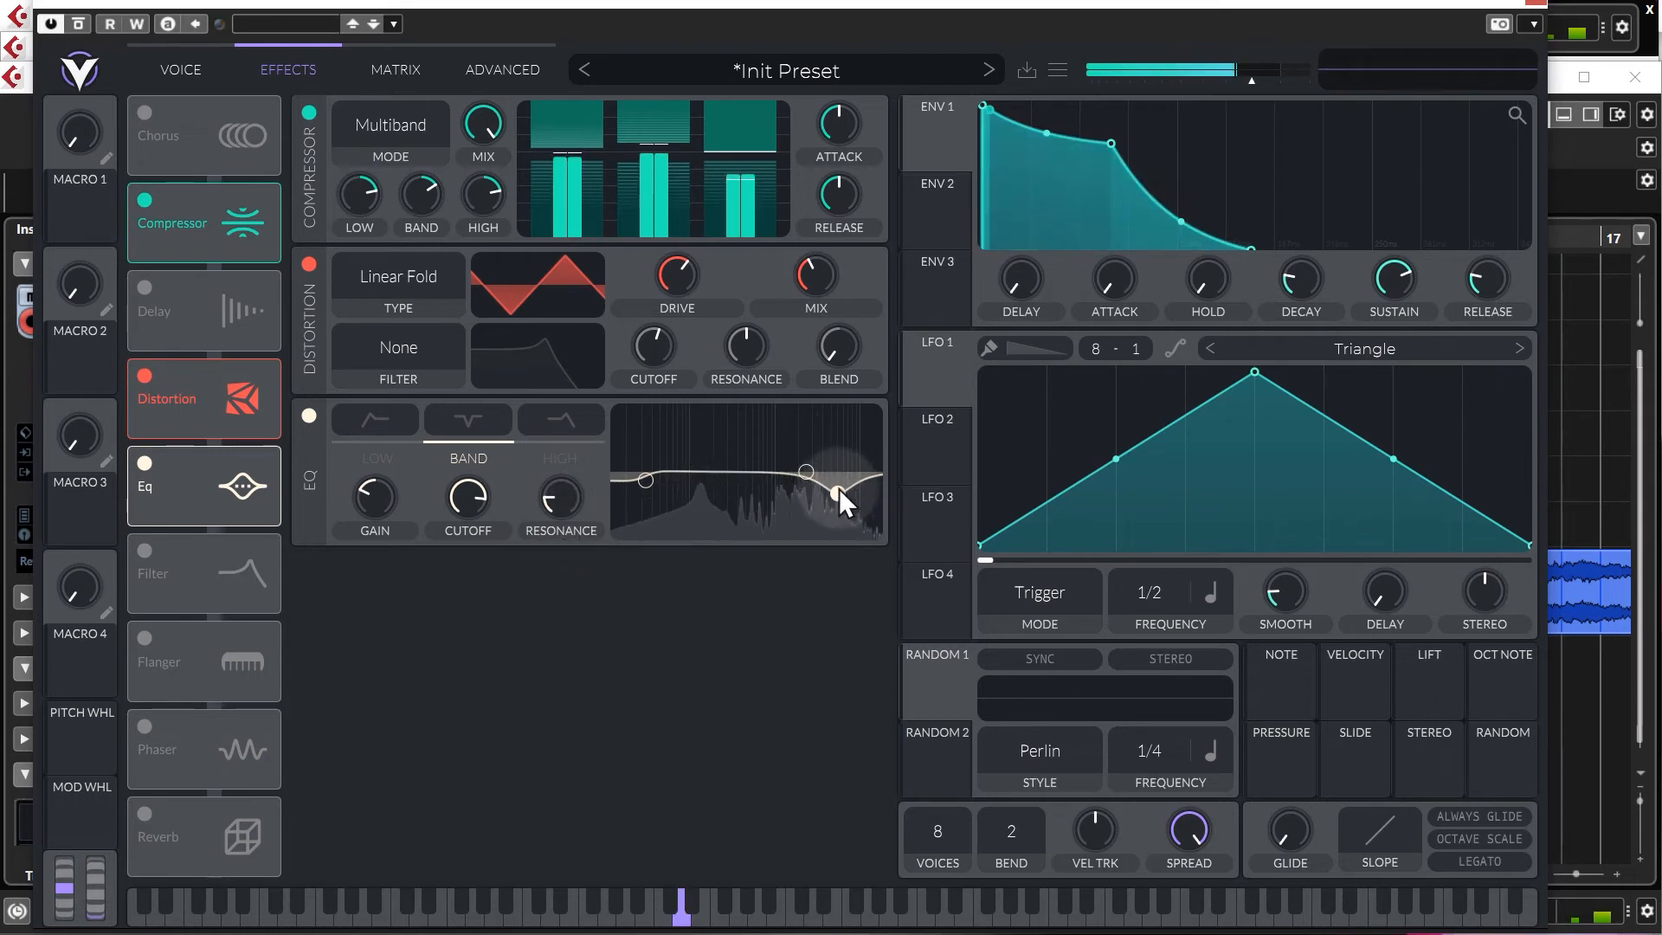
{"action": "left_click_drag", "start_coordinate": [840, 498], "coordinate": [839, 473]}
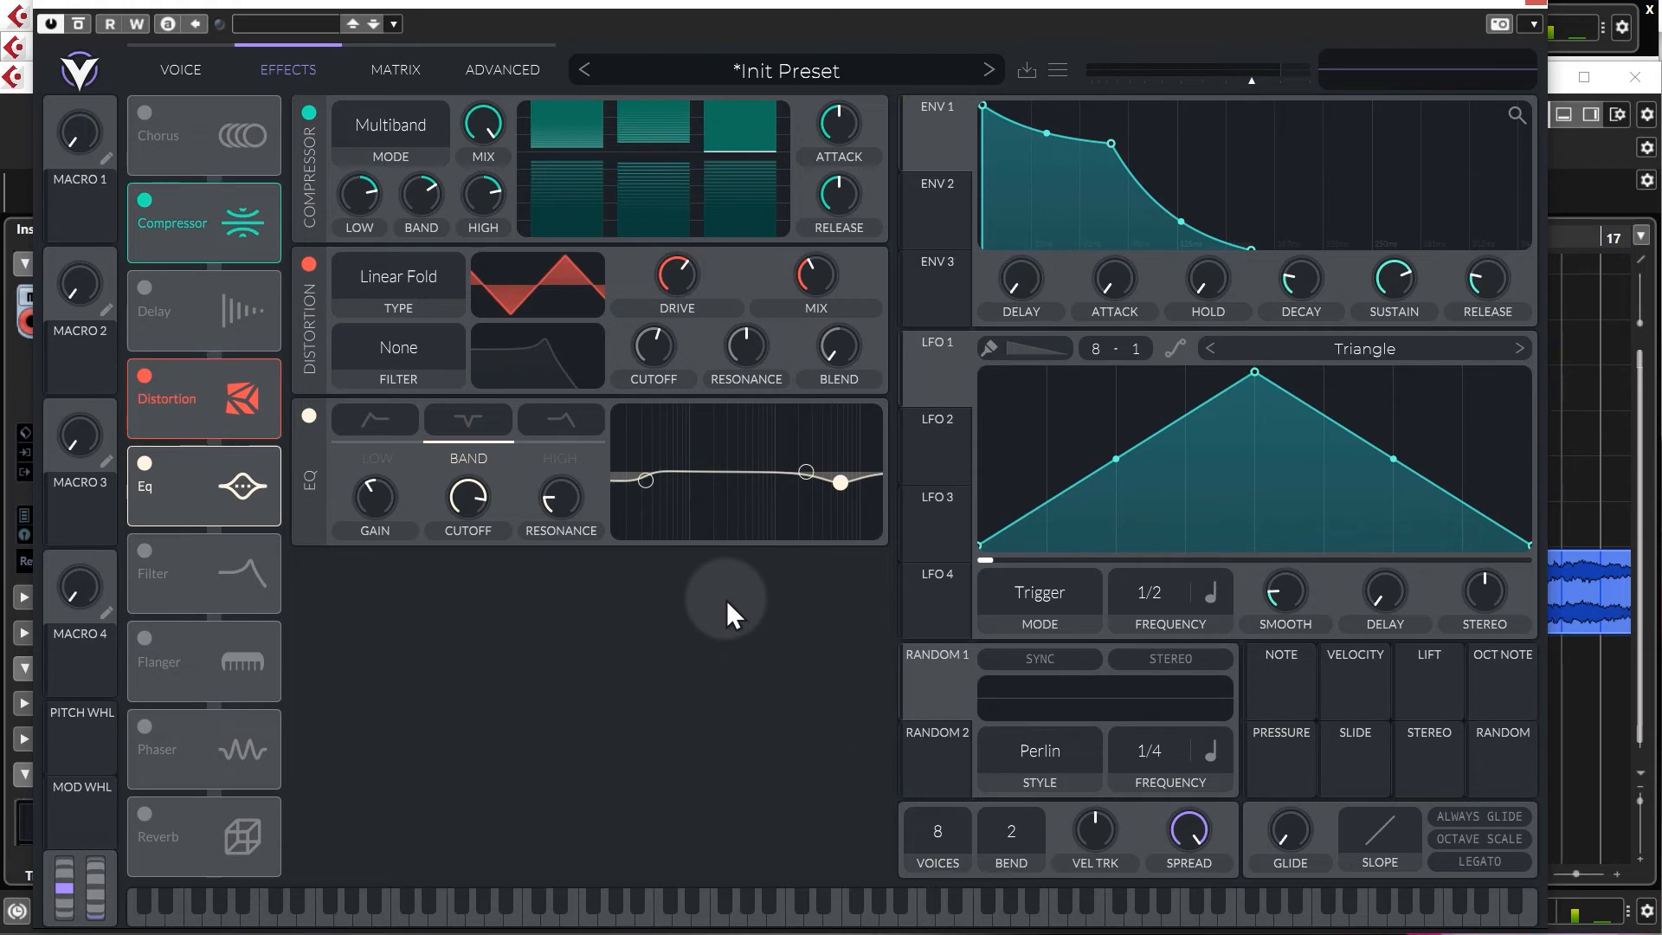
{"action": "mouse_move", "coordinate": [832, 699]}
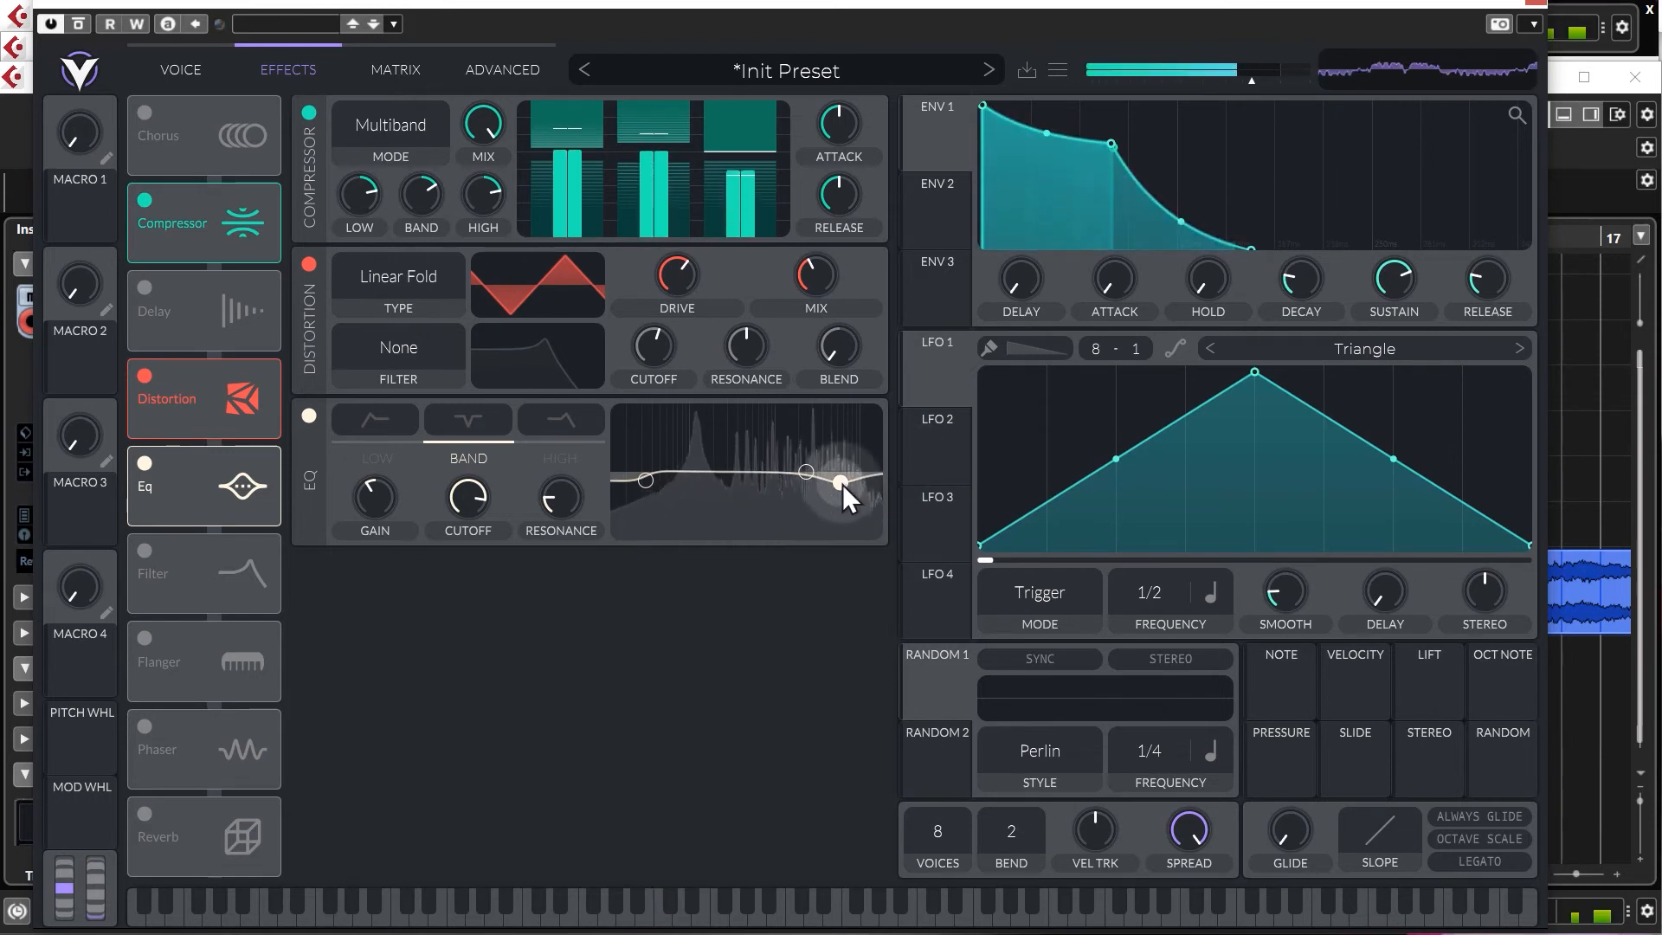
{"action": "left_click_drag", "start_coordinate": [842, 487], "coordinate": [831, 487]}
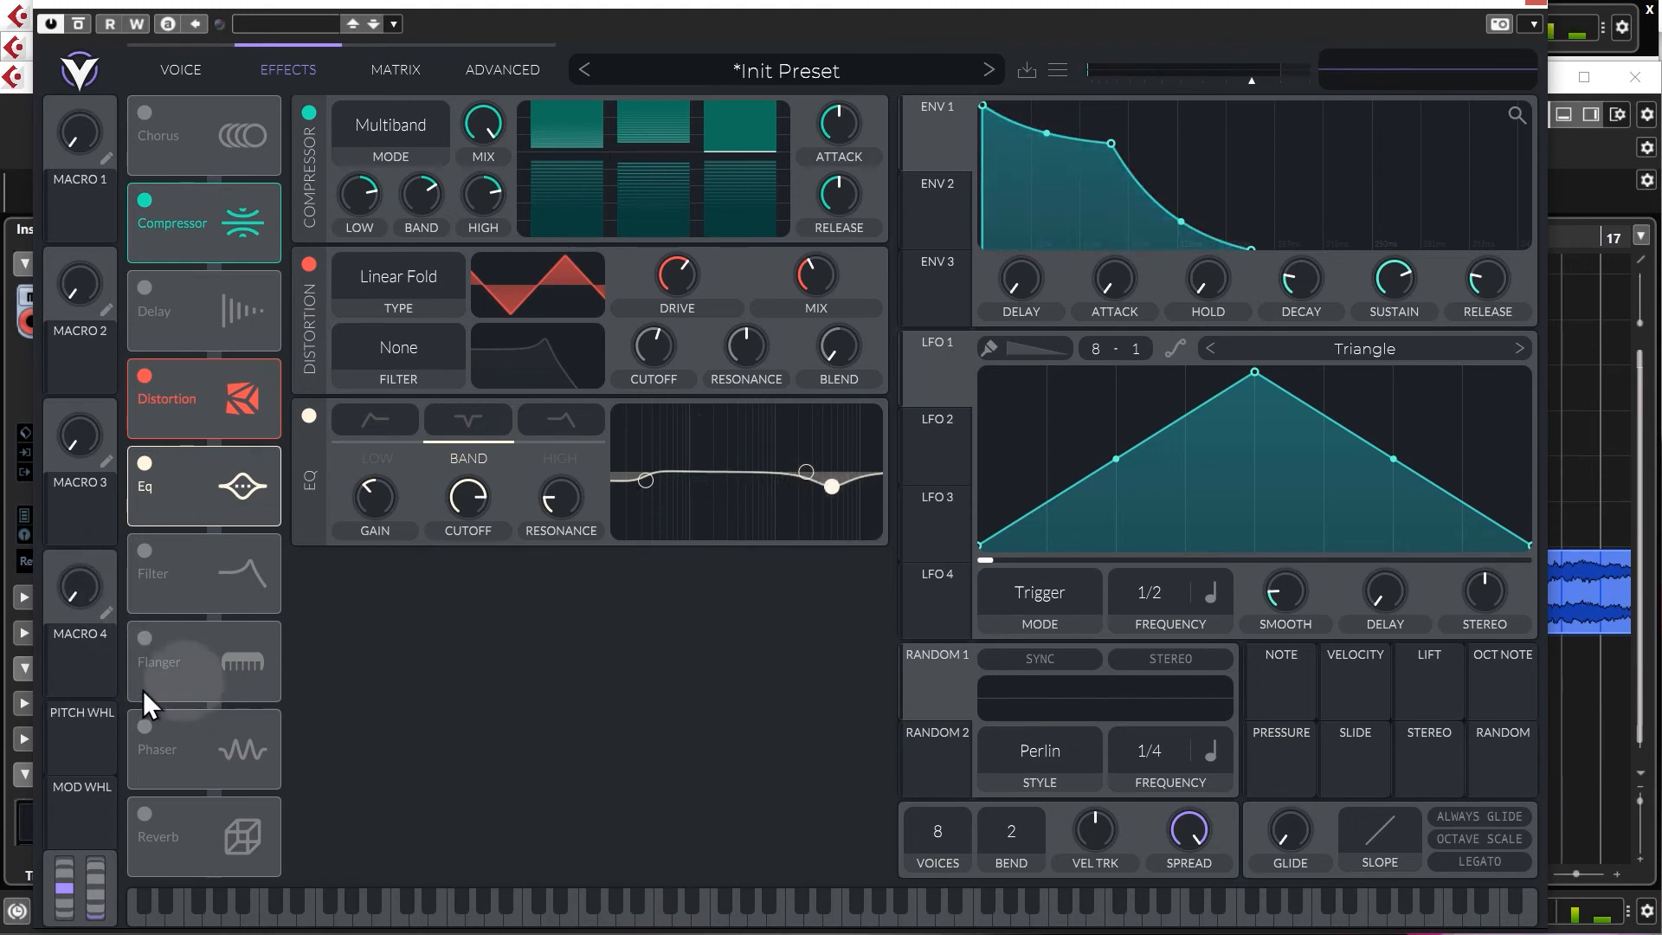
Enable reverb, lower its low-frequency gain, and set the mix to about 15%.
{"action": "left_click", "coordinate": [146, 813]}
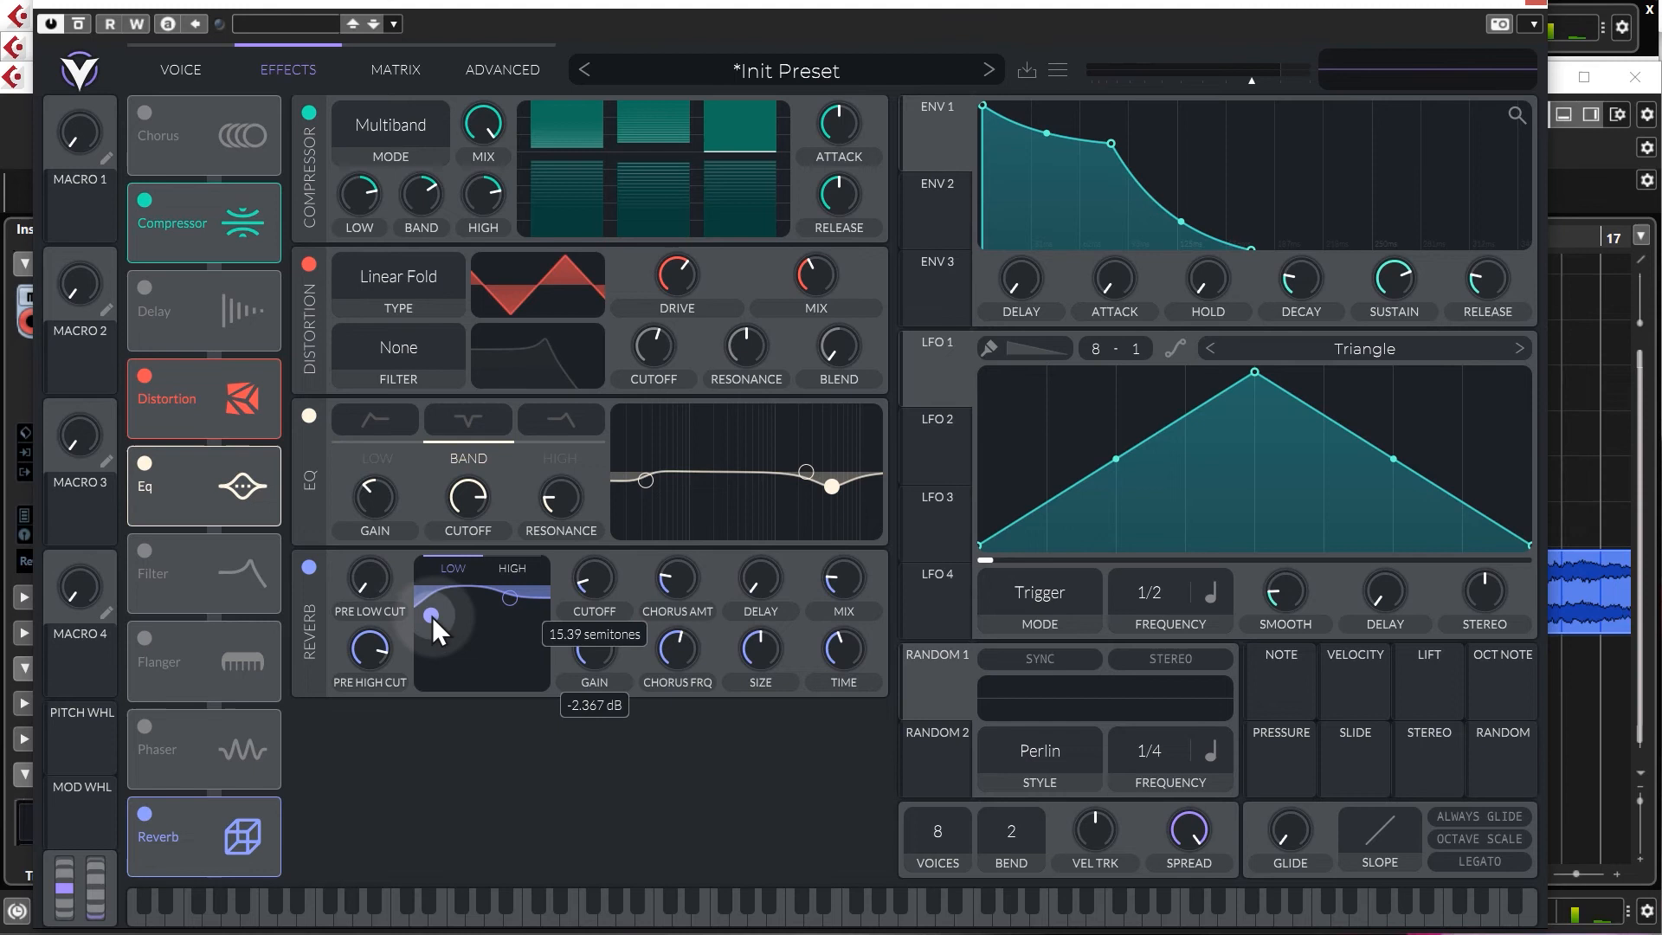
{"action": "left_click_drag", "start_coordinate": [431, 614], "coordinate": [467, 655]}
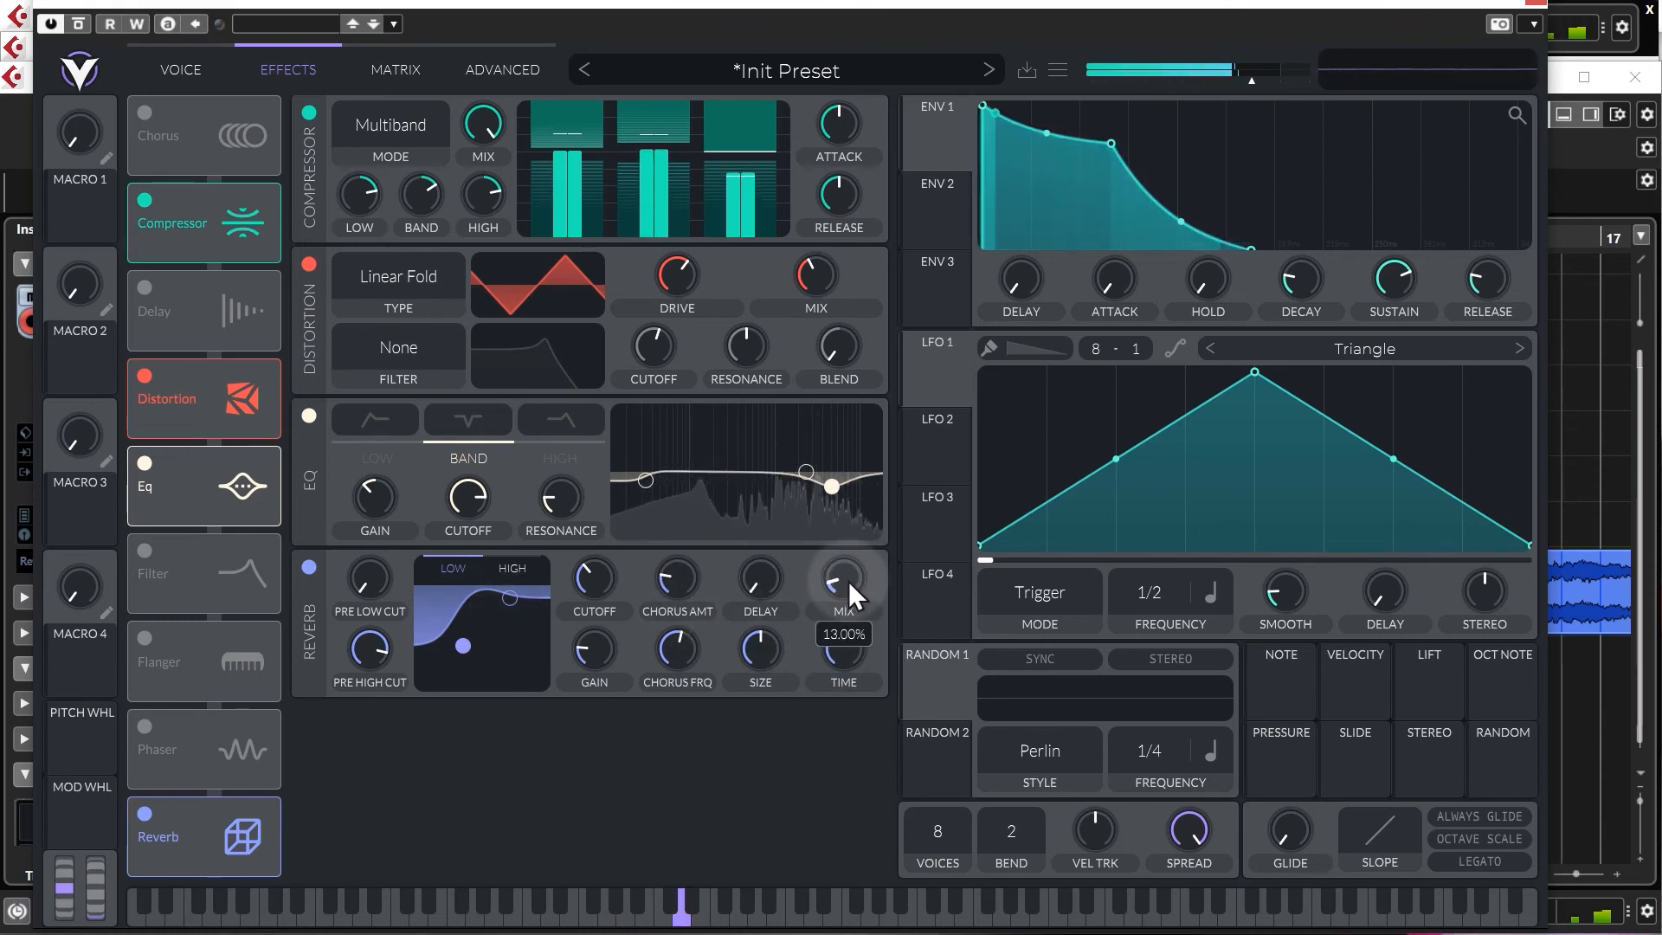
{"action": "left_click_drag", "start_coordinate": [836, 579], "coordinate": [836, 572]}
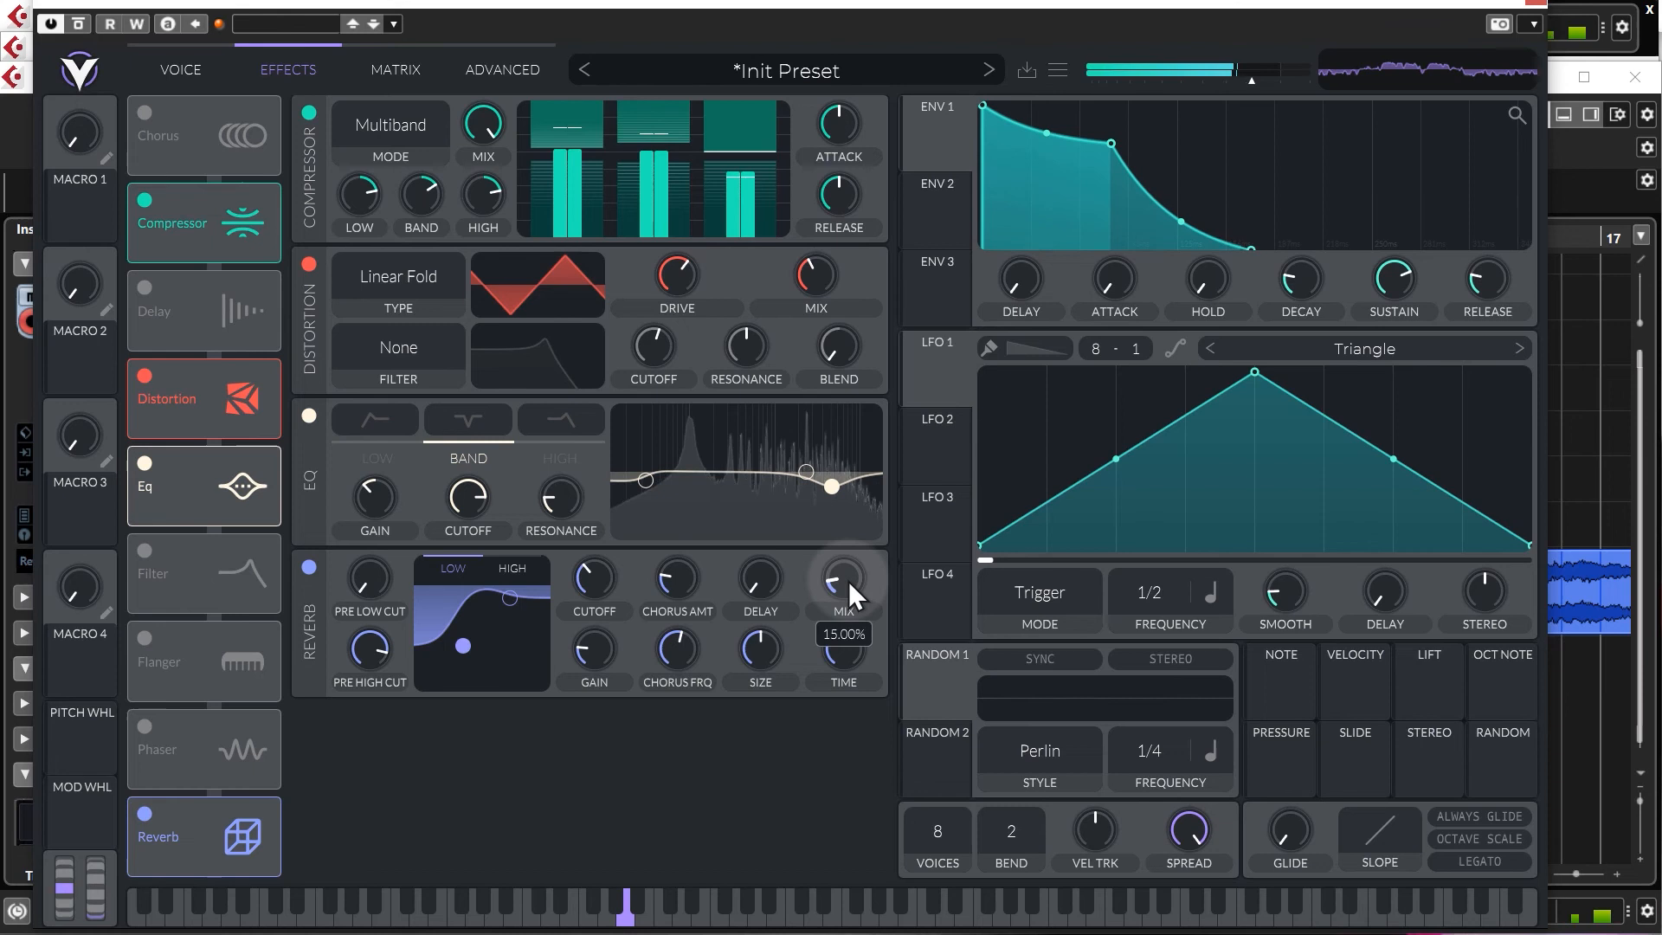